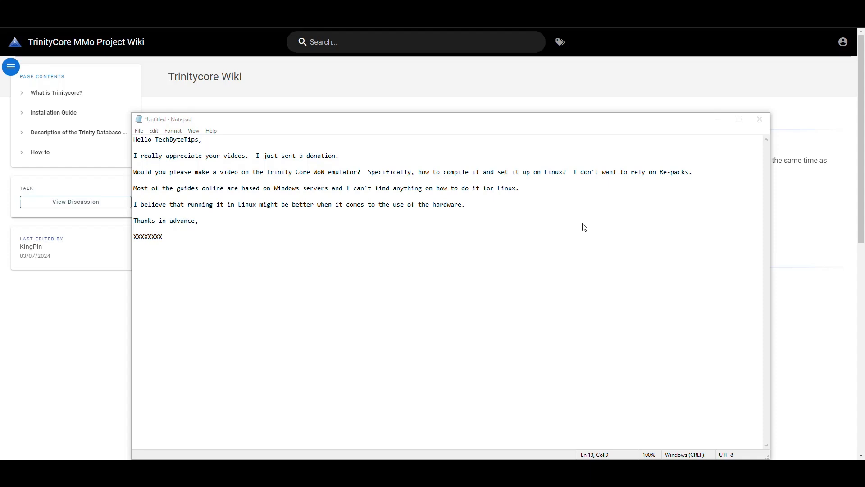
pyautogui.moveTo(440, 275)
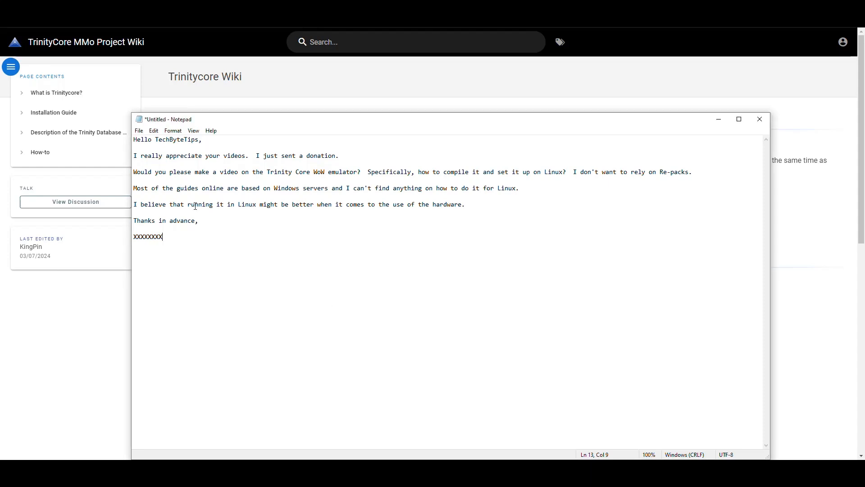
pyautogui.moveTo(458, 316)
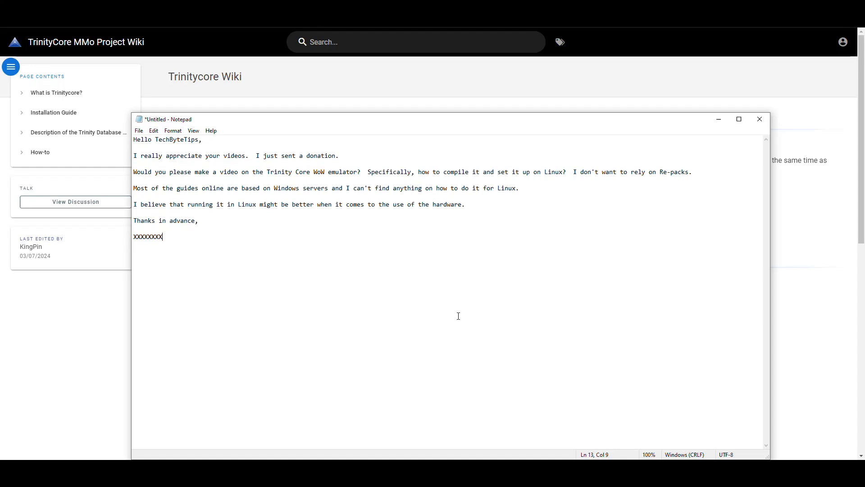
pyautogui.moveTo(426, 292)
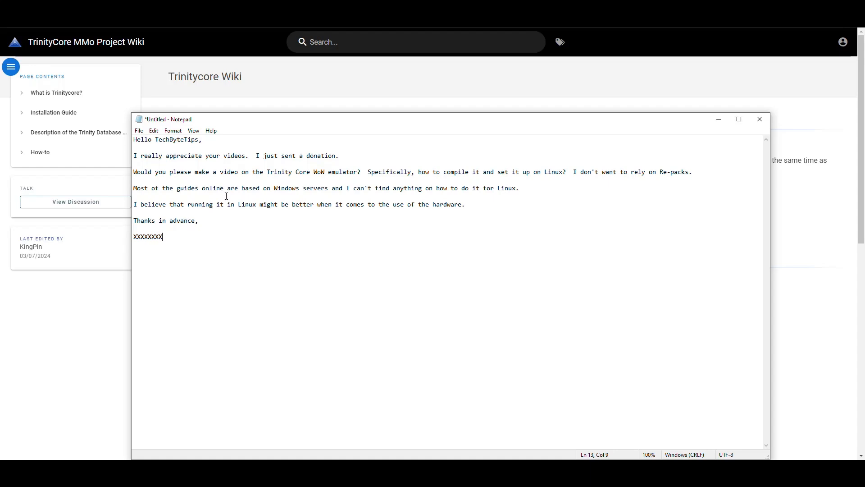
# Highlight parts of the viewer's TrinityCore video request, then clear the highlights.
pyautogui.click(227, 172)
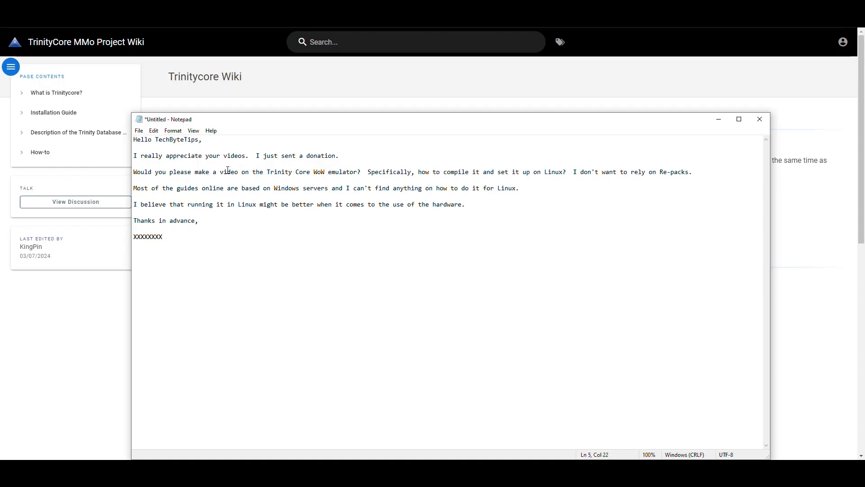
pyautogui.moveTo(254, 155); pyautogui.dragTo(339, 155)
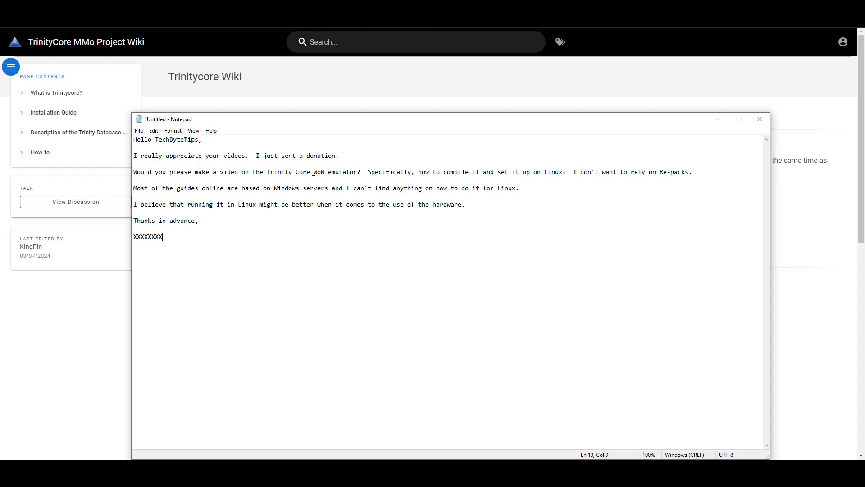
pyautogui.click(393, 171)
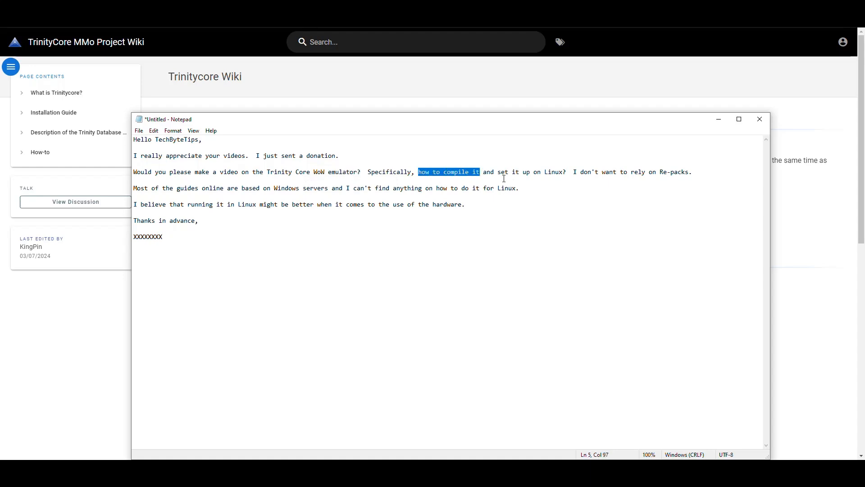
pyautogui.click(576, 172)
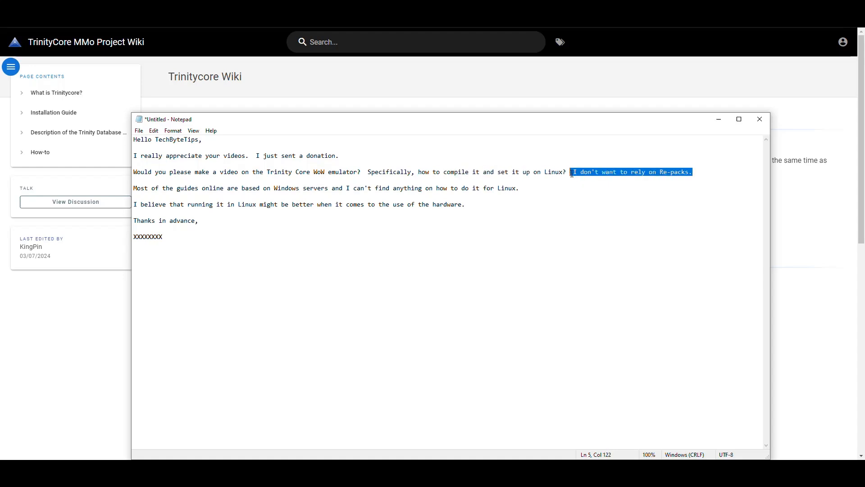
pyautogui.click(219, 193)
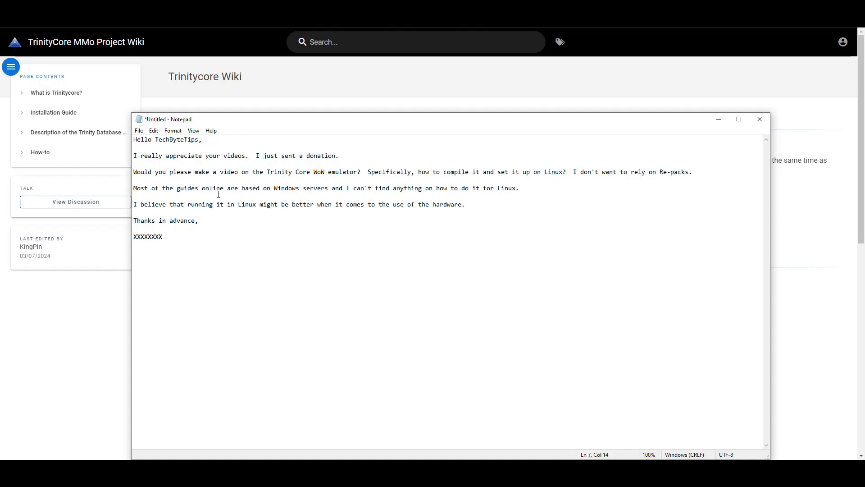
pyautogui.moveTo(310, 194)
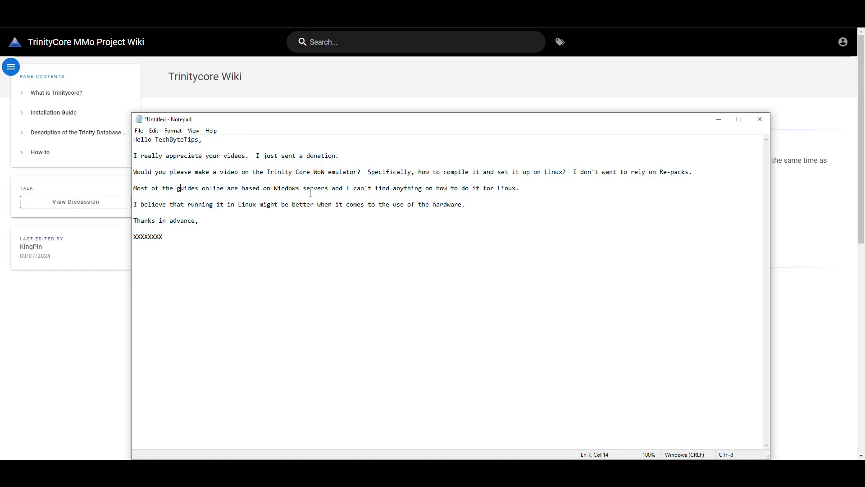
pyautogui.moveTo(423, 194)
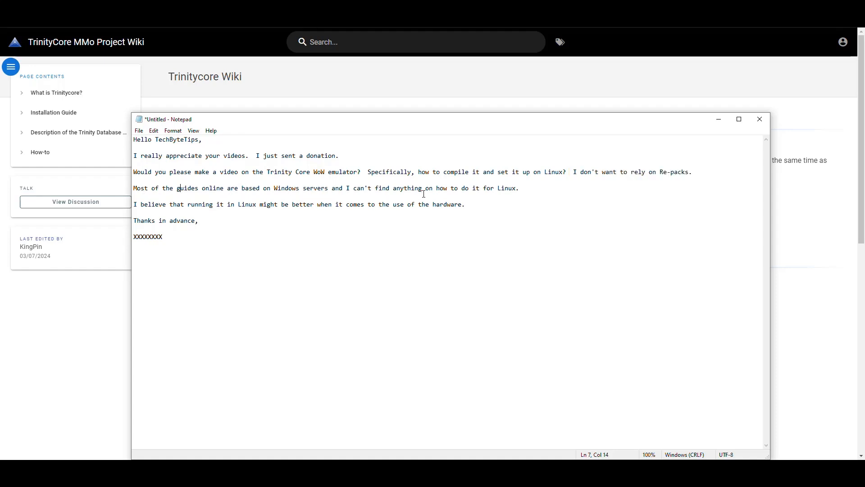
pyautogui.moveTo(255, 225)
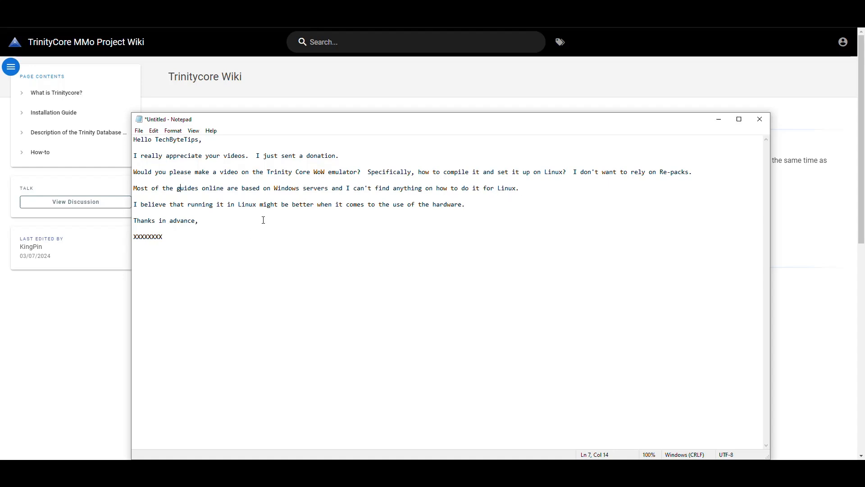
pyautogui.moveTo(420, 215)
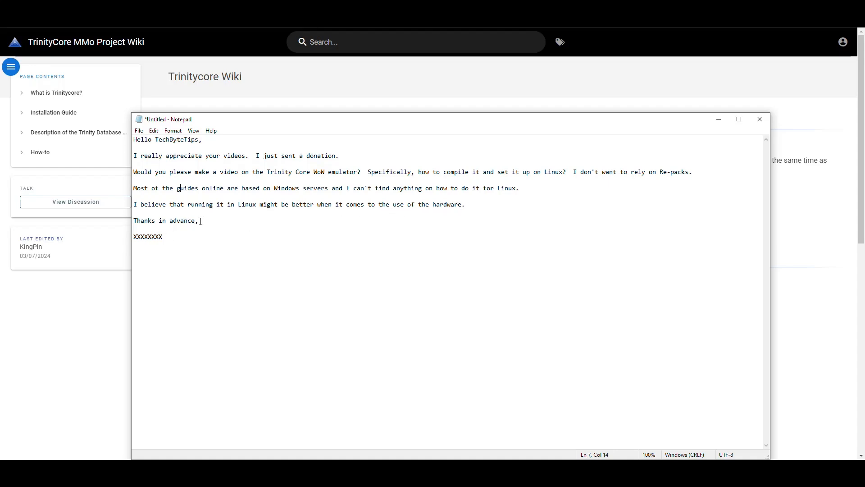
pyautogui.doubleClick(148, 236)
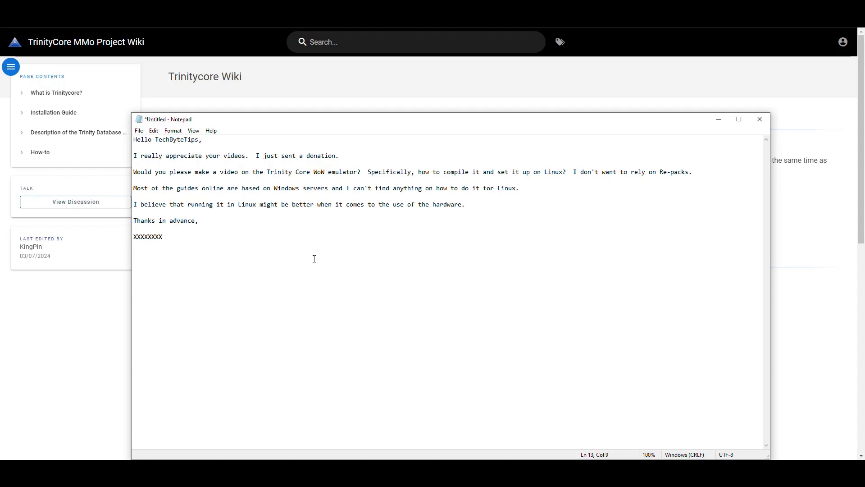
pyautogui.moveTo(468, 254)
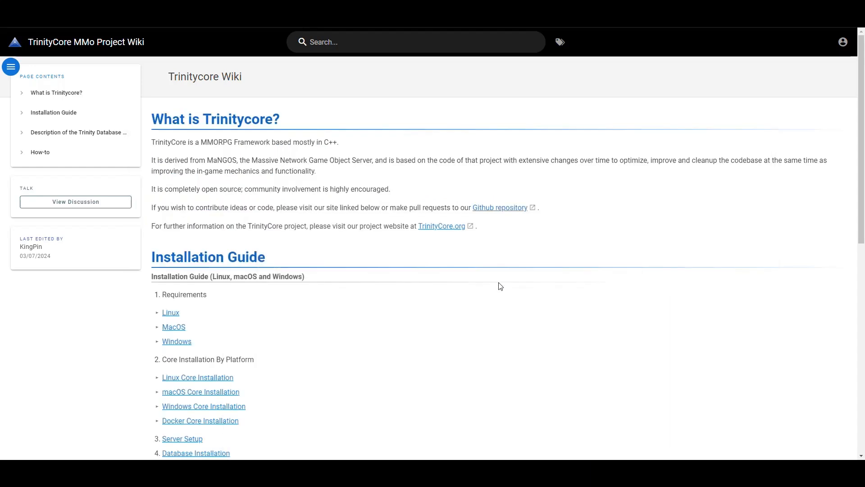
pyautogui.moveTo(486, 271)
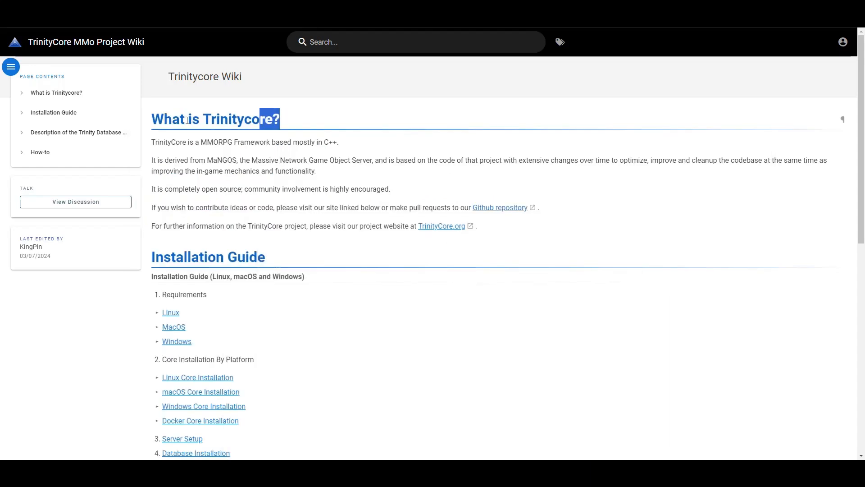
# Highlight MMORPG and MaNGOS in the introduction, then open TrinityCore.org.
pyautogui.click(317, 143)
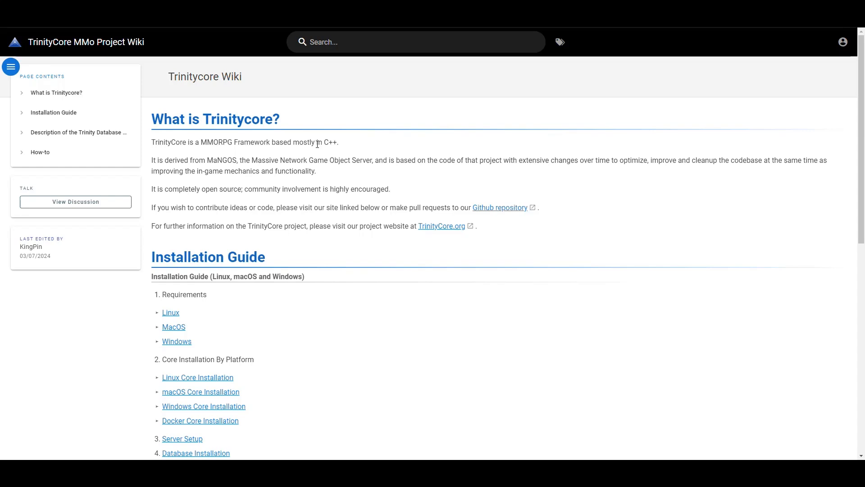
pyautogui.moveTo(276, 90)
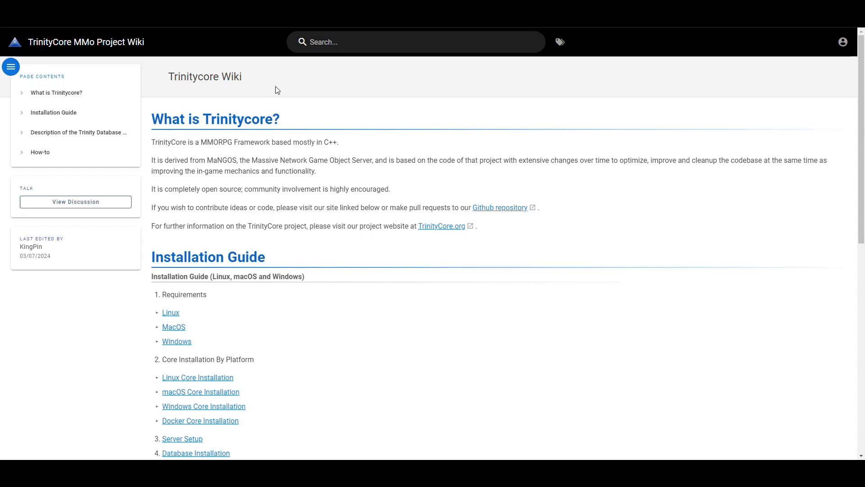
pyautogui.moveTo(92, 49)
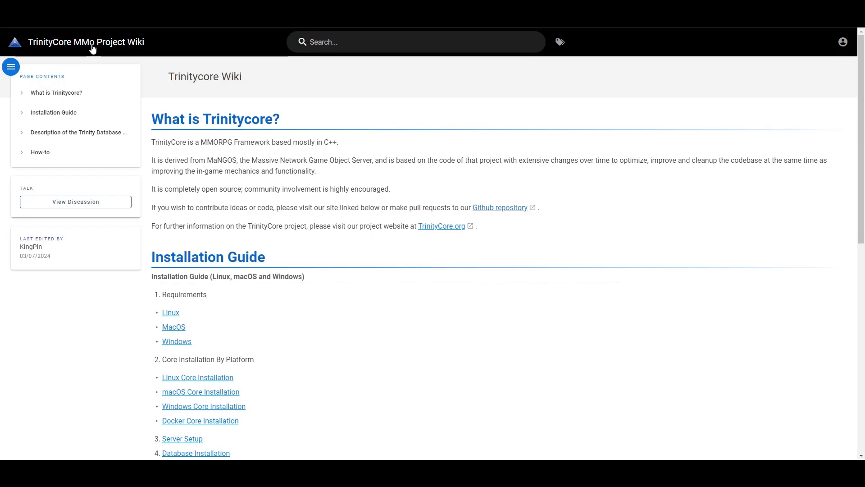
pyautogui.moveTo(78, 49)
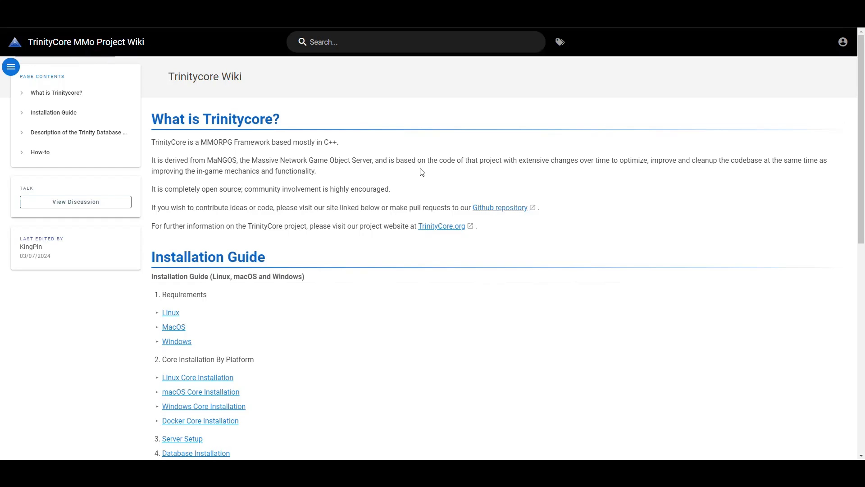
pyautogui.moveTo(204, 157)
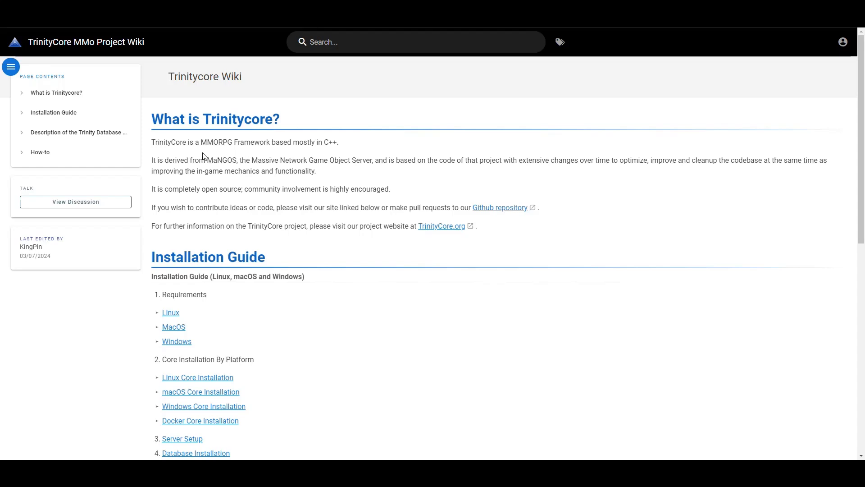
pyautogui.doubleClick(216, 142)
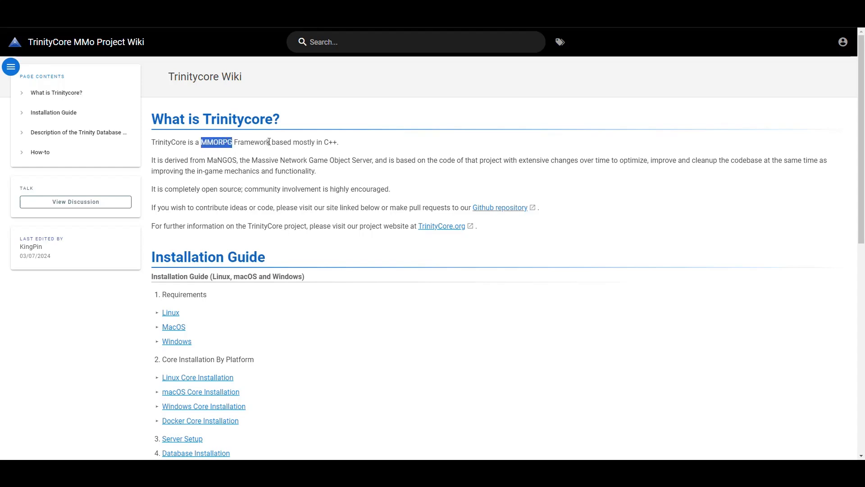
pyautogui.doubleClick(326, 142)
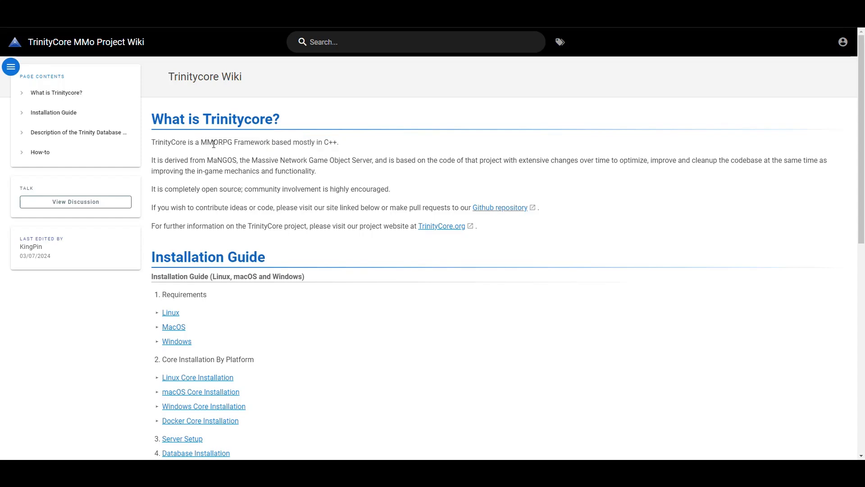
pyautogui.moveTo(214, 185)
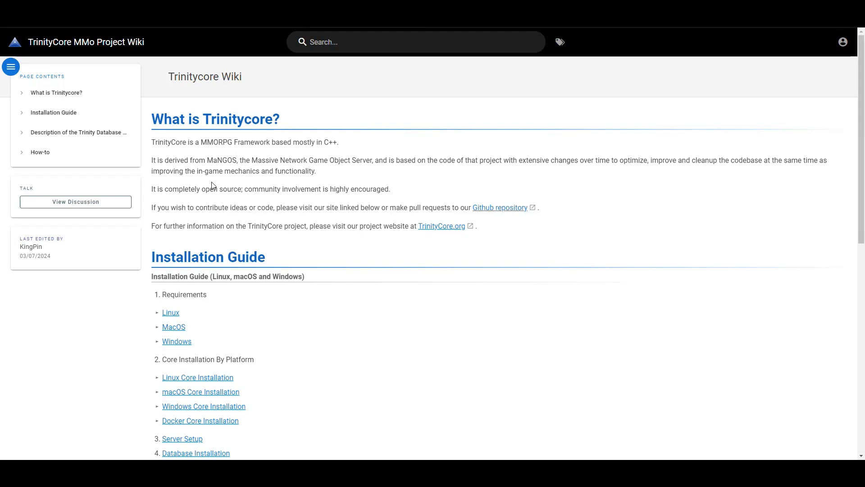
pyautogui.moveTo(237, 161)
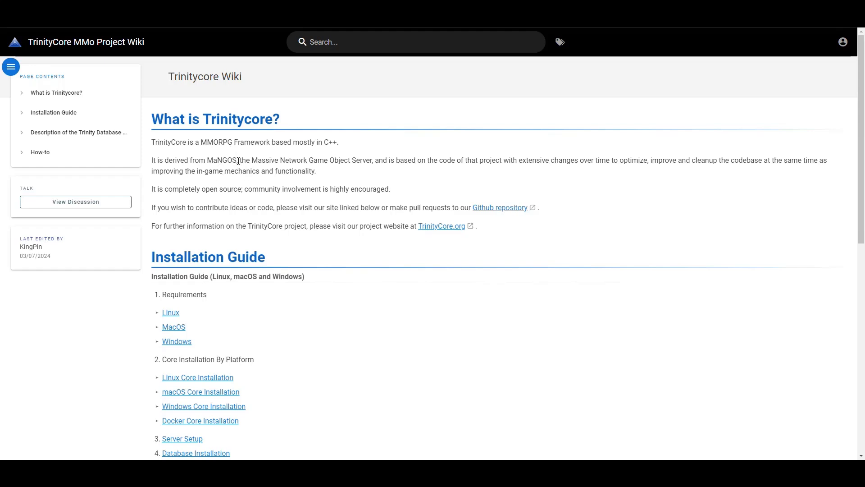
pyautogui.moveTo(265, 162)
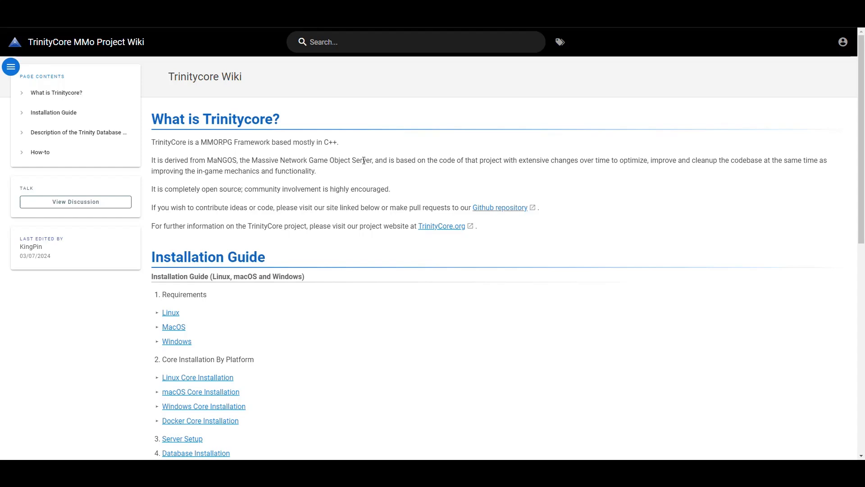
pyautogui.doubleClick(221, 160)
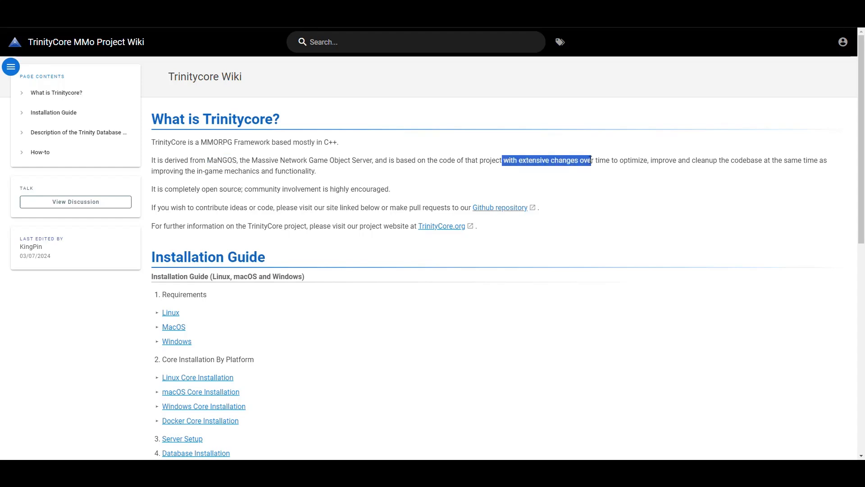
pyautogui.moveTo(633, 190)
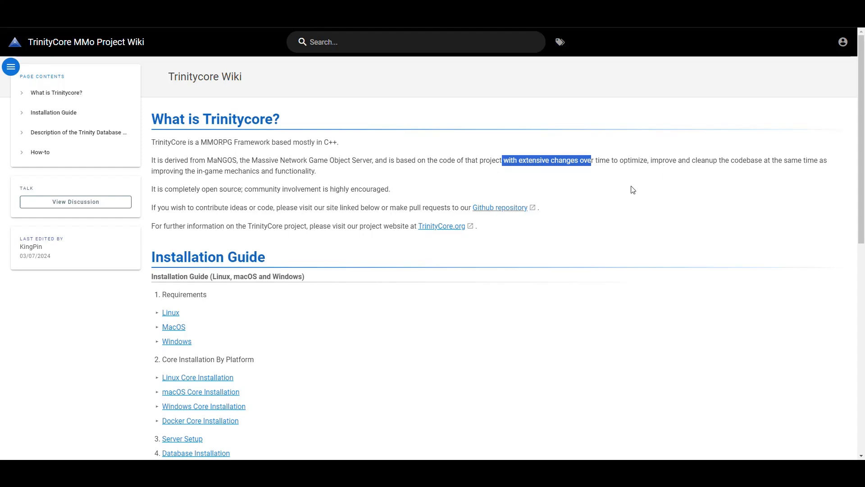
pyautogui.moveTo(371, 202)
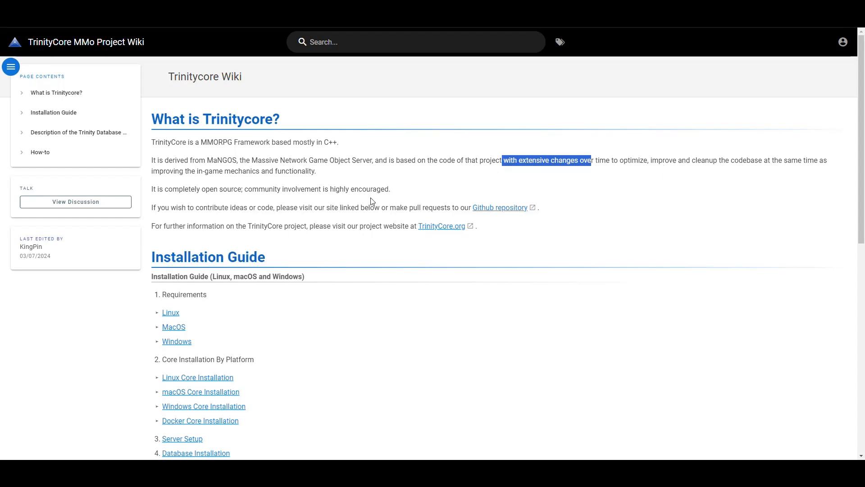
pyautogui.moveTo(186, 190)
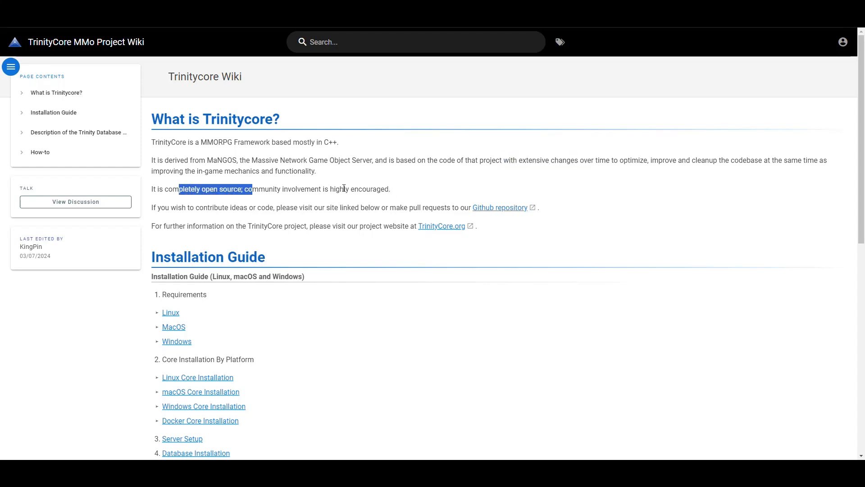
pyautogui.click(309, 189)
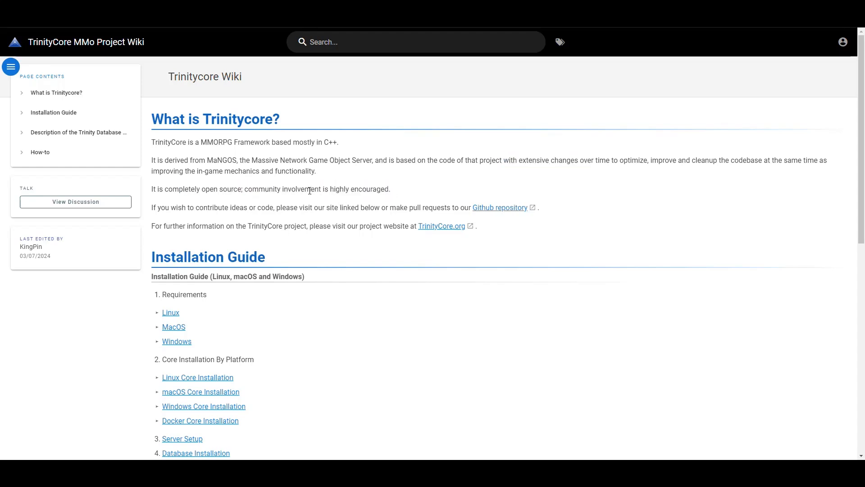
pyautogui.moveTo(314, 239)
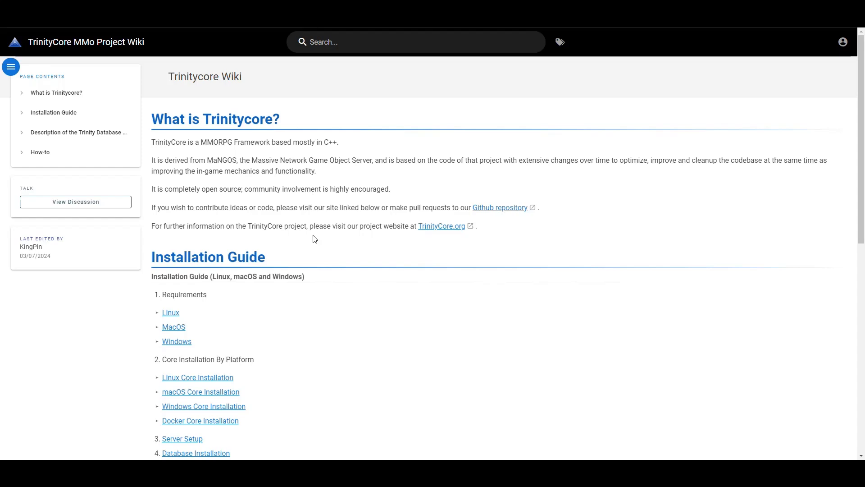
pyautogui.moveTo(499, 207)
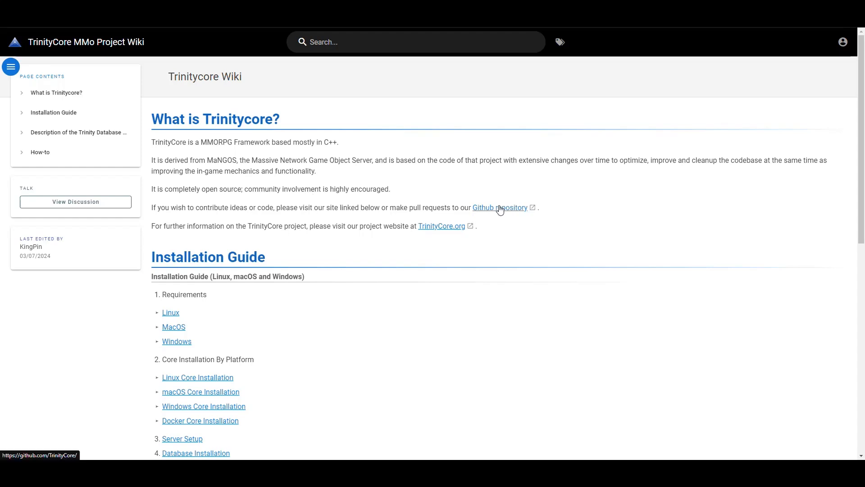
pyautogui.moveTo(443, 239)
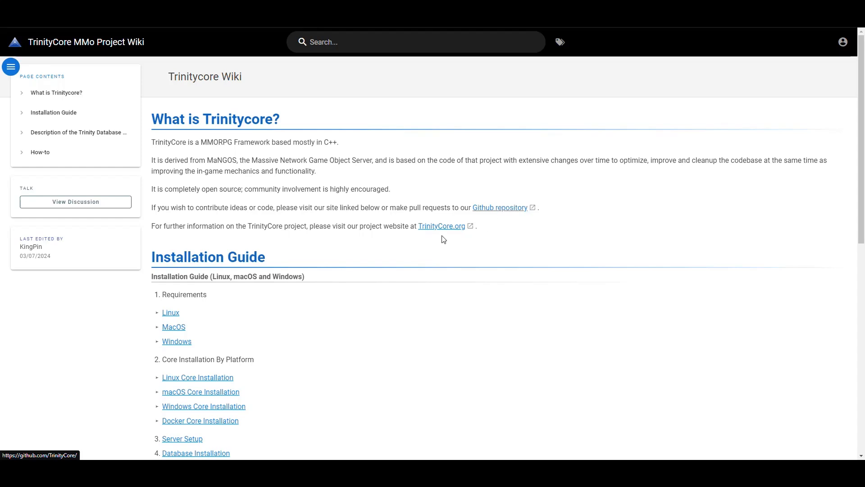
pyautogui.moveTo(442, 226)
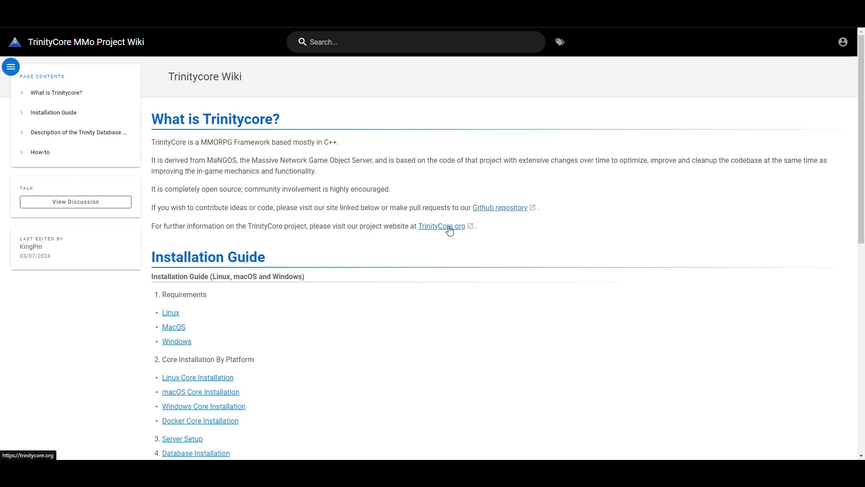
pyautogui.moveTo(487, 230)
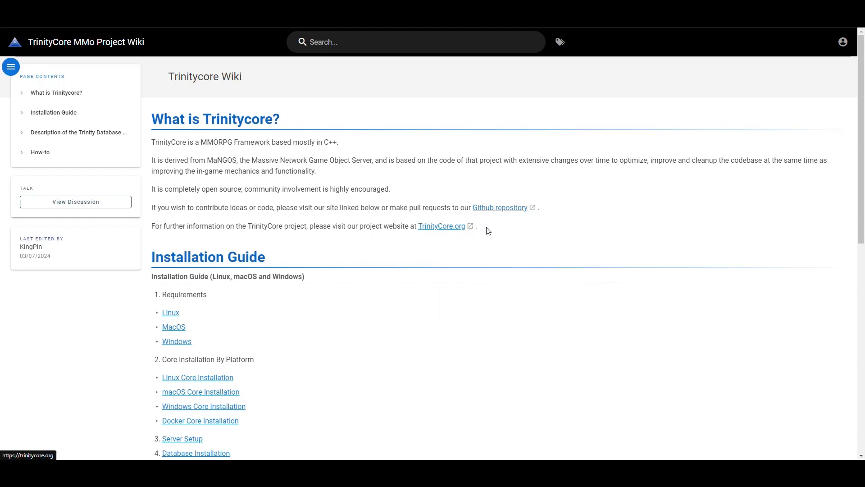
pyautogui.click(440, 226)
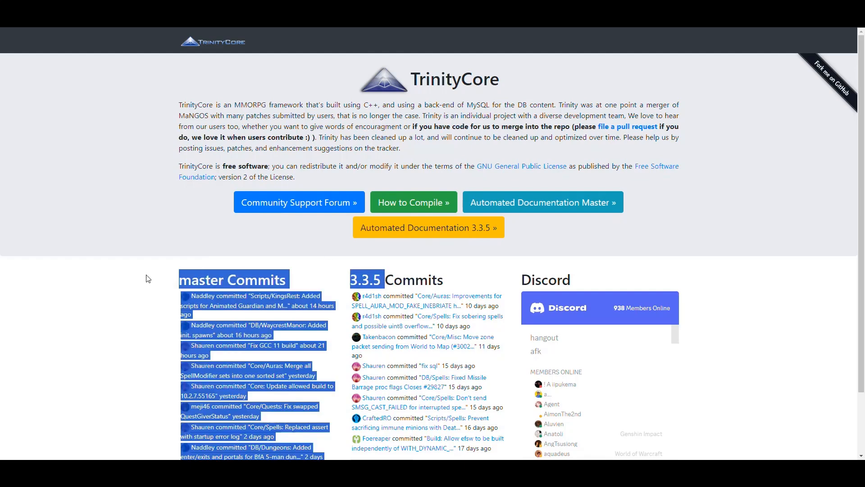
# Clear the highlight over the homepage's master and 3.3.5 commit lists.
pyautogui.click(147, 278)
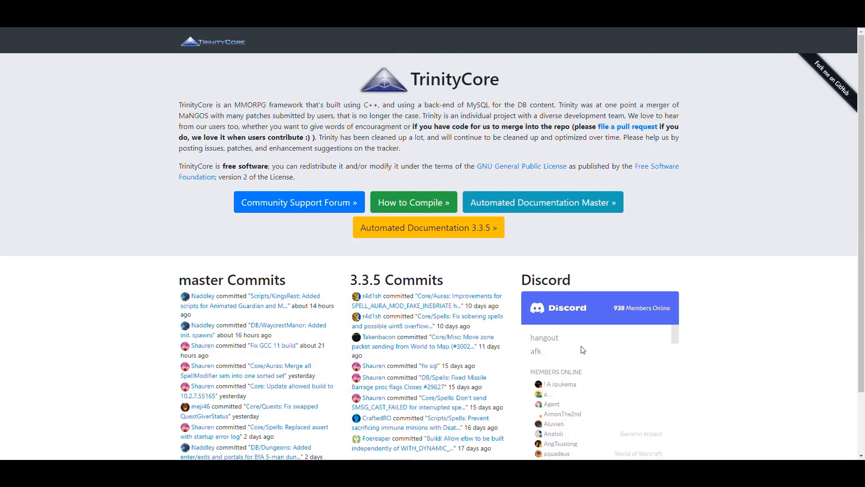
pyautogui.moveTo(704, 271)
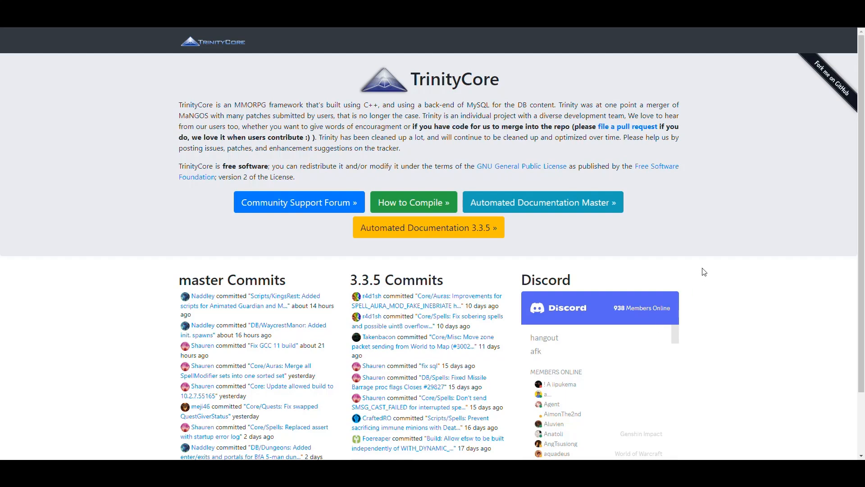
pyautogui.moveTo(463, 198)
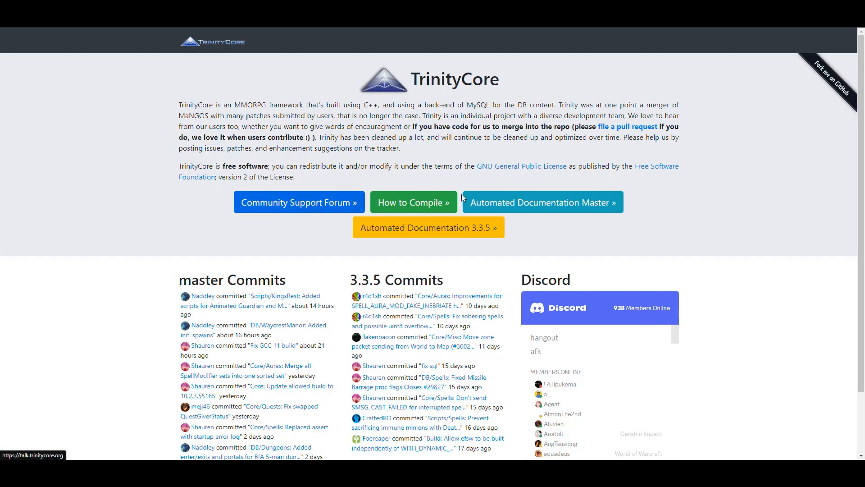
pyautogui.moveTo(439, 246)
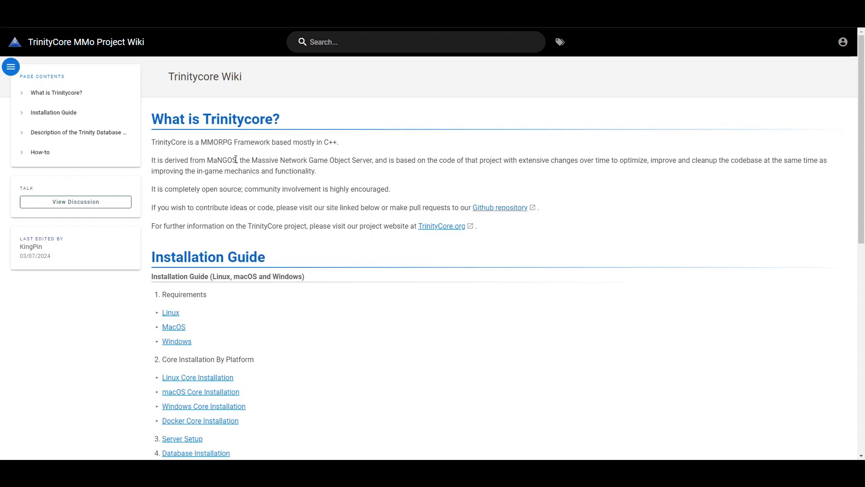
# Select the word MaNGOS in the wiki introduction paragraph.
pyautogui.doubleClick(221, 160)
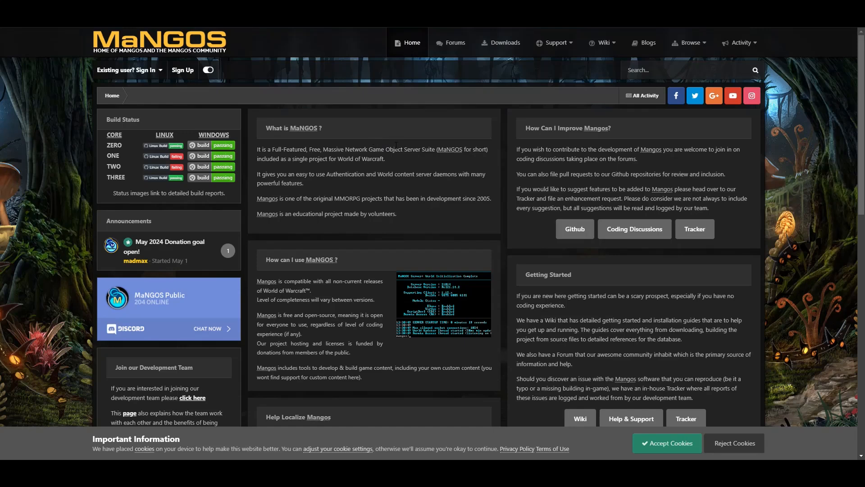
pyautogui.moveTo(199, 64)
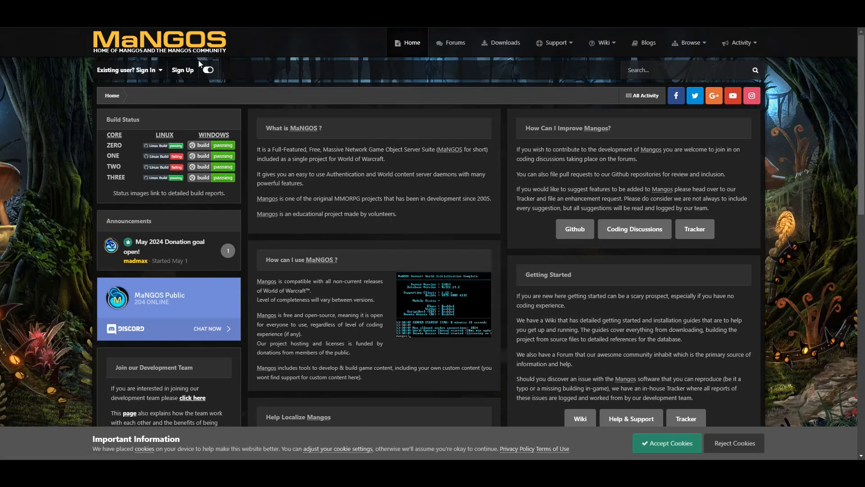
# Scroll the MaNGOS homepage, reviewing What is MaNGOS?, build status and Getting Started.
pyautogui.scroll(-3)
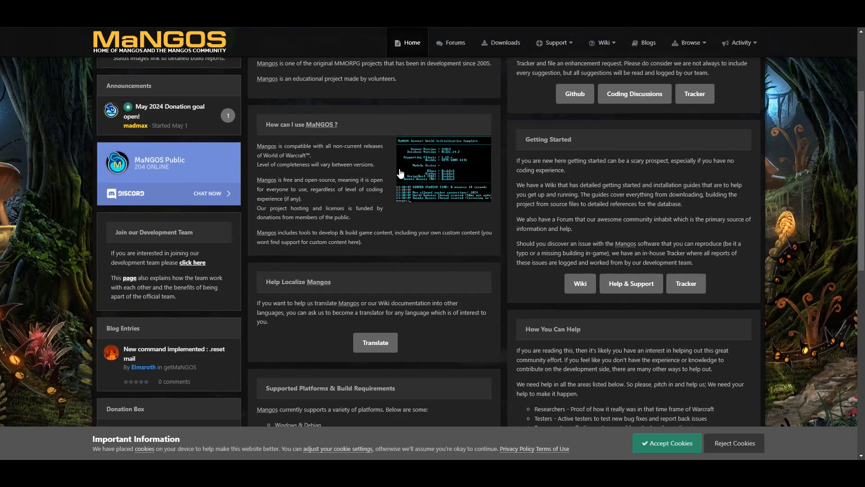
pyautogui.scroll(3)
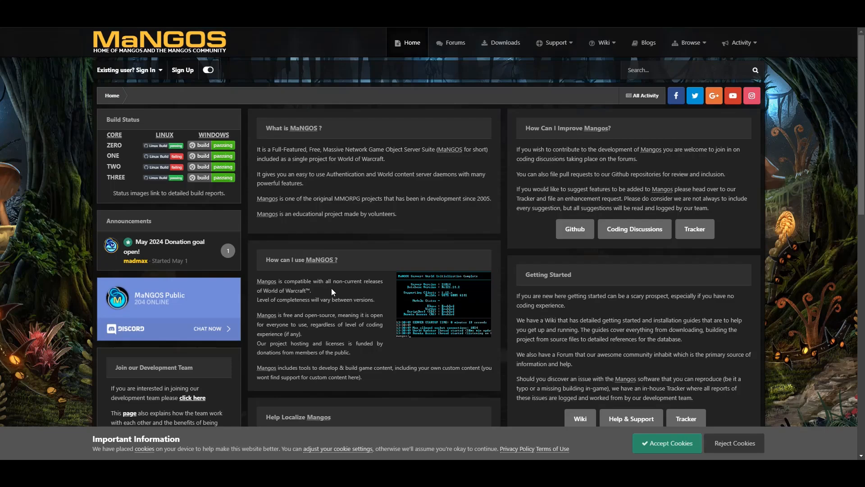
pyautogui.doubleClick(344, 281)
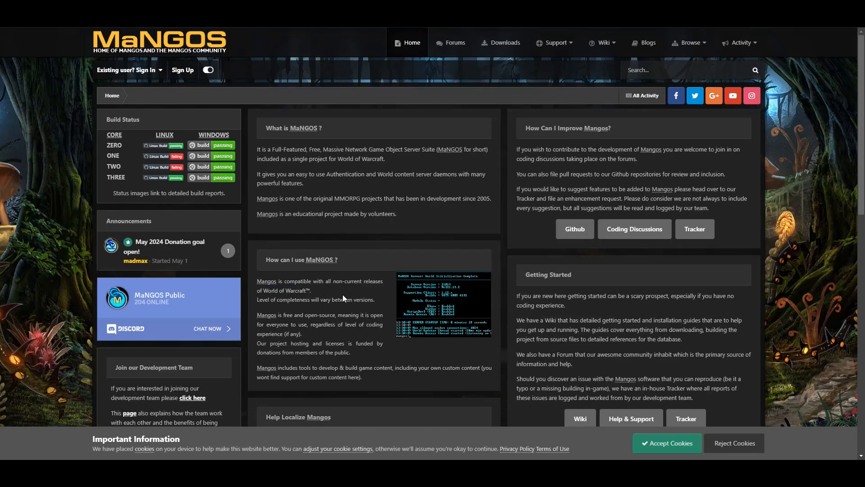
pyautogui.moveTo(342, 298)
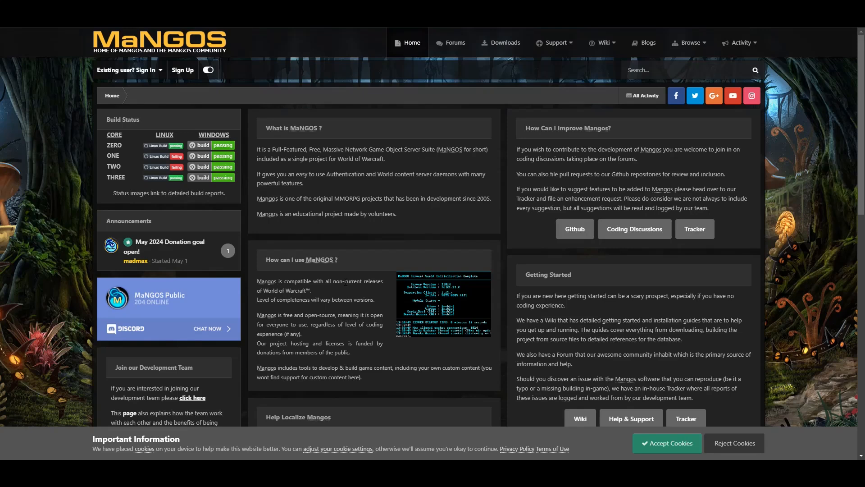
pyautogui.moveTo(355, 293)
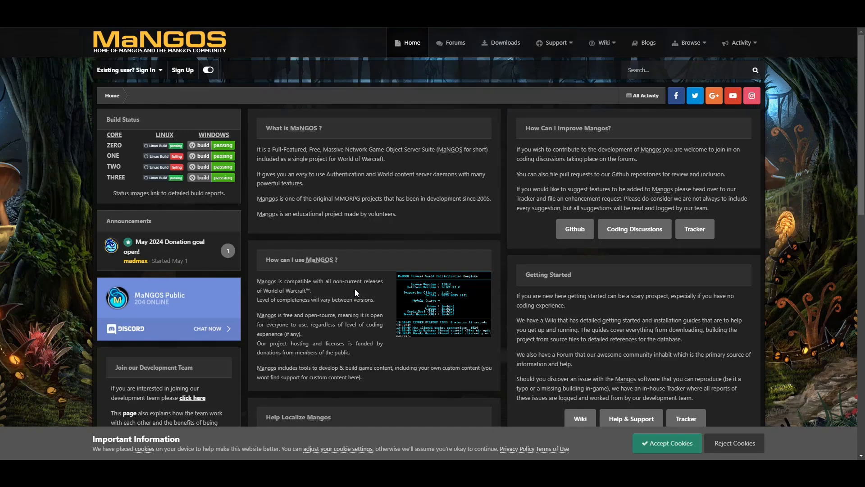
pyautogui.moveTo(355, 292)
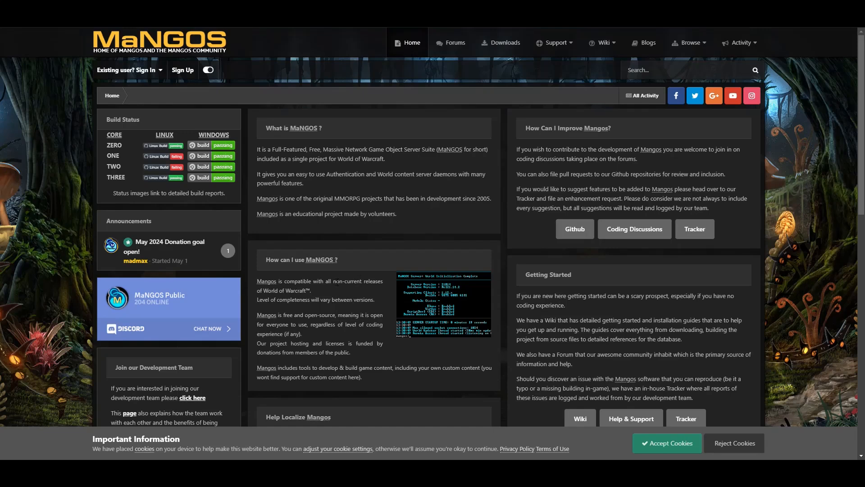
pyautogui.moveTo(342, 295)
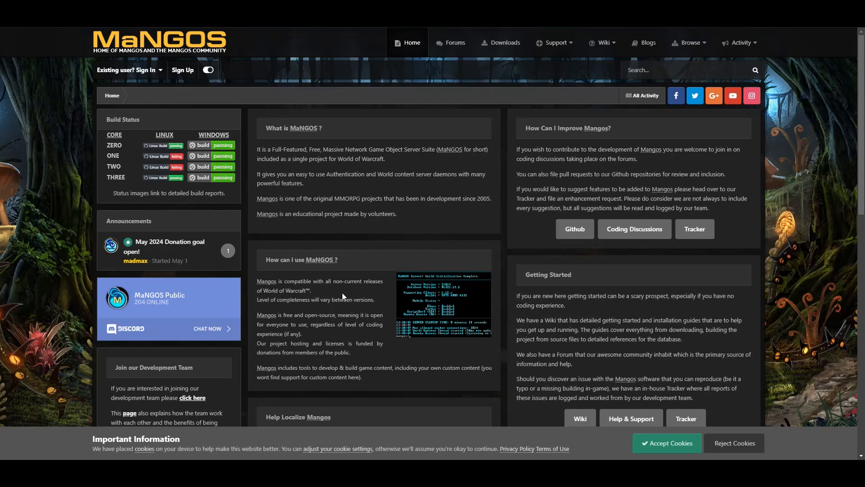
pyautogui.scroll(-3)
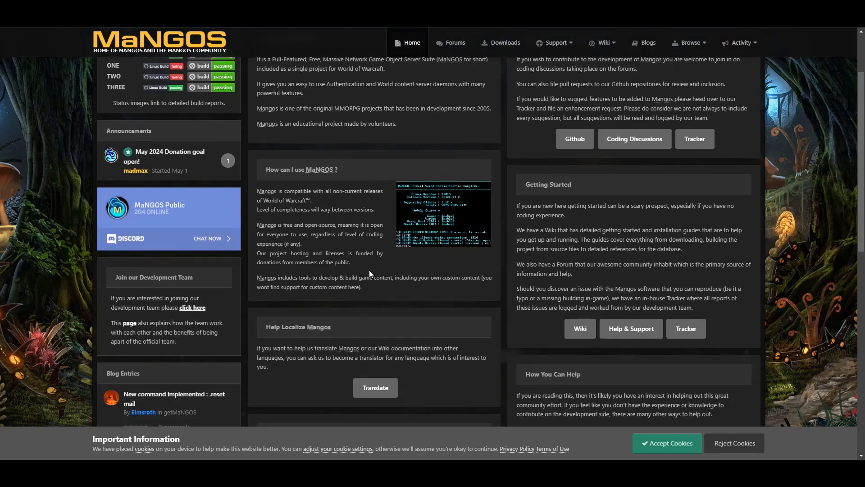
pyautogui.scroll(3)
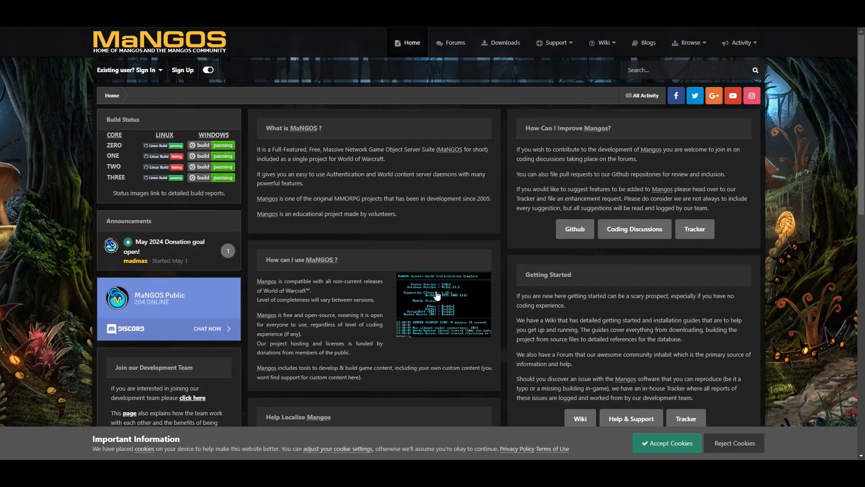
pyautogui.moveTo(439, 271)
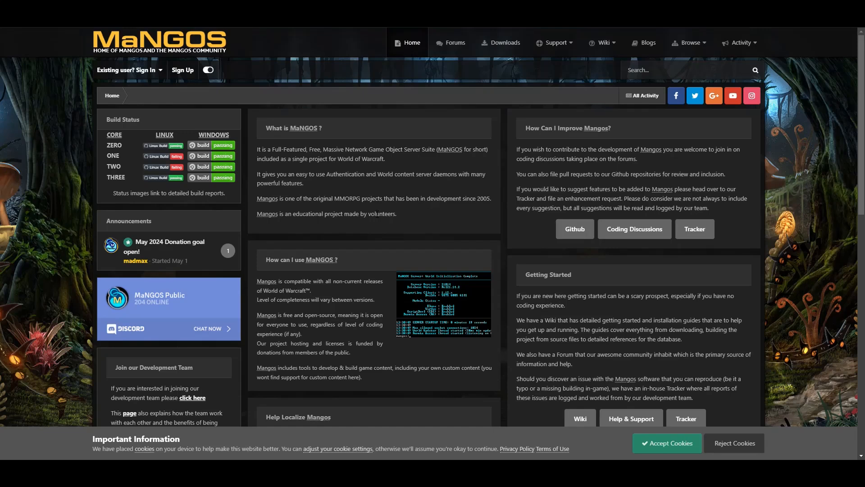
pyautogui.moveTo(402, 218)
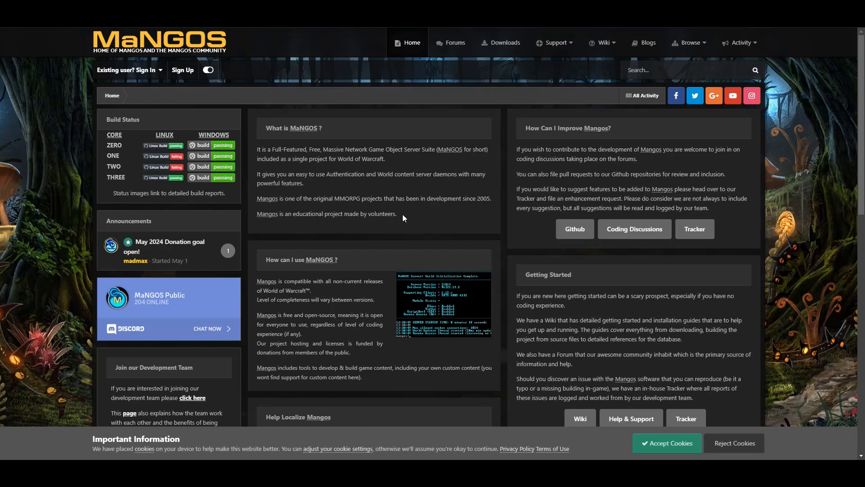
pyautogui.moveTo(391, 215)
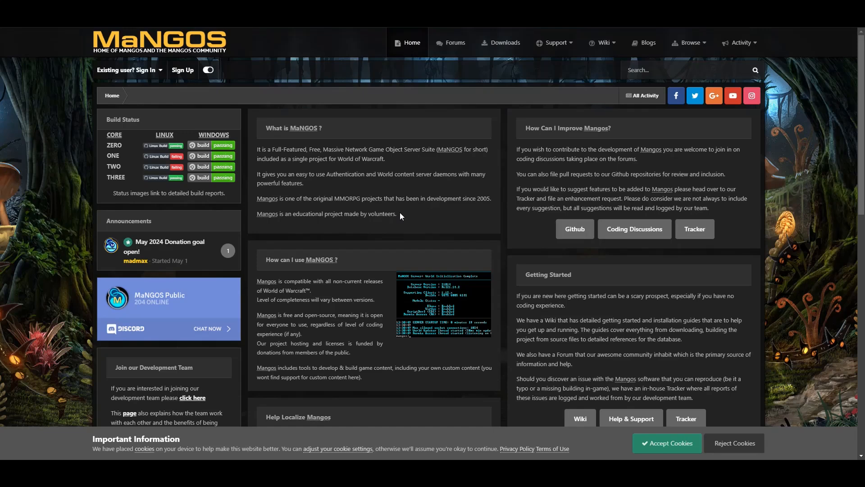
pyautogui.moveTo(400, 229)
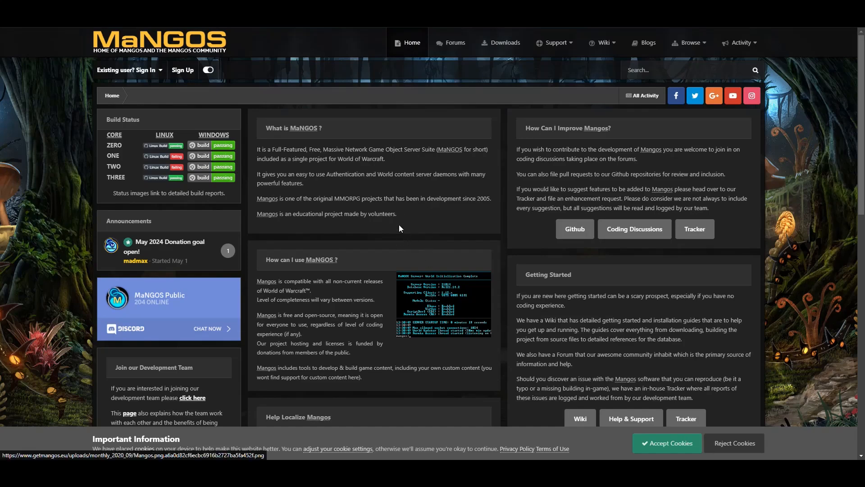
pyautogui.moveTo(391, 230)
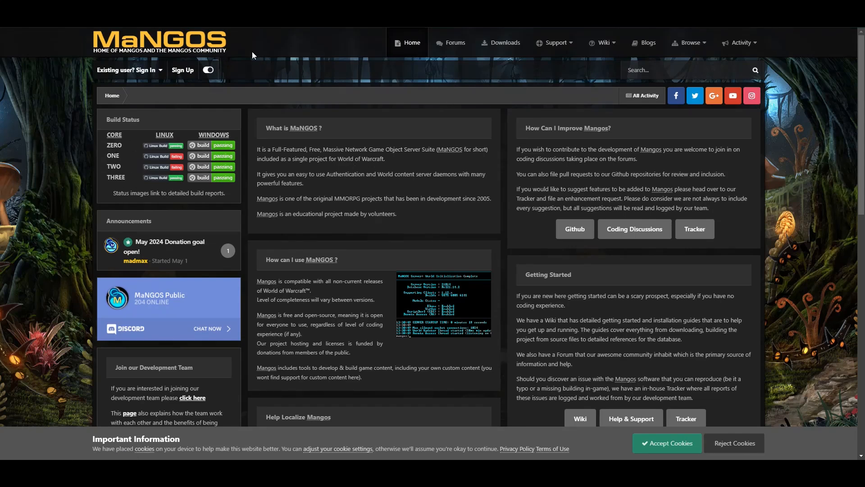
pyautogui.moveTo(170, 42)
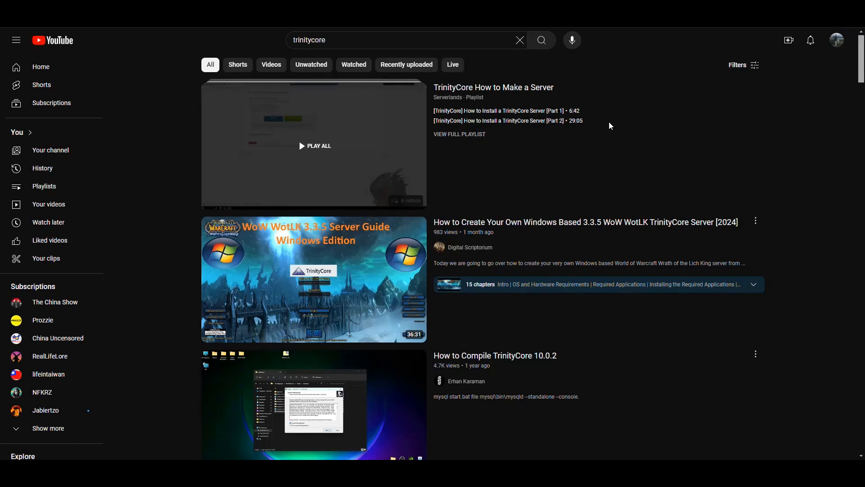
pyautogui.moveTo(529, 156)
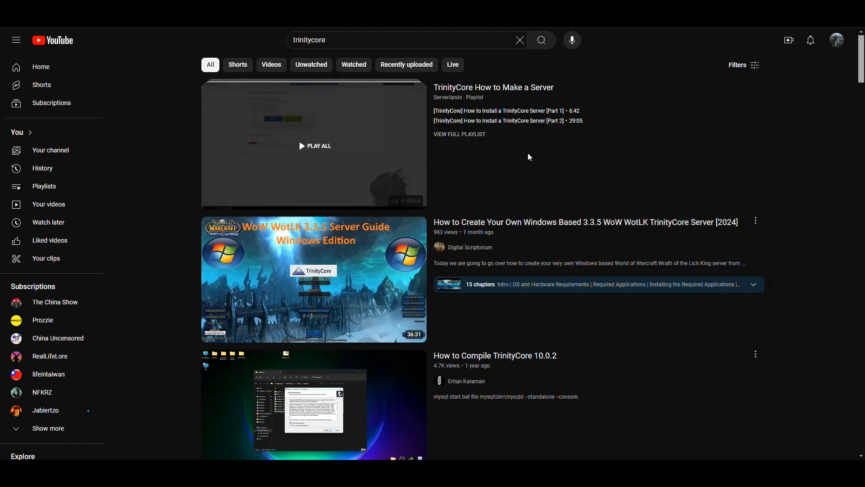
pyautogui.moveTo(522, 203)
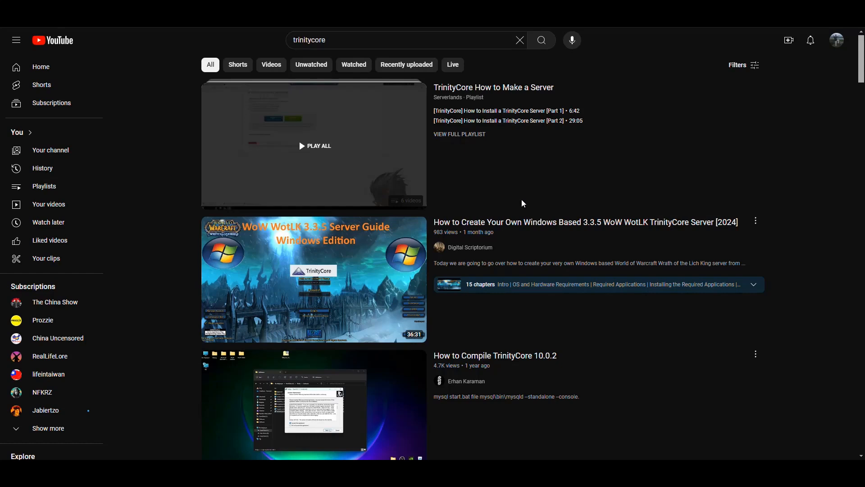
pyautogui.moveTo(550, 179)
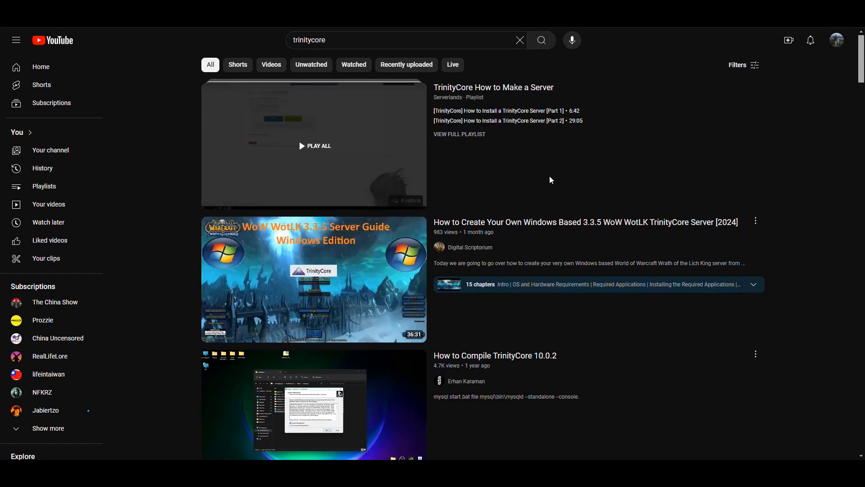
pyautogui.moveTo(558, 182)
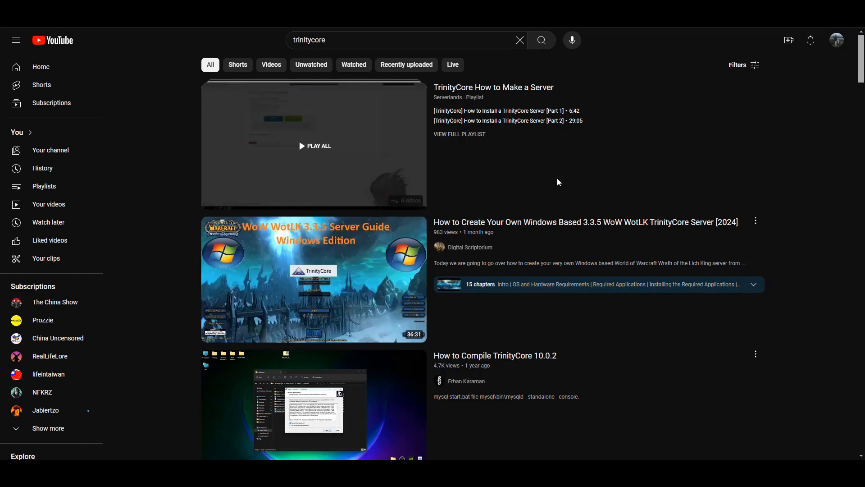
# Browse YouTube's trinitycore results, then open the DMCA-disabled GitHub server repository.
pyautogui.scroll(-3)
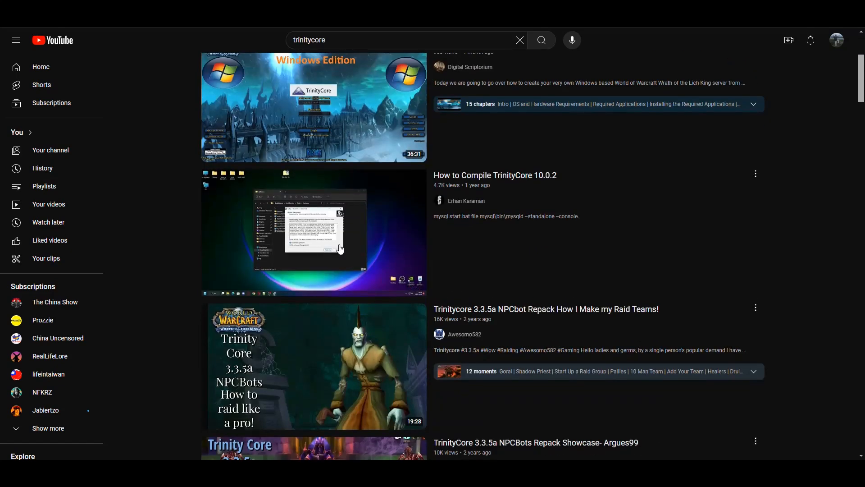
pyautogui.scroll(-3)
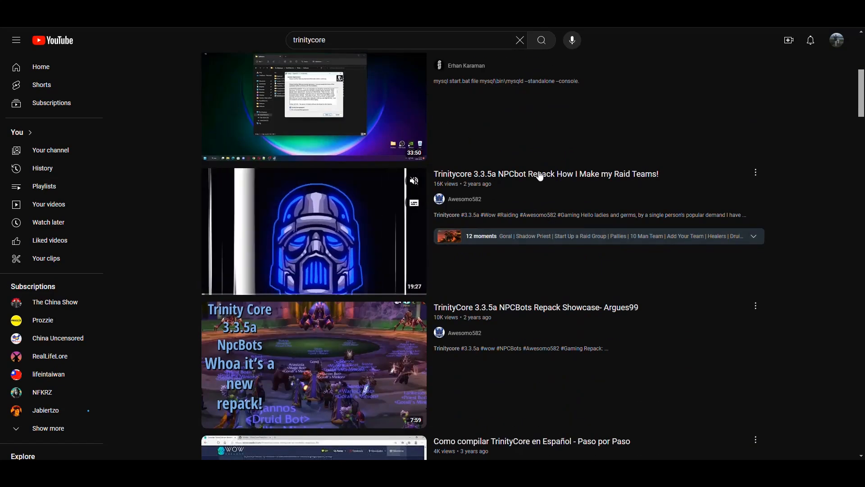
pyautogui.scroll(-3)
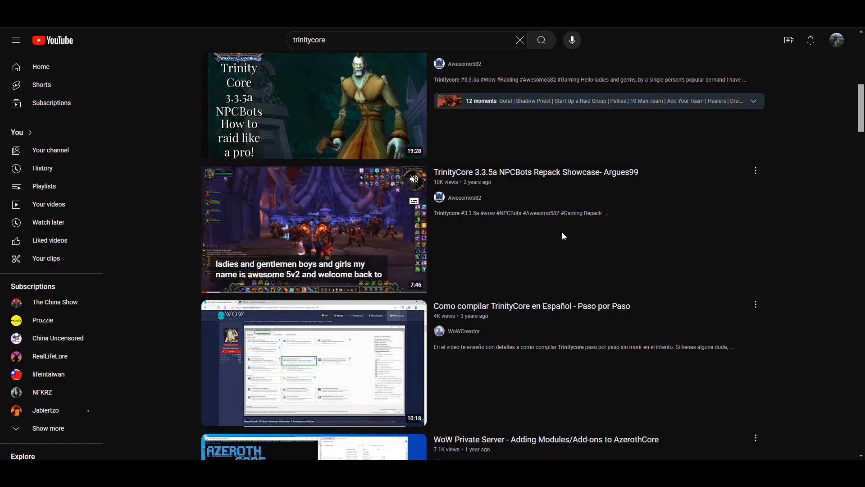
pyautogui.scroll(-3)
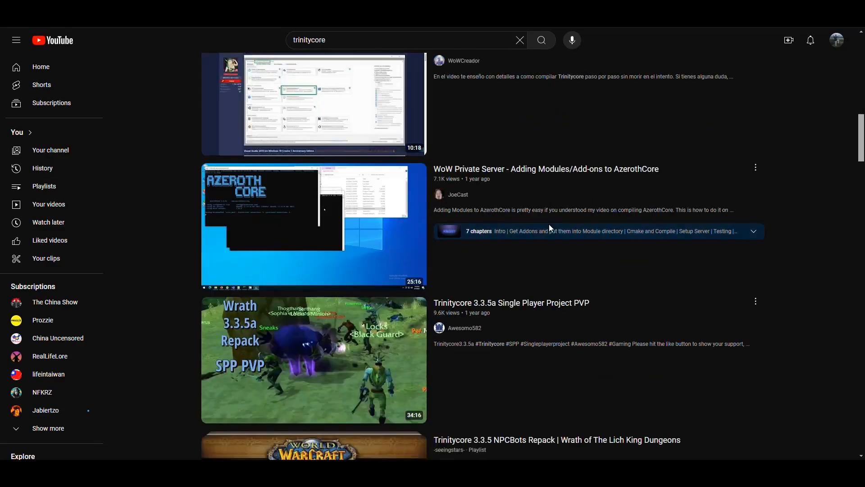
pyautogui.scroll(3)
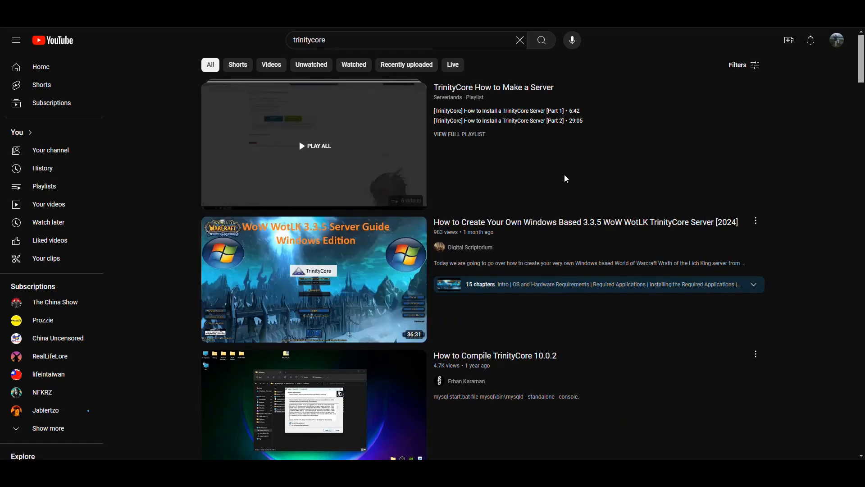
pyautogui.moveTo(556, 175)
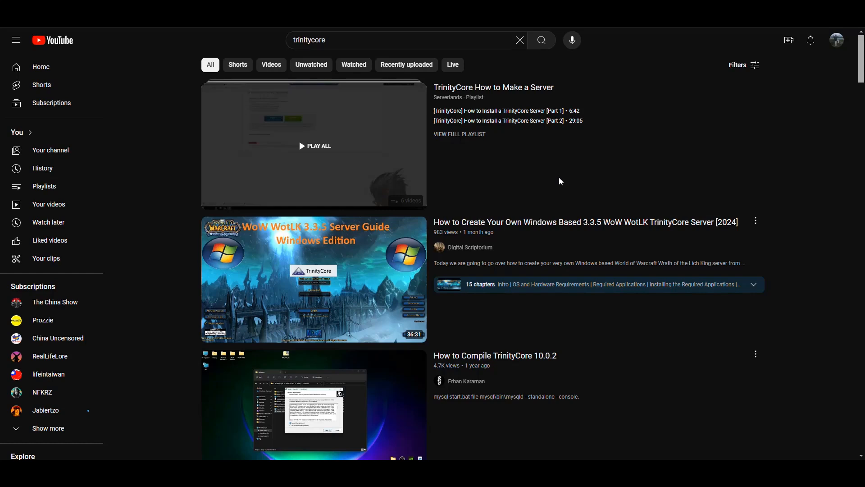
pyautogui.moveTo(574, 177)
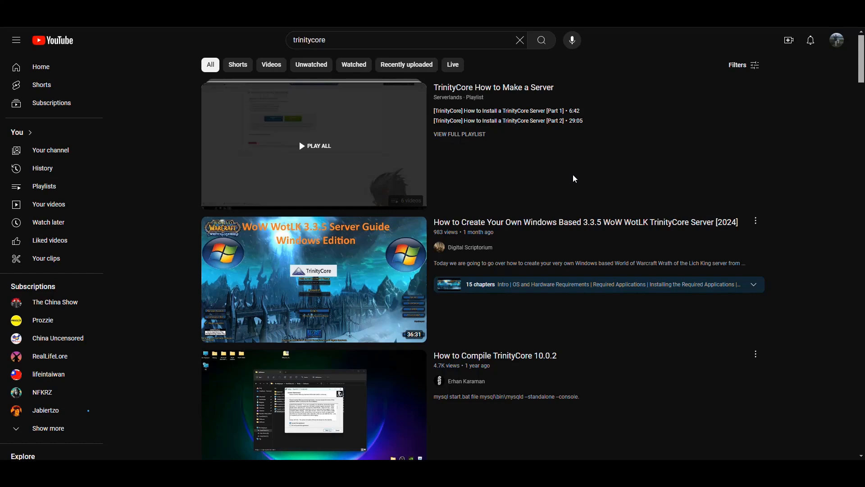
pyautogui.moveTo(580, 189)
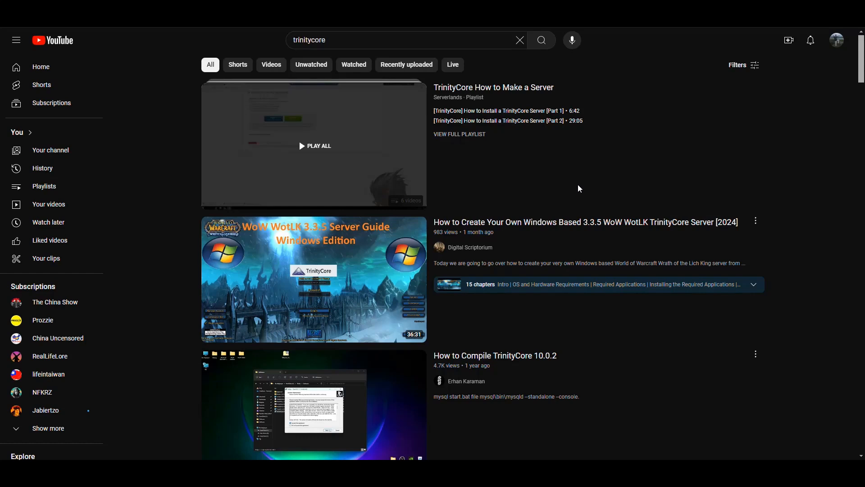
pyautogui.moveTo(584, 186)
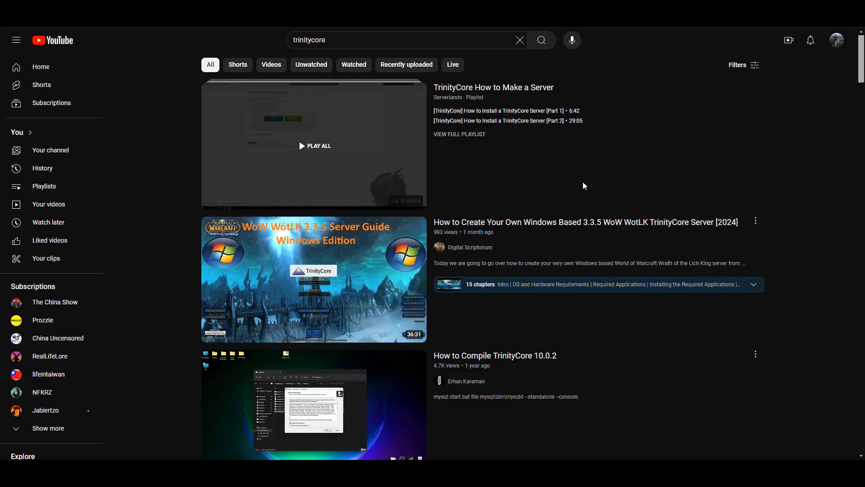
pyautogui.moveTo(541, 177)
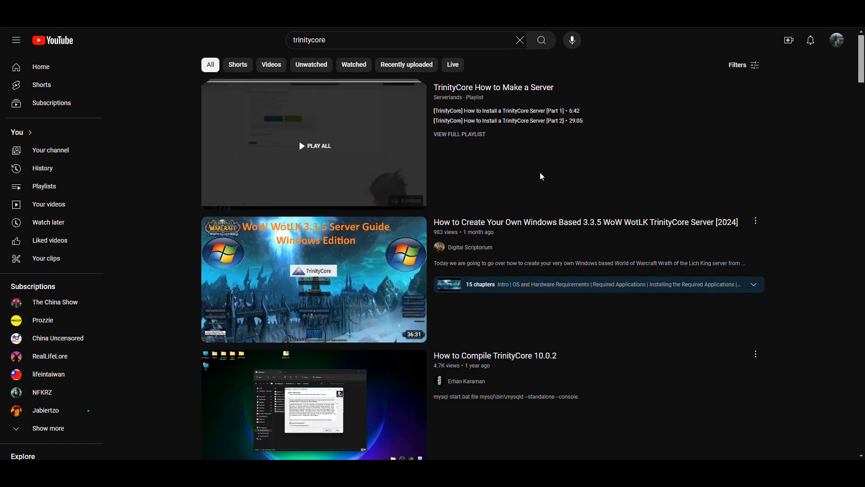
pyautogui.moveTo(554, 177)
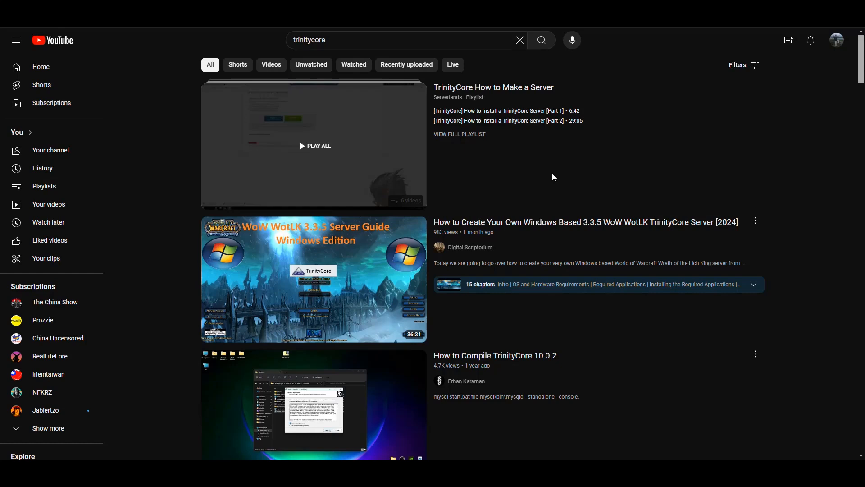
pyautogui.moveTo(566, 180)
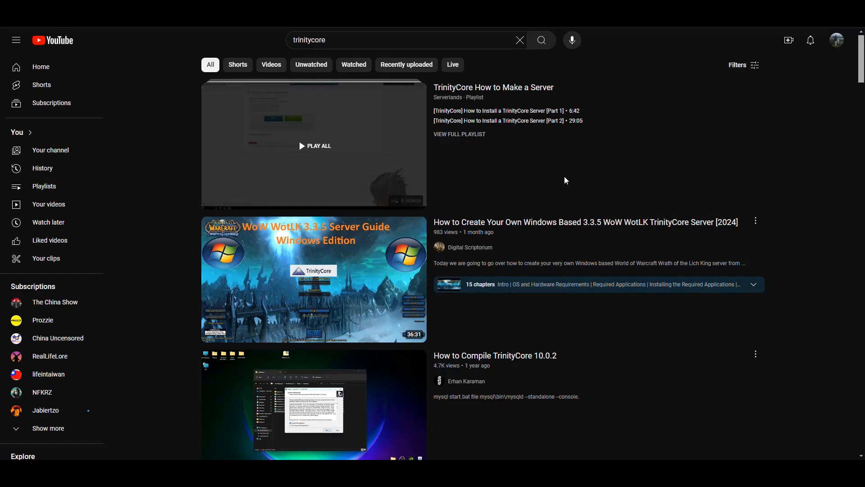
pyautogui.moveTo(563, 174)
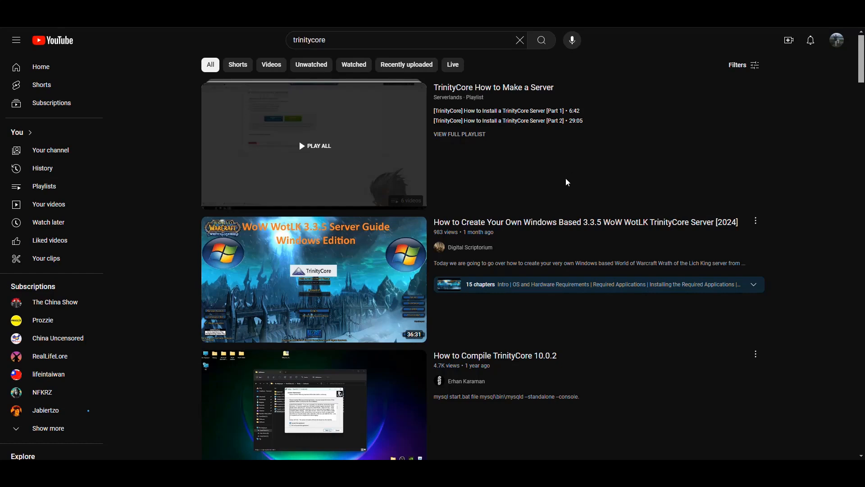
pyautogui.moveTo(573, 180)
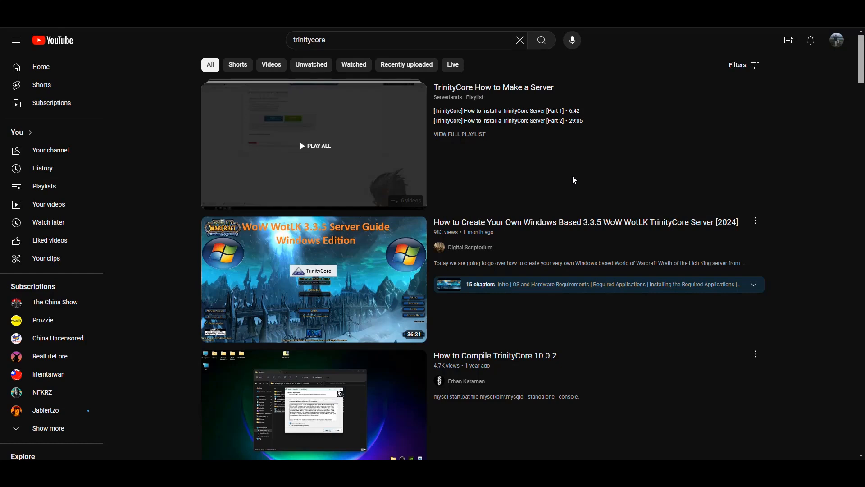
pyautogui.moveTo(644, 86)
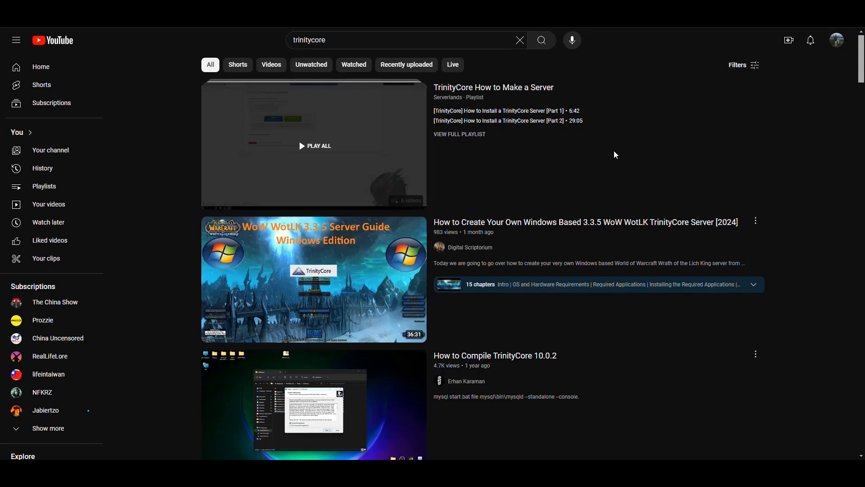
pyautogui.moveTo(597, 176)
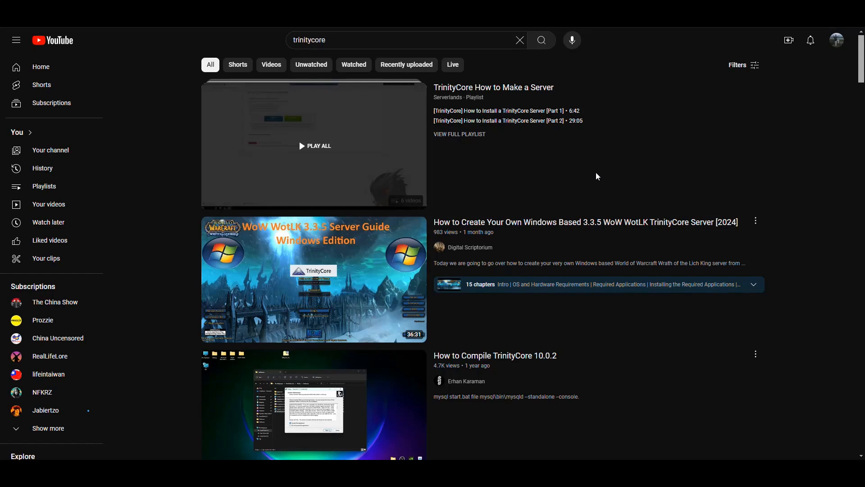
pyautogui.moveTo(587, 177)
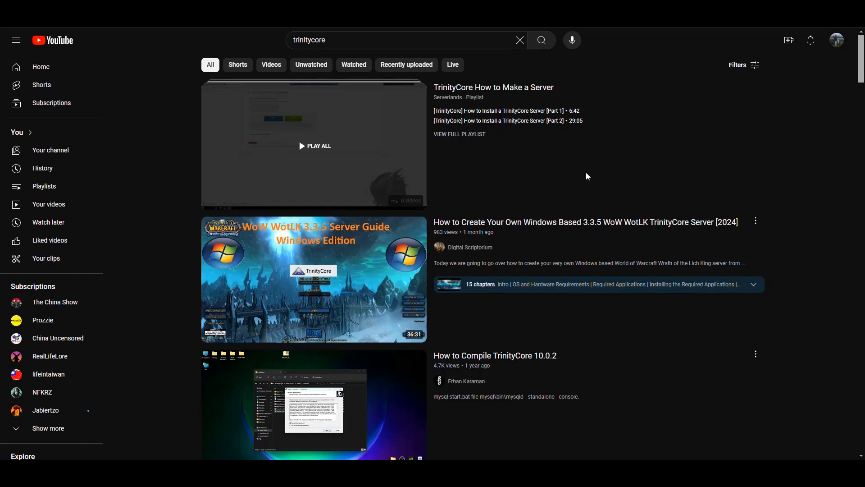
pyautogui.moveTo(604, 152)
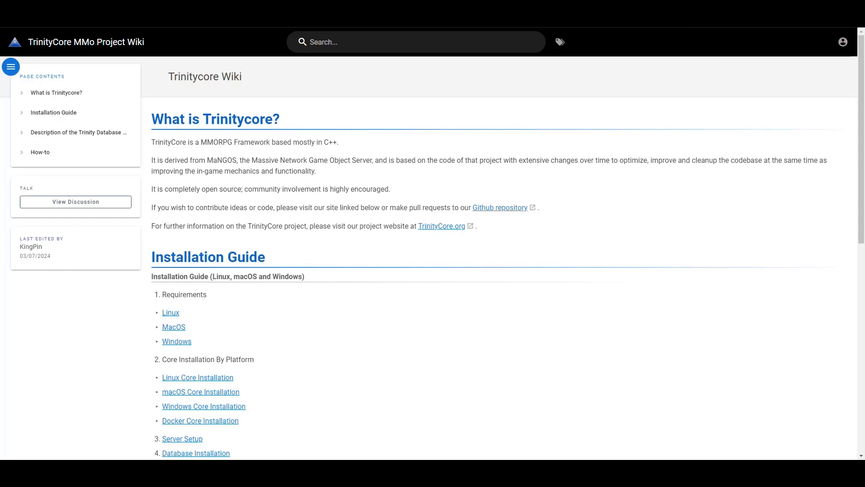
pyautogui.click(500, 207)
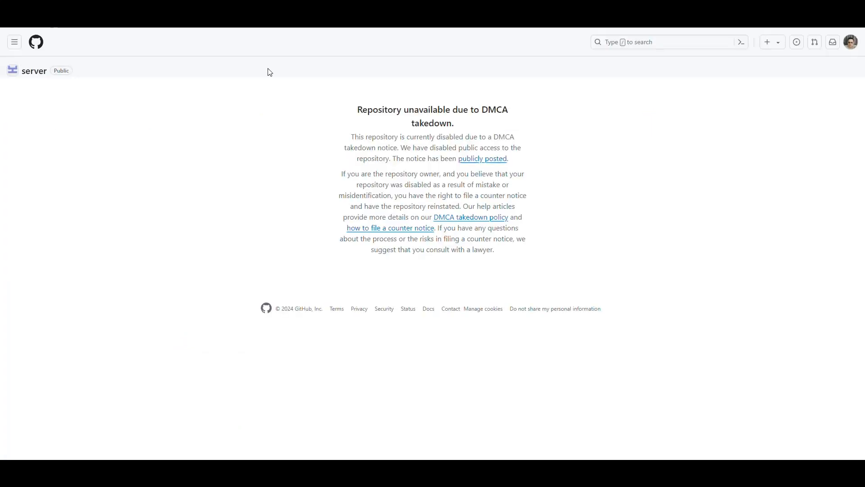
pyautogui.moveTo(516, 160)
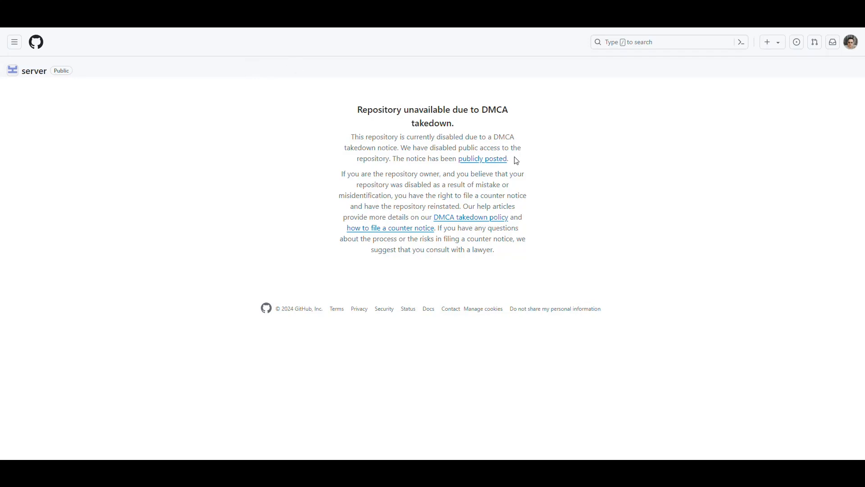
pyautogui.moveTo(591, 166)
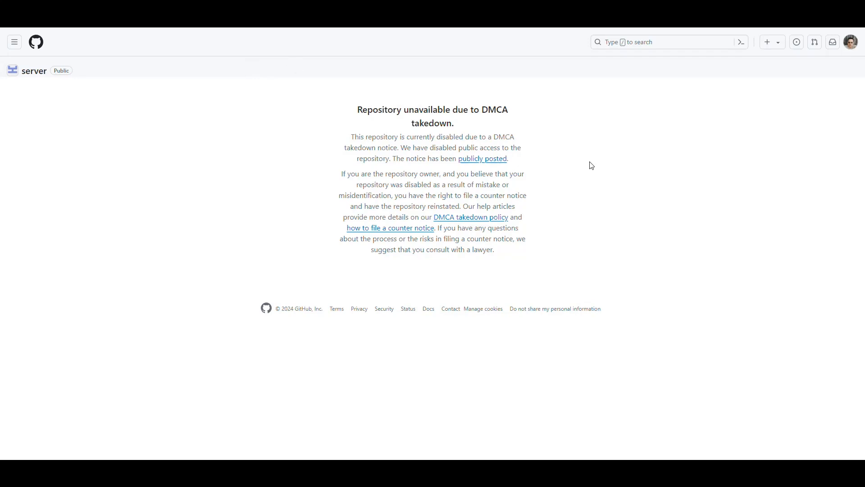
pyautogui.moveTo(467, 127)
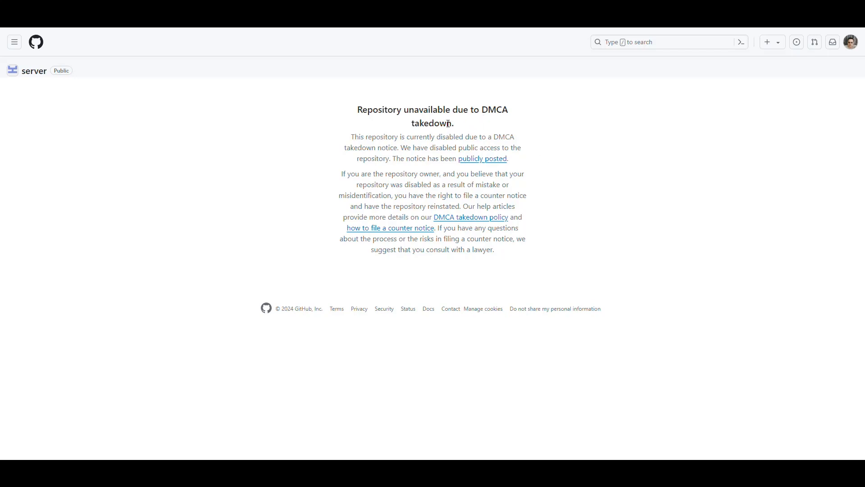
# Open the publicly posted DMCA notice 2018-01-25-WoW.md listing LightsHope files.
pyautogui.doubleClick(494, 109)
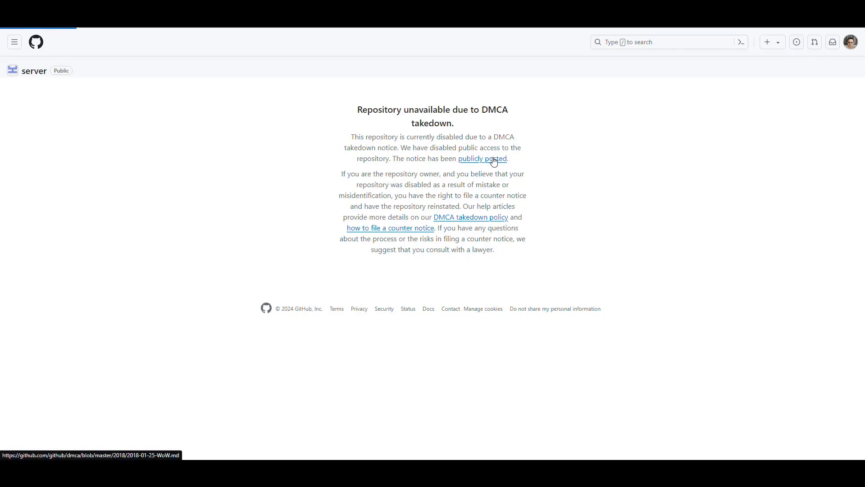
pyautogui.click(483, 159)
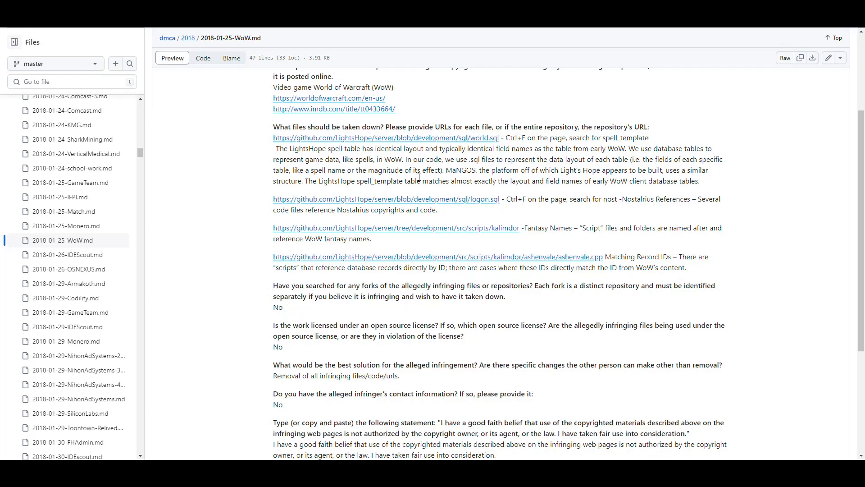
pyautogui.moveTo(340, 149)
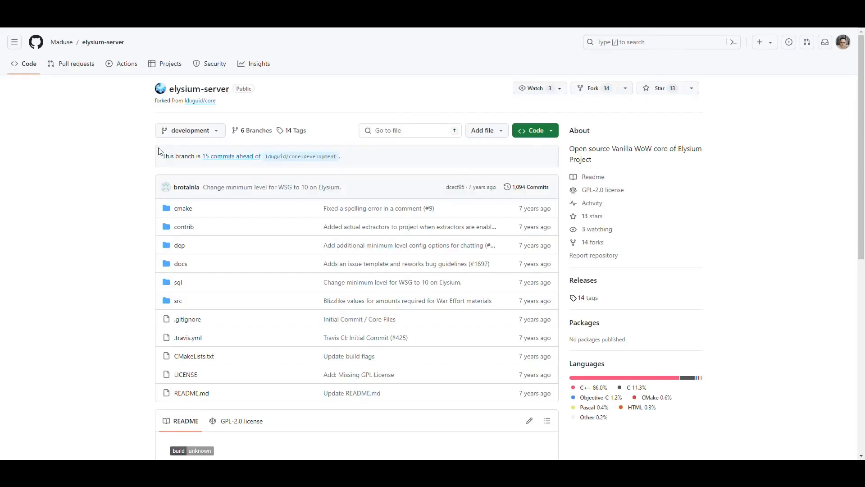
pyautogui.moveTo(121, 138)
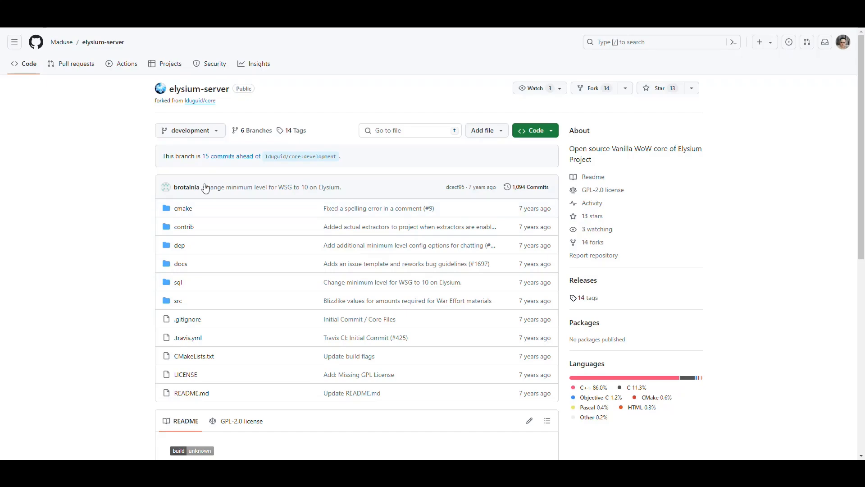
pyautogui.moveTo(126, 163)
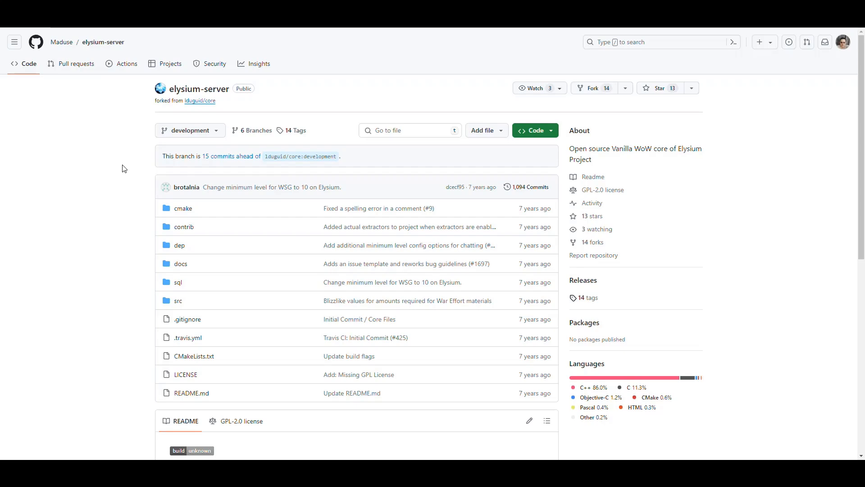
pyautogui.scroll(-3)
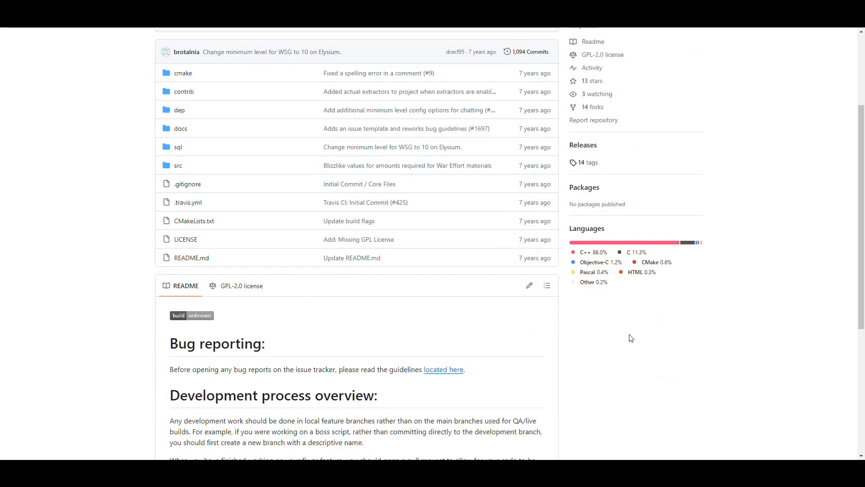
pyautogui.scroll(3)
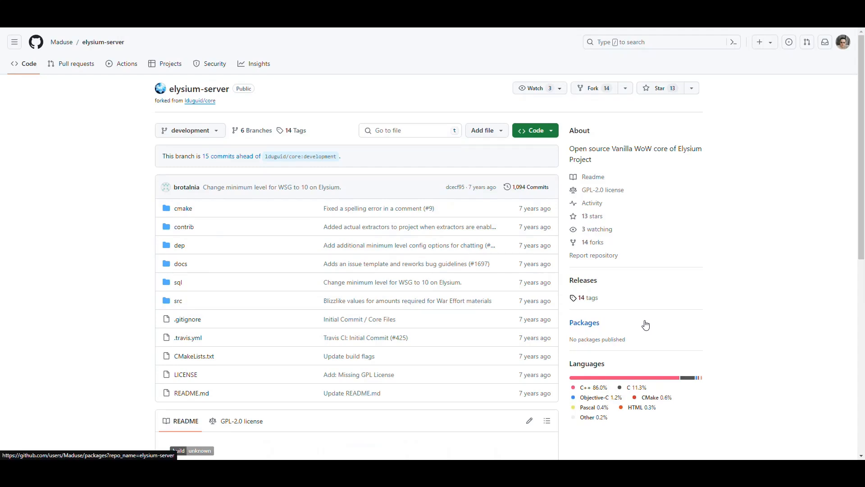
pyautogui.moveTo(647, 267)
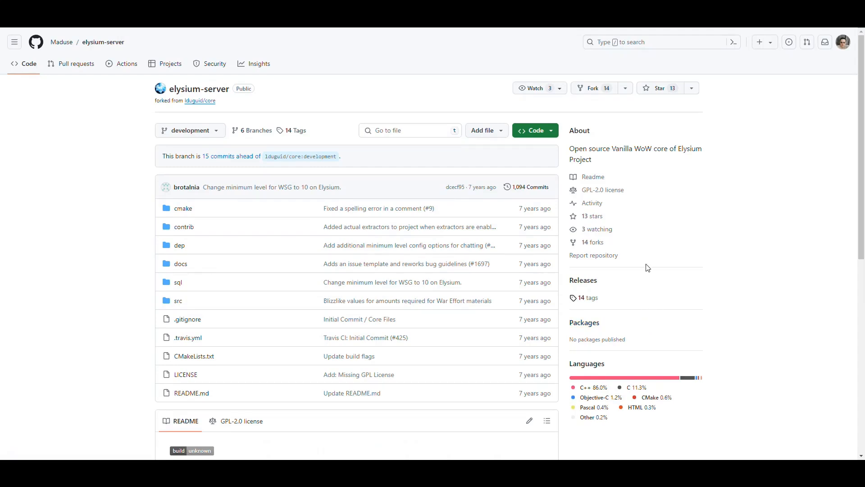
pyautogui.moveTo(611, 150)
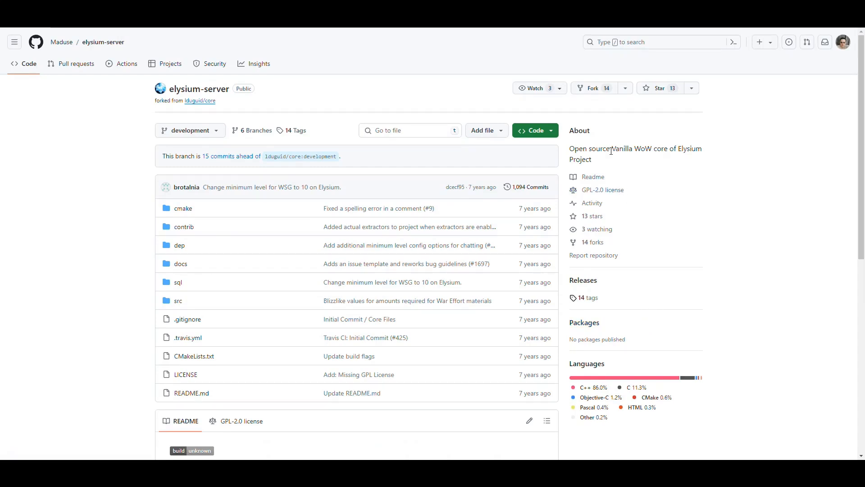
pyautogui.doubleClick(629, 149)
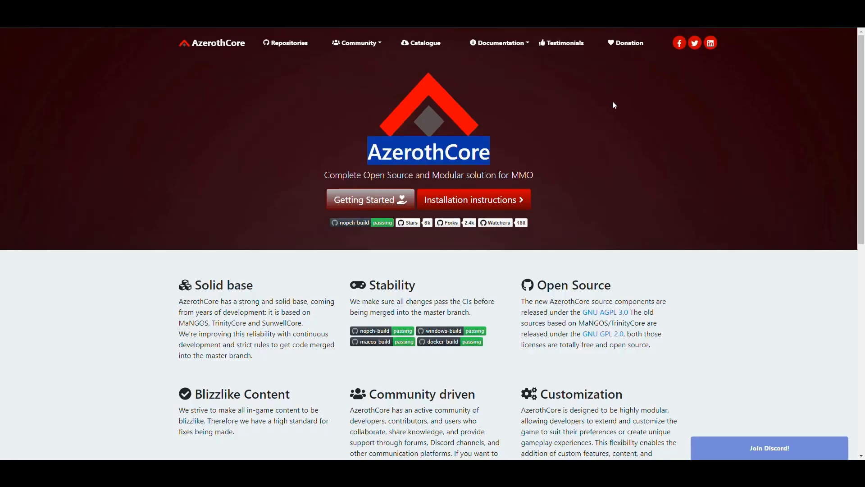
pyautogui.scroll(-3)
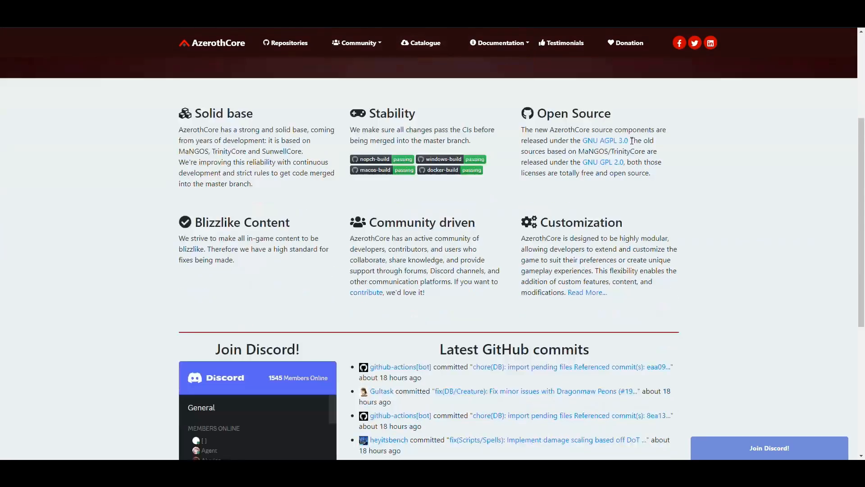
pyautogui.scroll(3)
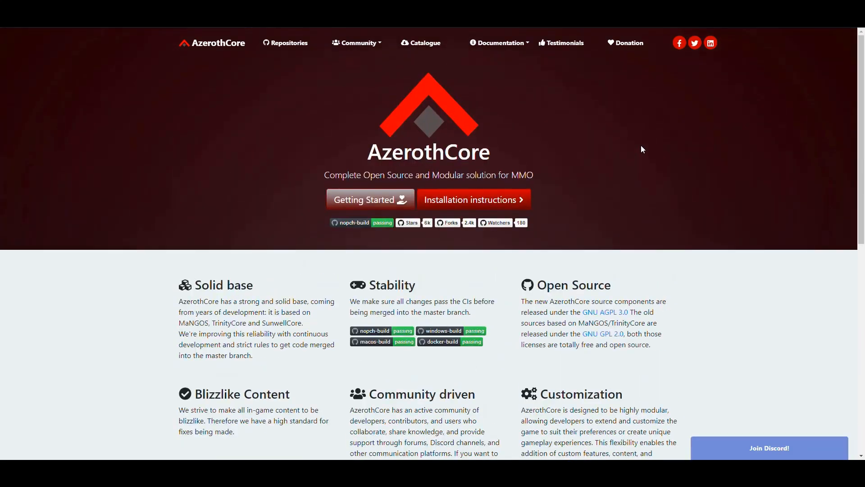
pyautogui.moveTo(627, 149)
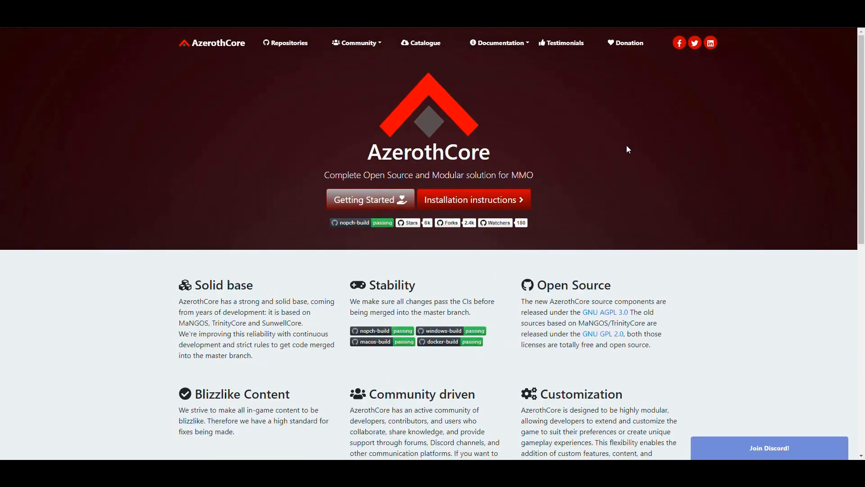
pyautogui.moveTo(636, 150)
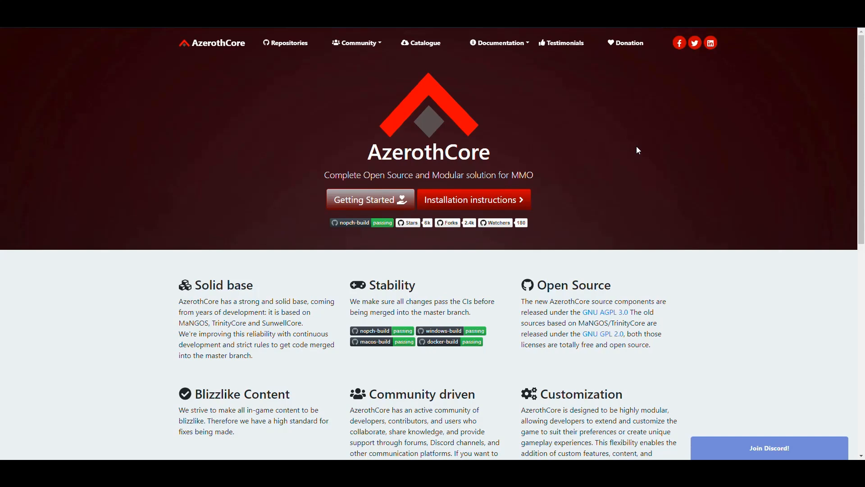
pyautogui.moveTo(637, 152)
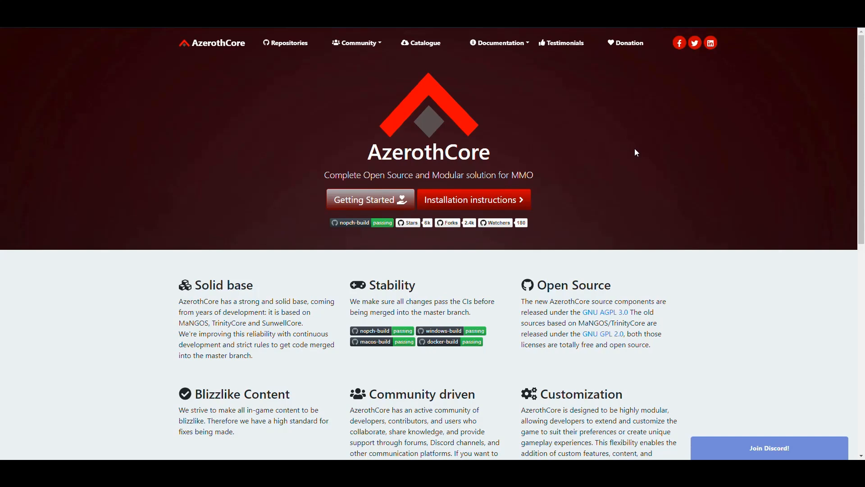
pyautogui.moveTo(633, 149)
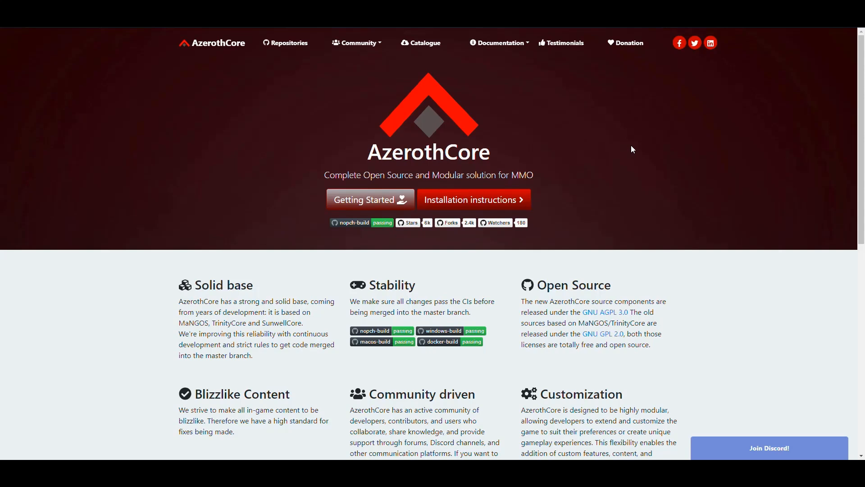
pyautogui.moveTo(631, 118)
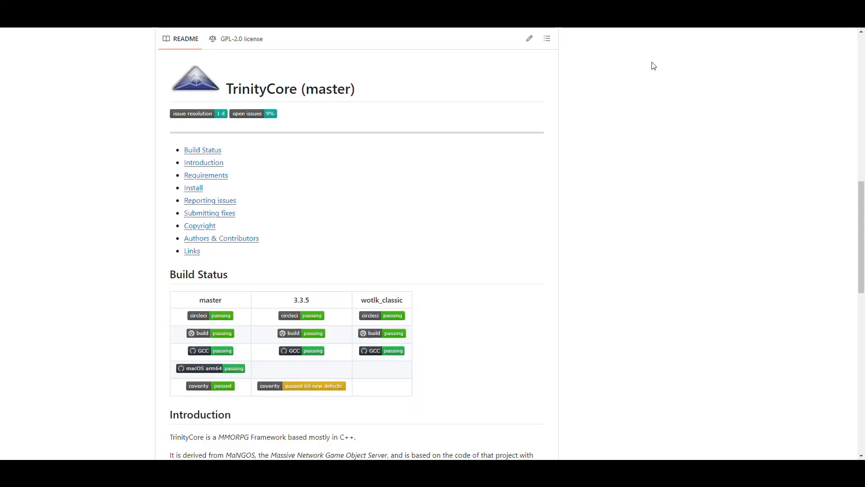
pyautogui.moveTo(641, 170)
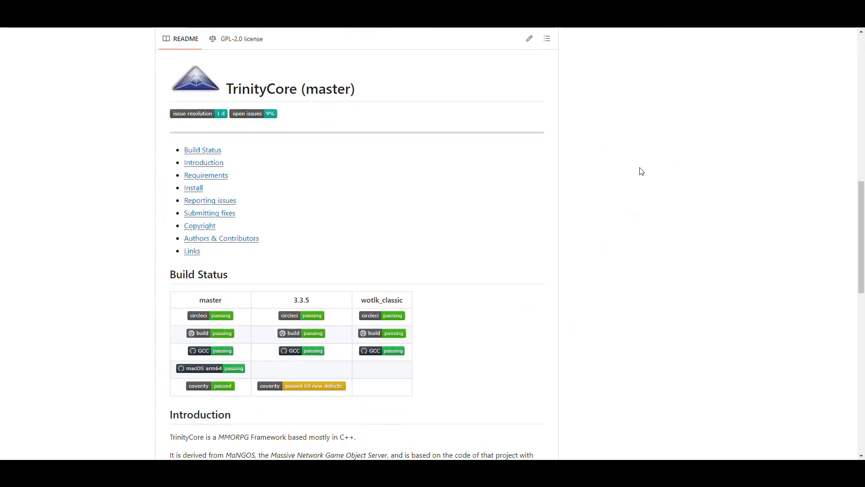
pyautogui.scroll(3)
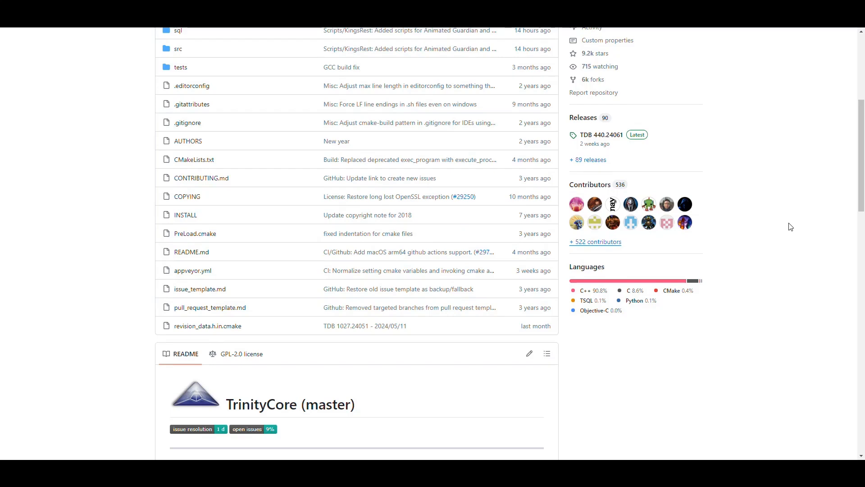
pyautogui.moveTo(781, 231)
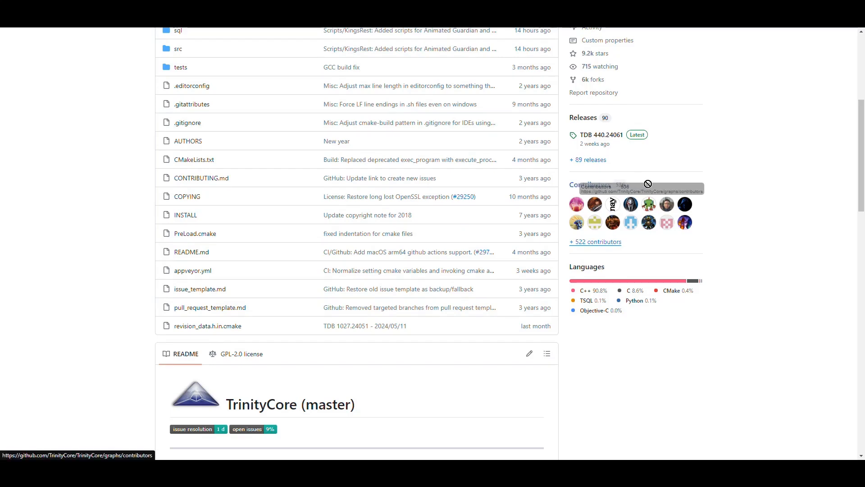
pyautogui.scroll(3)
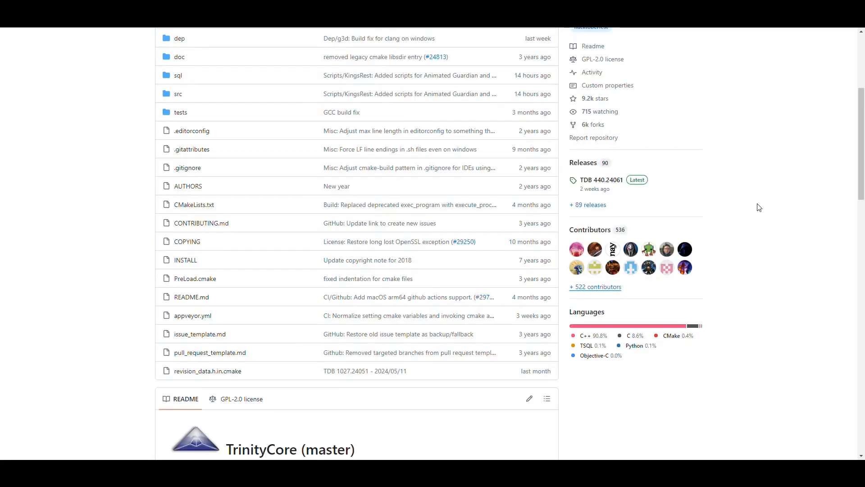
pyautogui.scroll(3)
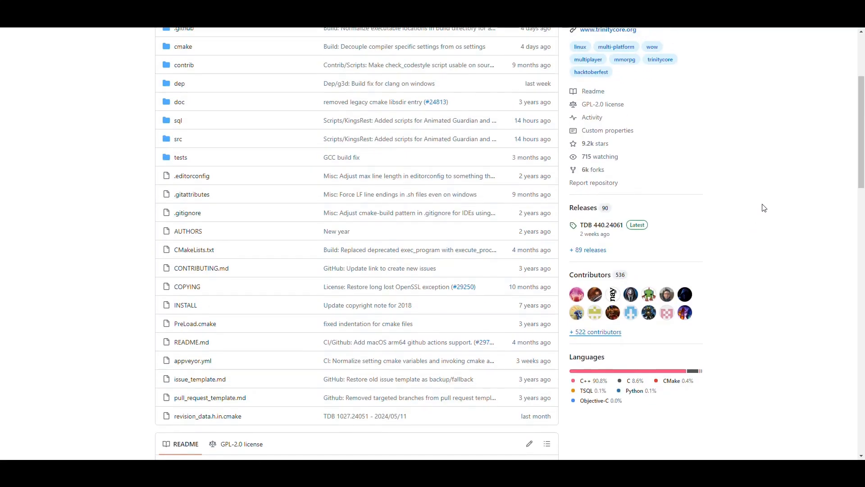
pyautogui.moveTo(757, 225)
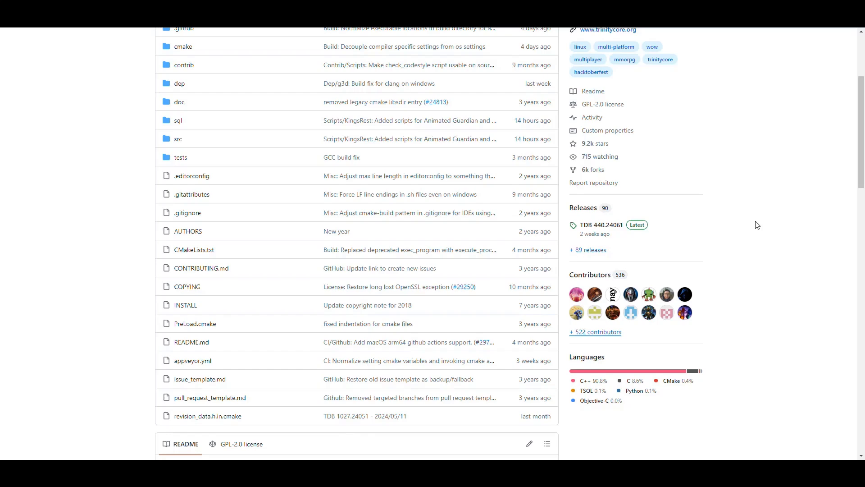
pyautogui.scroll(3)
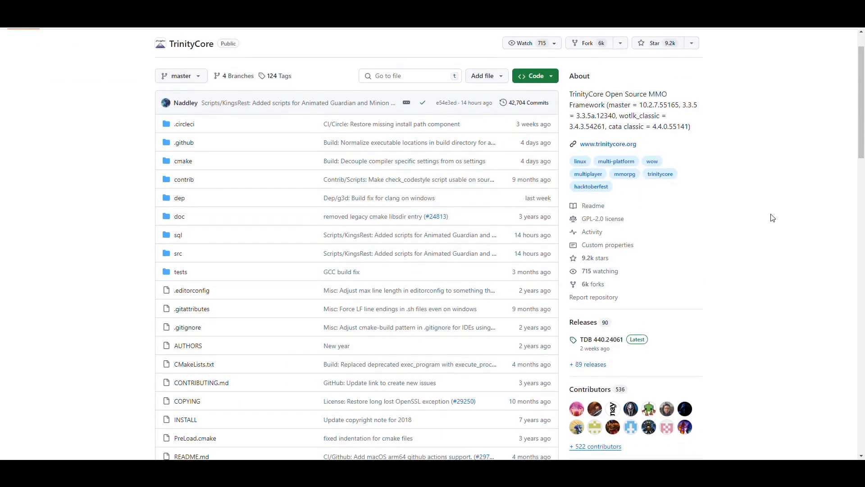
pyautogui.scroll(3)
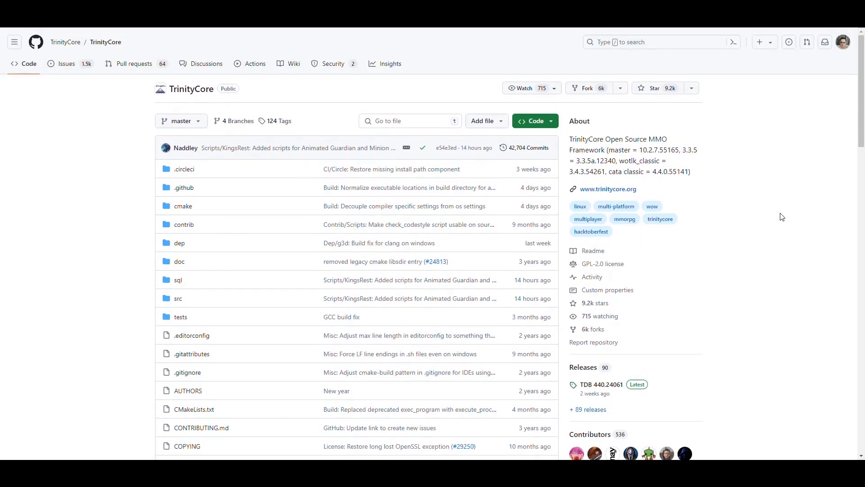
pyautogui.moveTo(748, 176)
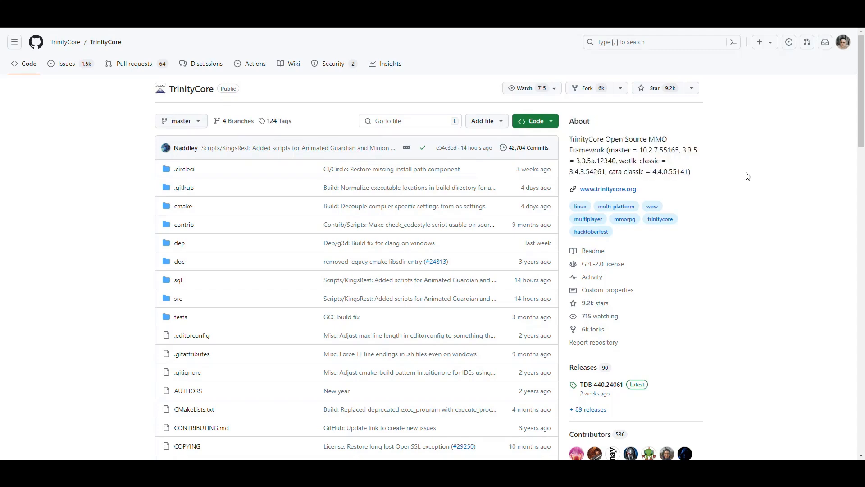
pyautogui.moveTo(622, 159)
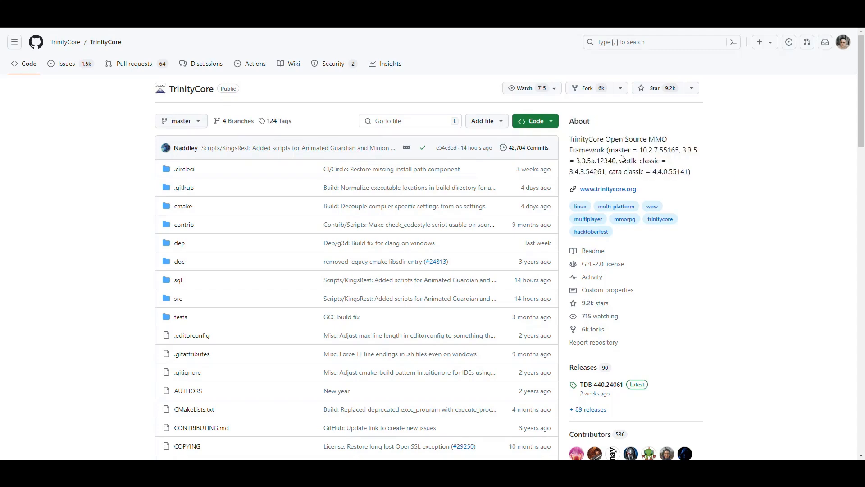
pyautogui.doubleClick(619, 150)
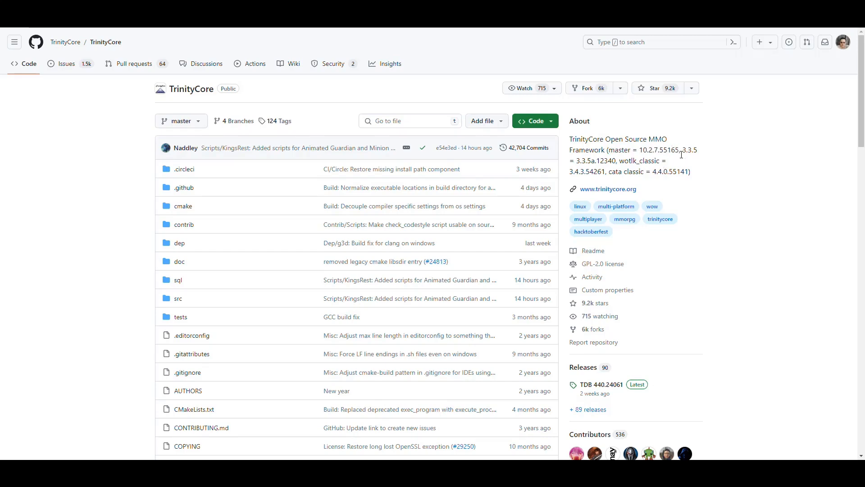
pyautogui.doubleClick(658, 150)
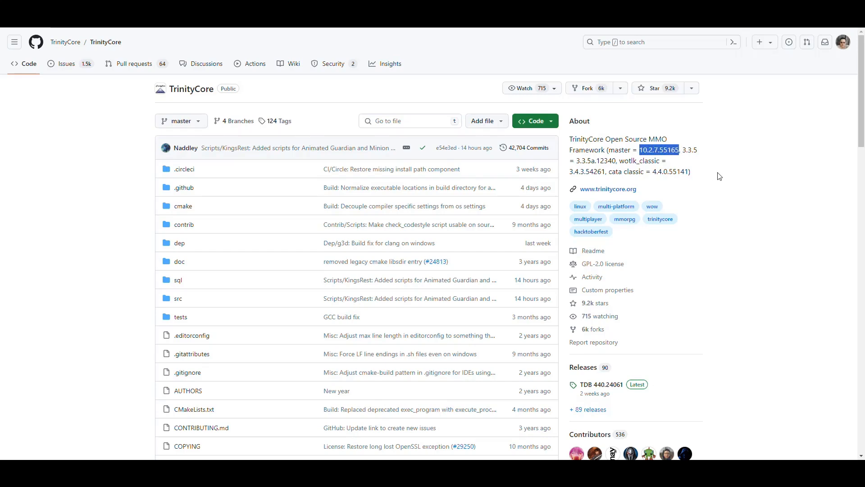
pyautogui.moveTo(683, 158)
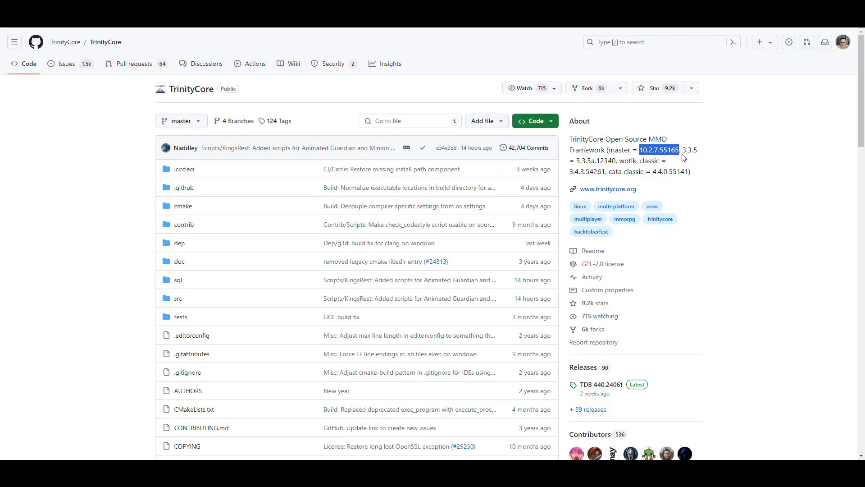
pyautogui.doubleClick(689, 150)
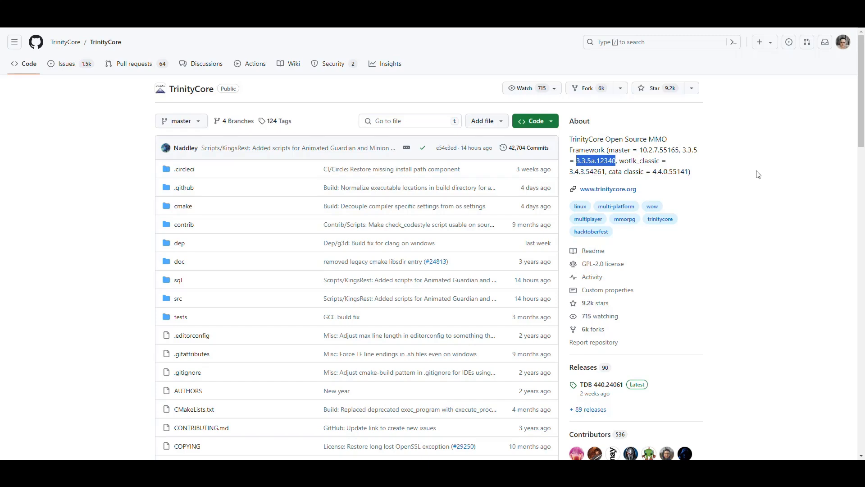
pyautogui.moveTo(761, 192)
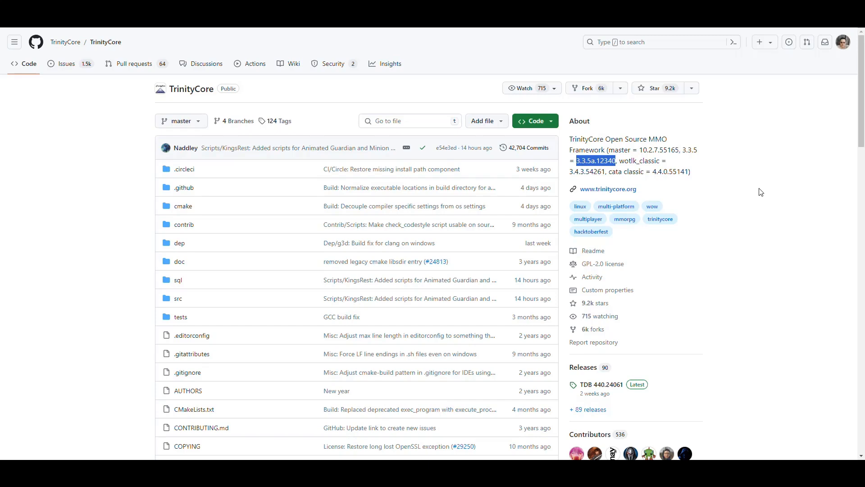
pyautogui.moveTo(770, 199)
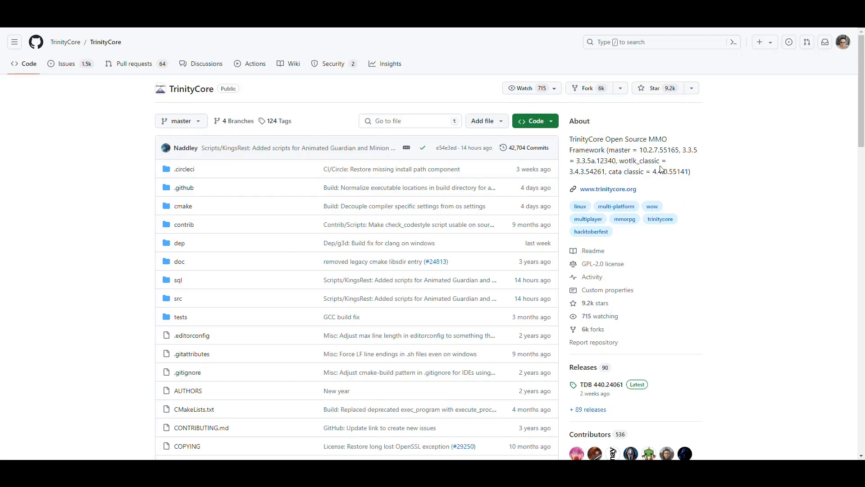
pyautogui.doubleClick(638, 161)
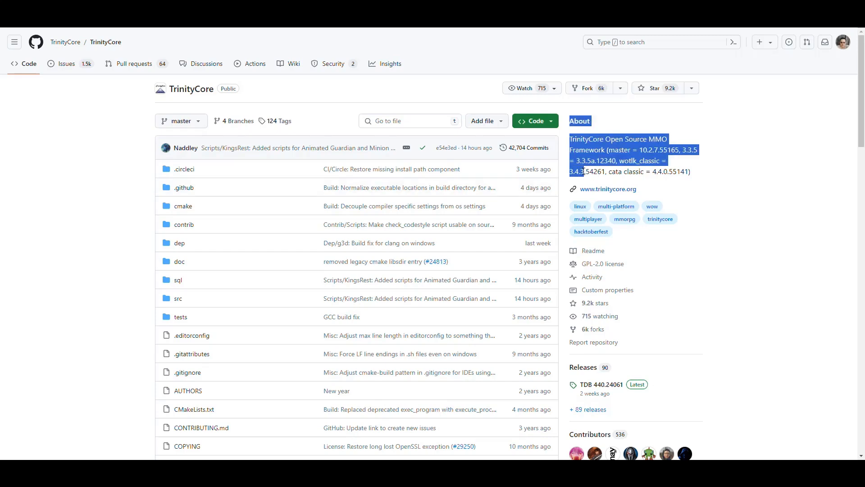
pyautogui.doubleClick(625, 171)
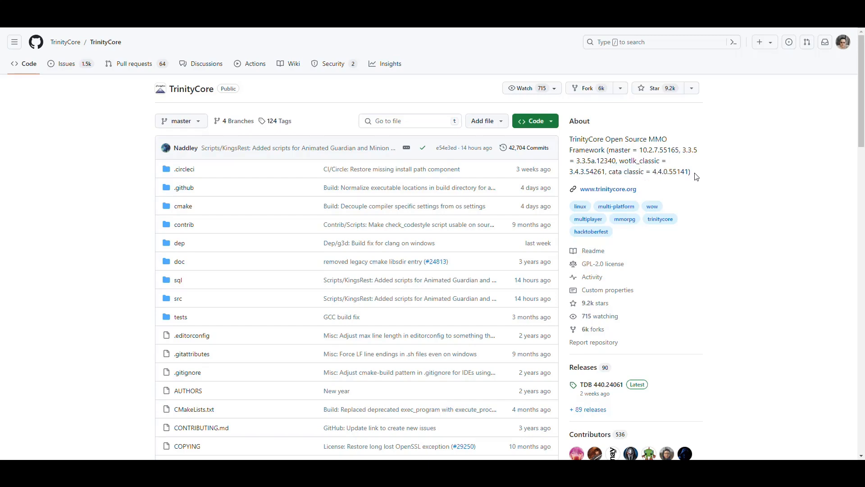
pyautogui.moveTo(628, 170)
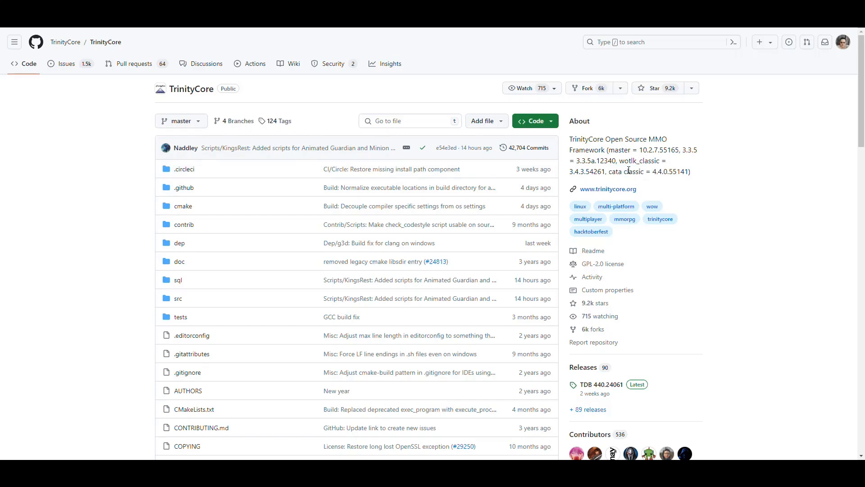
pyautogui.click(180, 120)
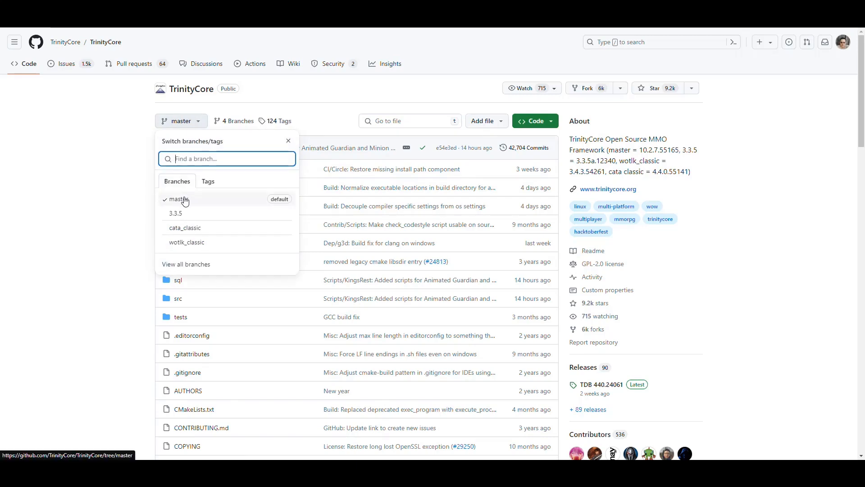
pyautogui.moveTo(182, 216)
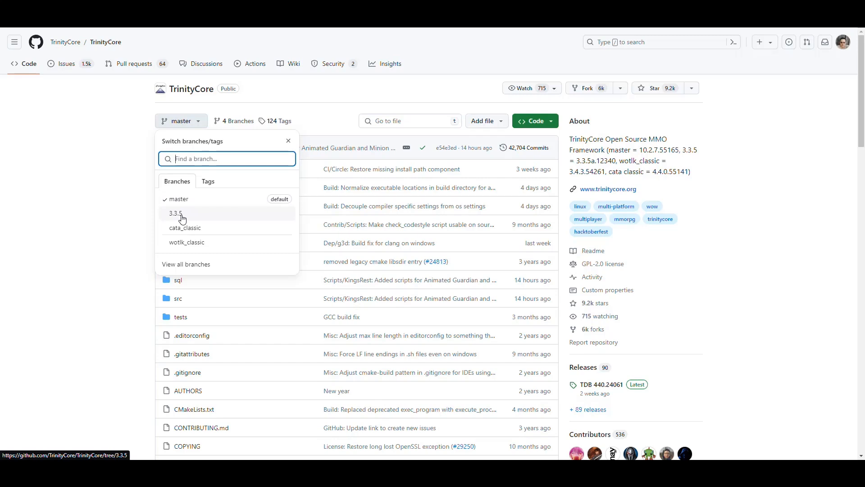
pyautogui.moveTo(192, 233)
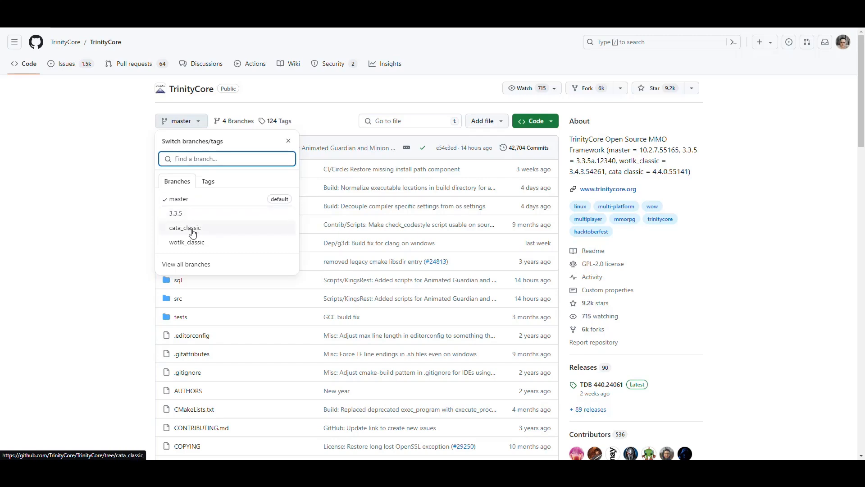
pyautogui.moveTo(194, 246)
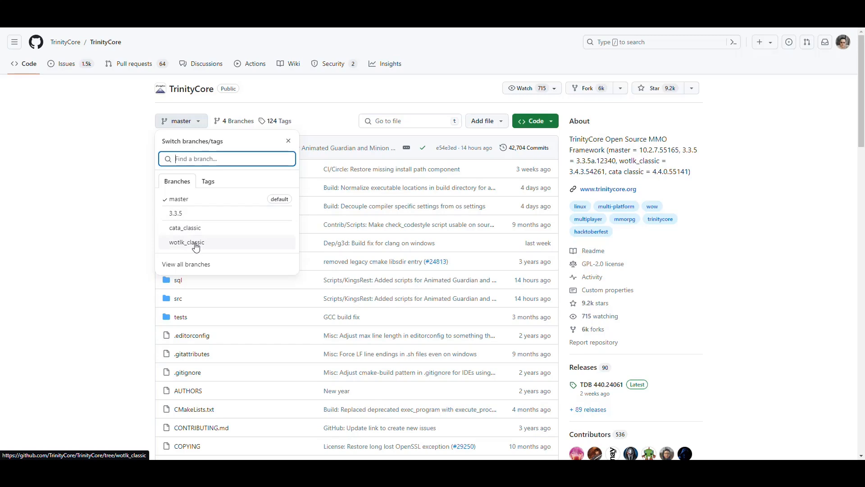
pyautogui.click(288, 140)
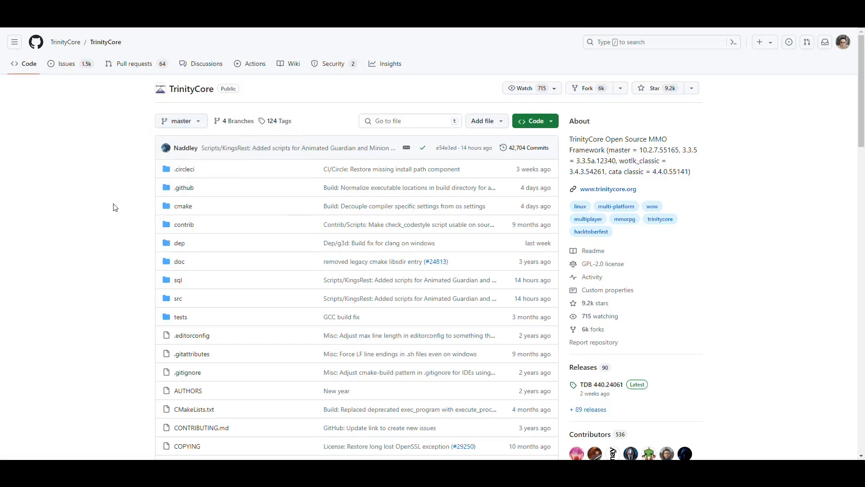
pyautogui.moveTo(749, 245)
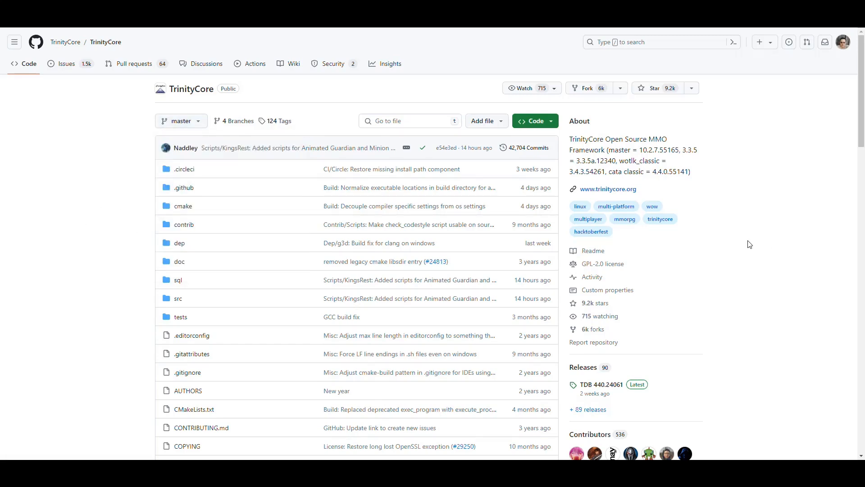
pyautogui.moveTo(742, 216)
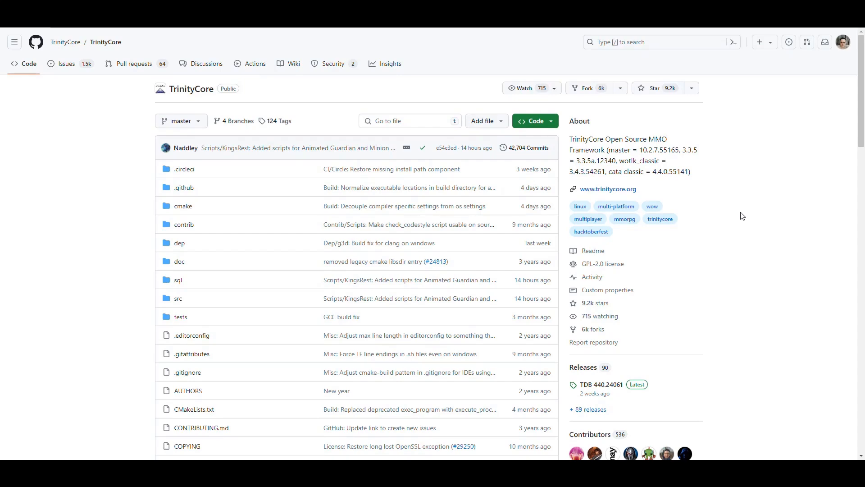
pyautogui.scroll(-3)
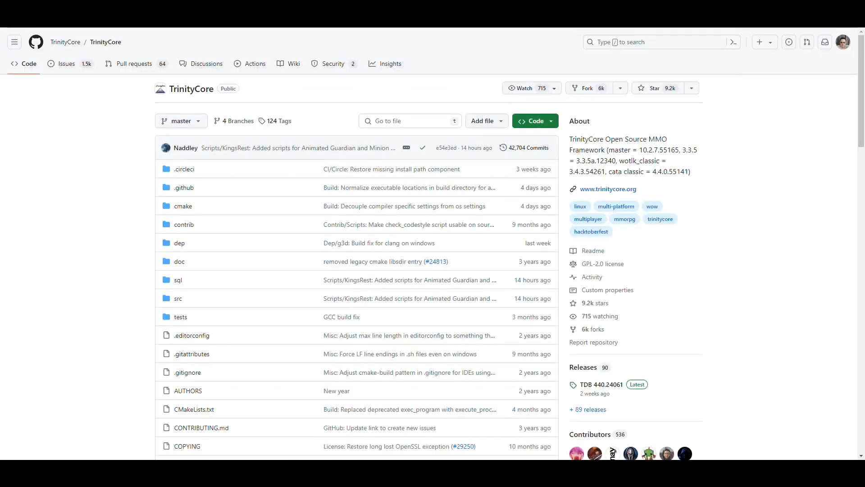
pyautogui.click(291, 64)
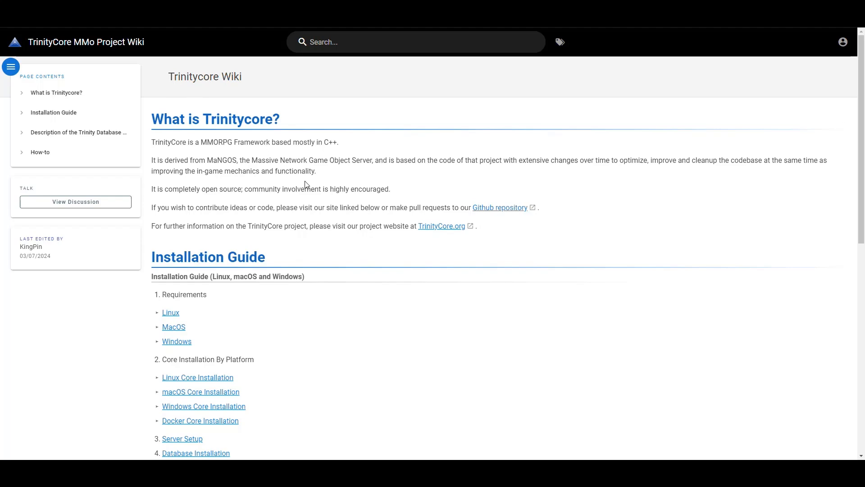
# Read the wiki's Linux Requirements page, then open the macOS Requirements page.
pyautogui.scroll(-3)
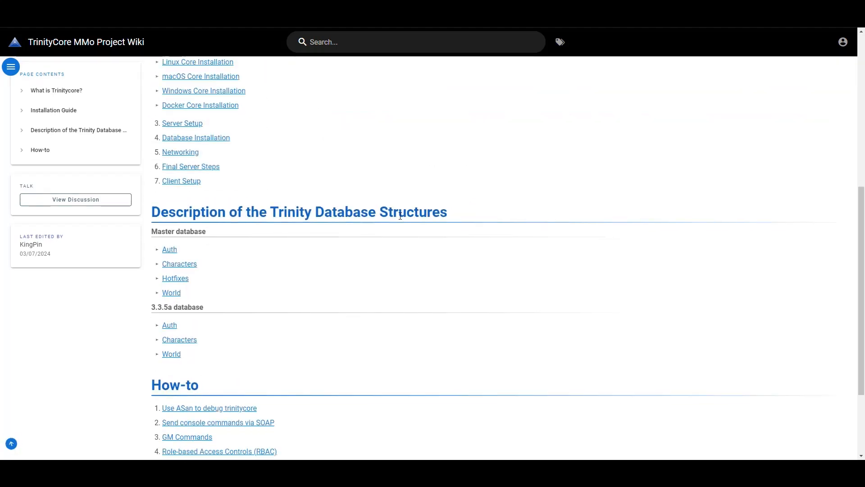
pyautogui.scroll(3)
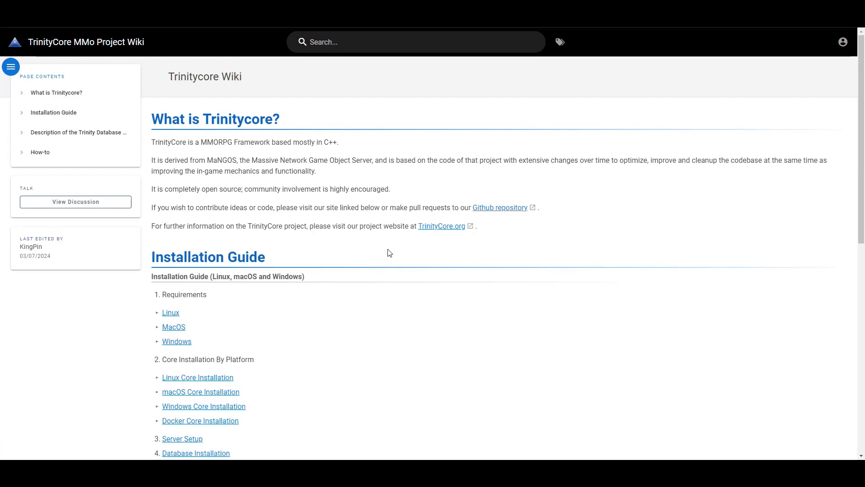
pyautogui.moveTo(175, 320)
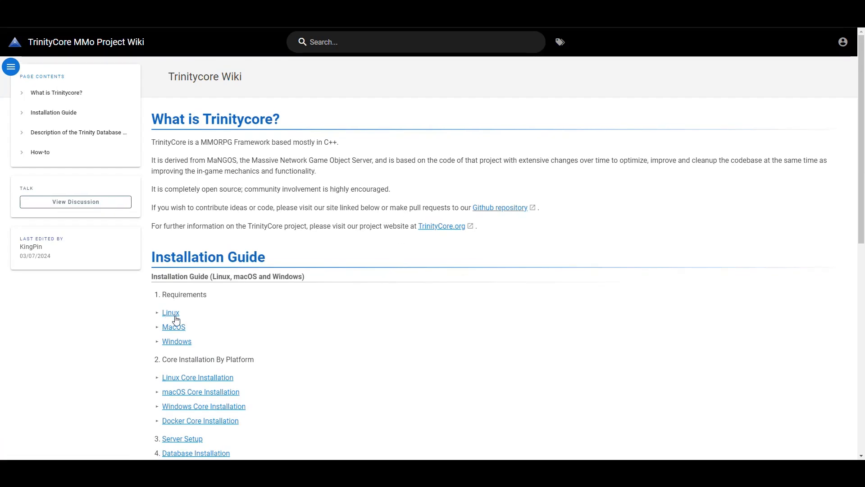
pyautogui.moveTo(170, 313)
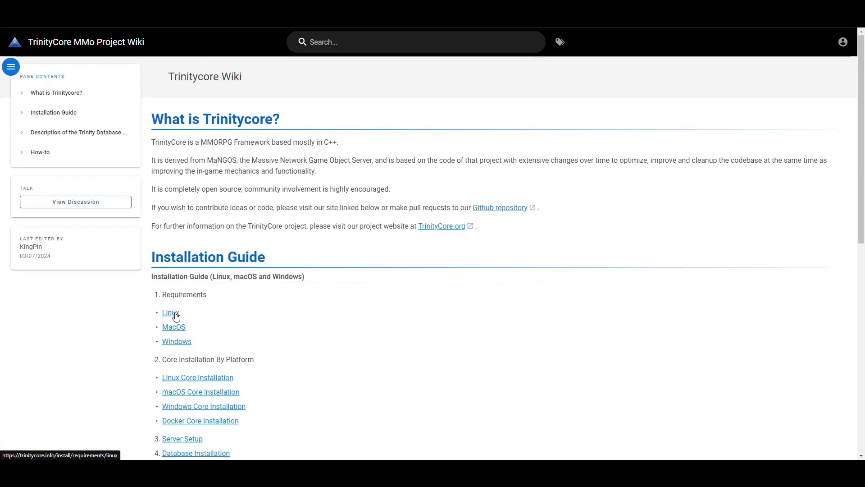
pyautogui.click(170, 312)
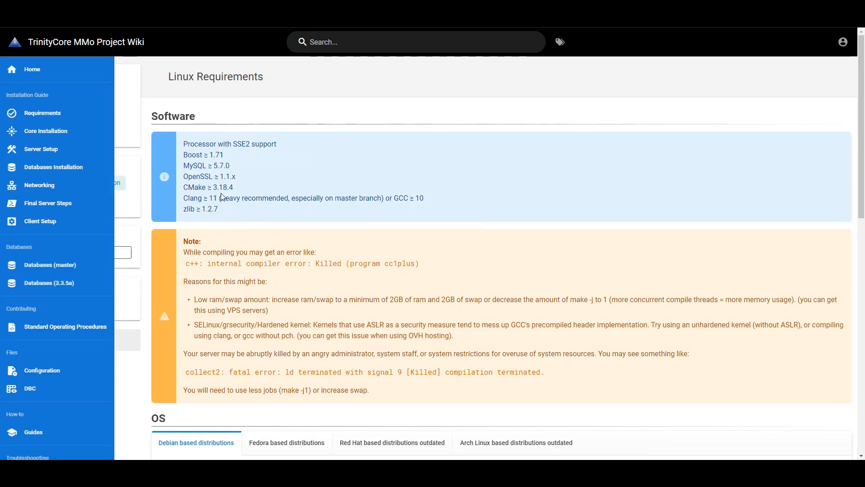
pyautogui.scroll(-3)
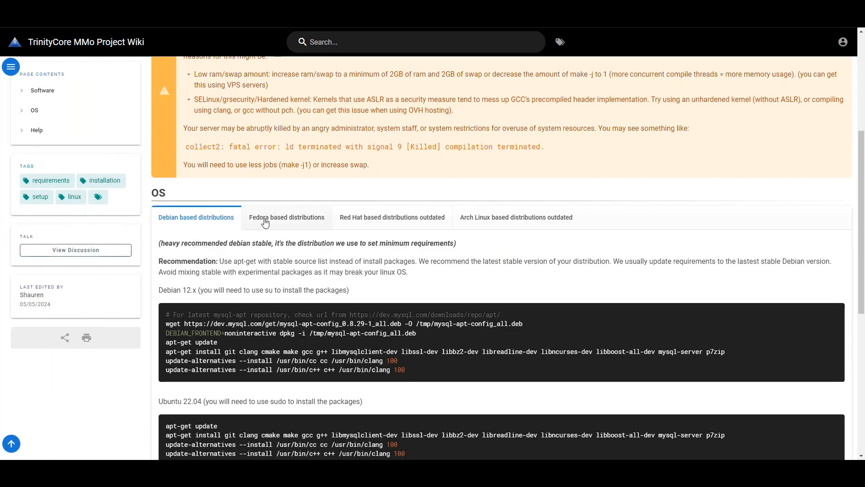
pyautogui.moveTo(62, 68)
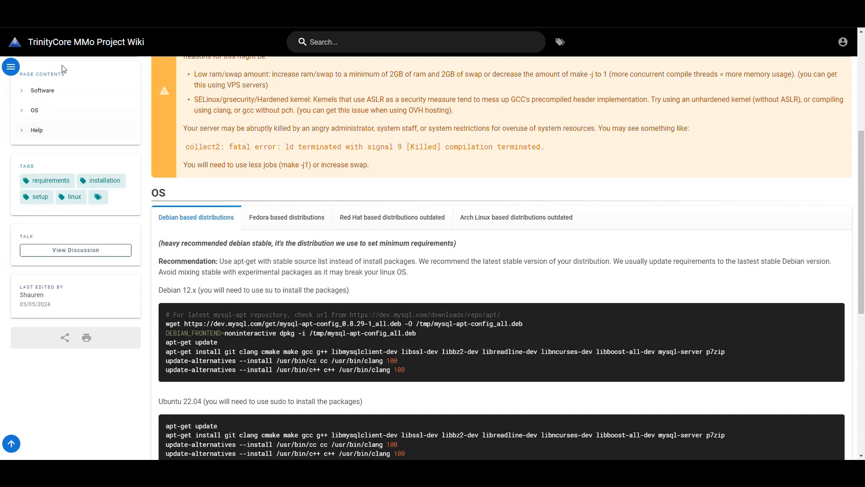
pyautogui.scroll(-3)
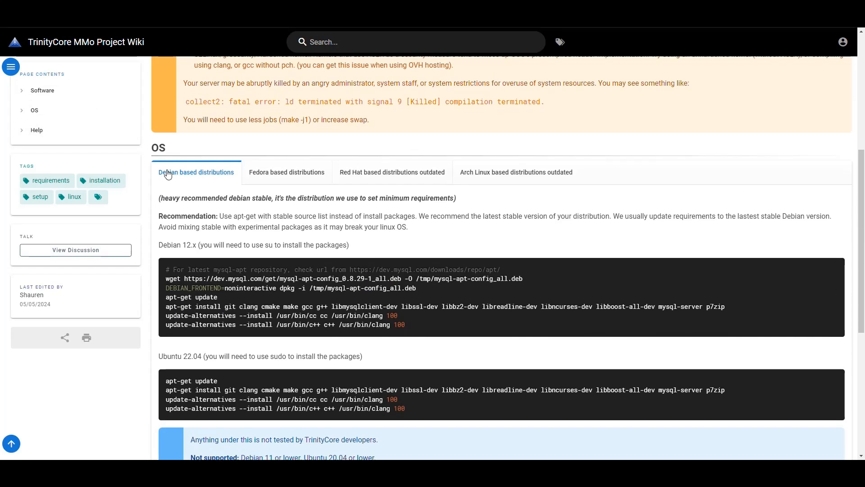
pyautogui.moveTo(212, 214)
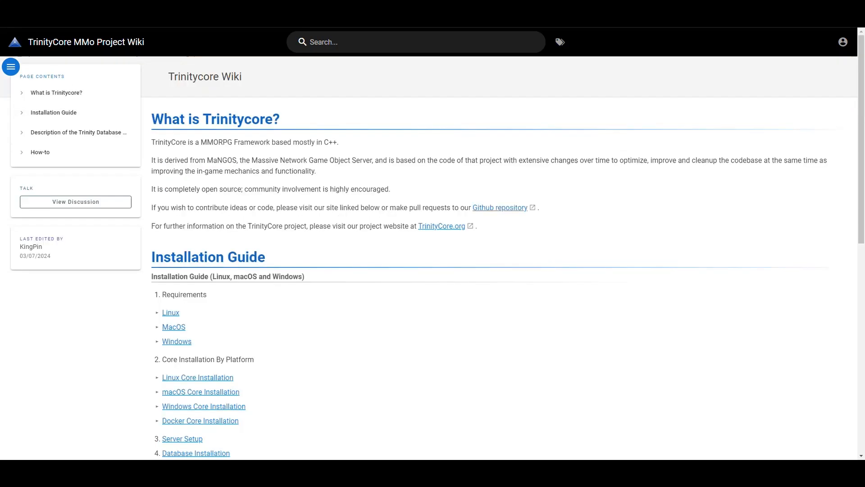
pyautogui.click(173, 327)
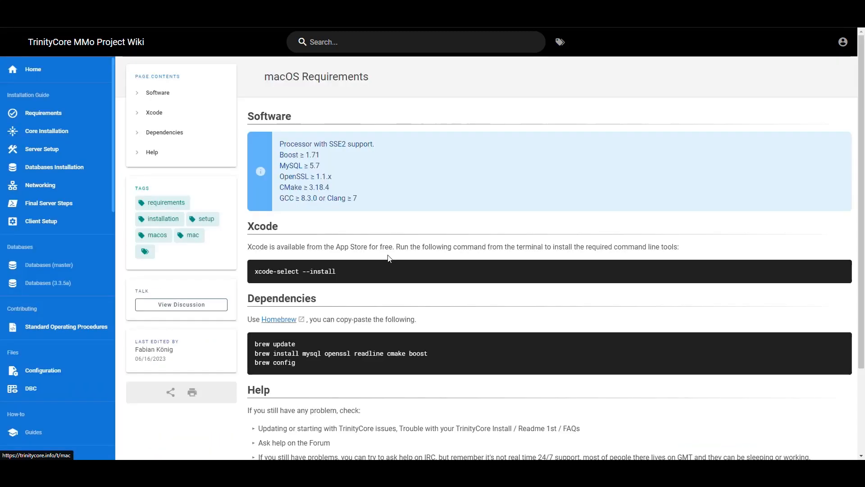
# Leave Windows Requirements for the wiki home's Installation Guide links.
pyautogui.click(9, 66)
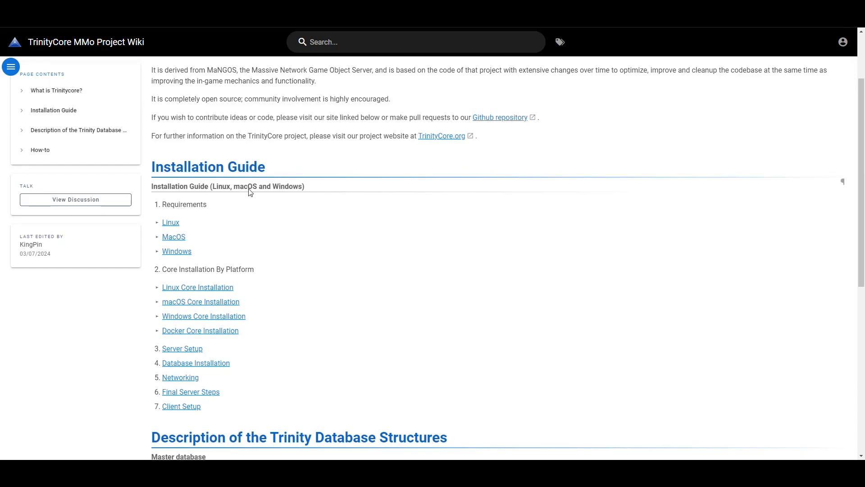
pyautogui.click(177, 251)
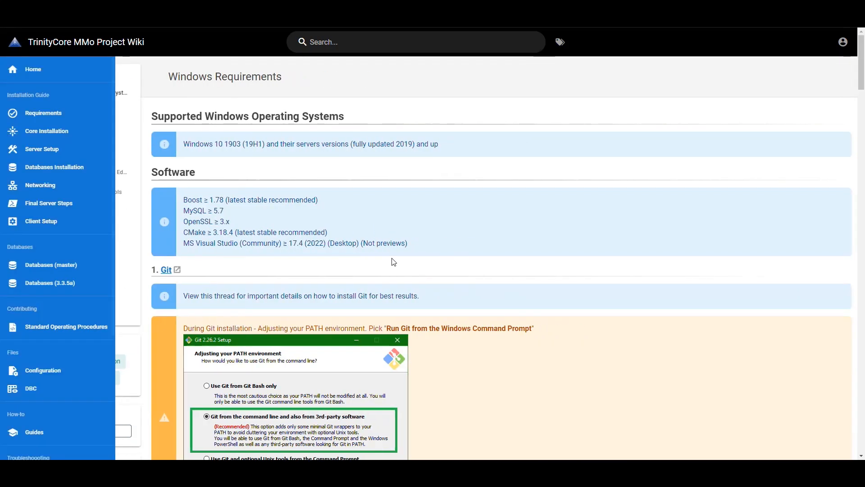
pyautogui.click(10, 66)
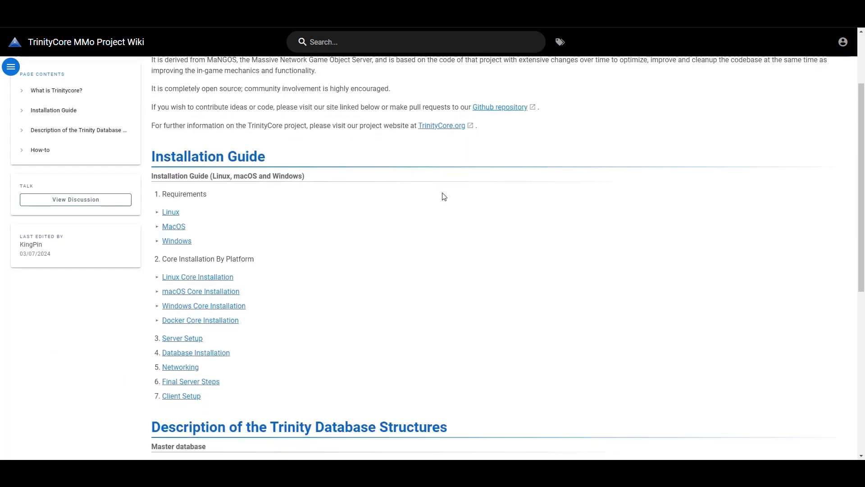
pyautogui.scroll(-3)
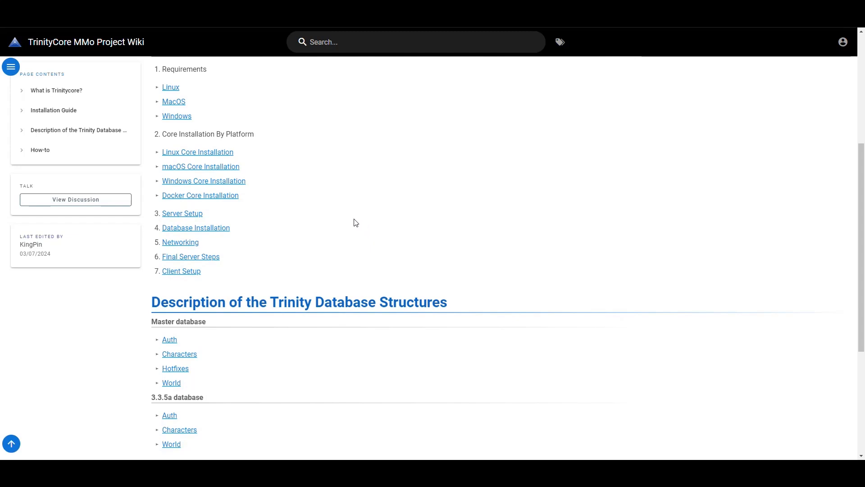
pyautogui.moveTo(223, 199)
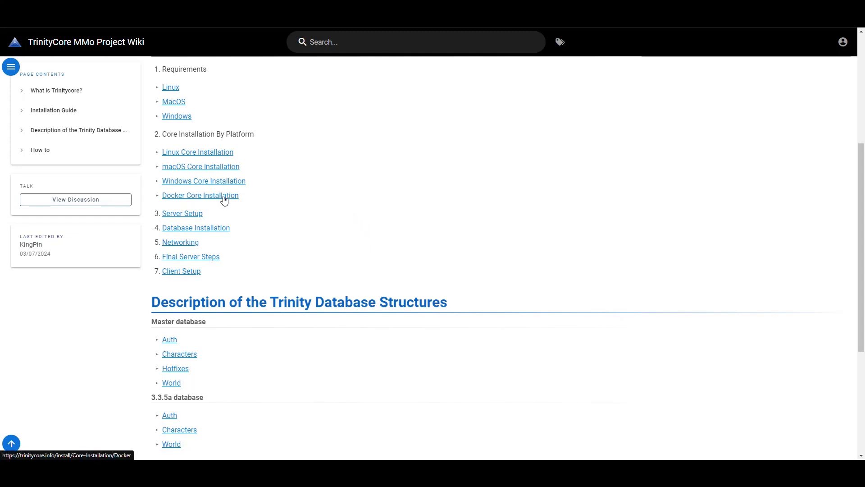
pyautogui.moveTo(200, 232)
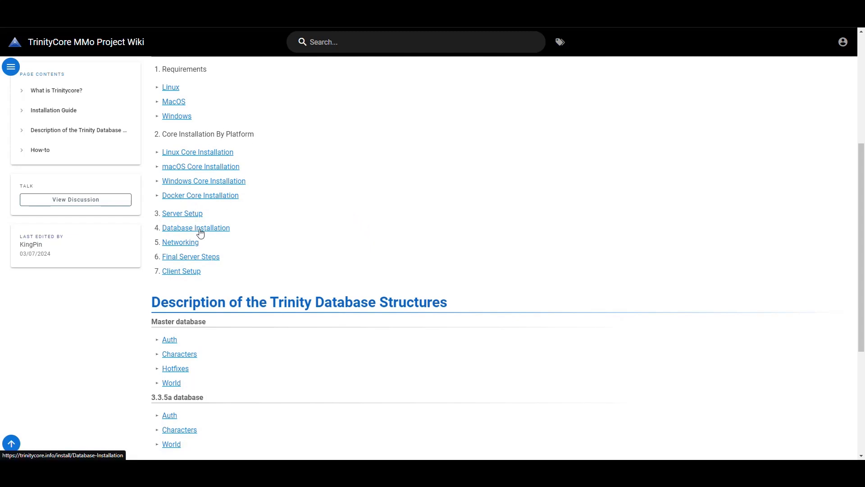
pyautogui.moveTo(356, 230)
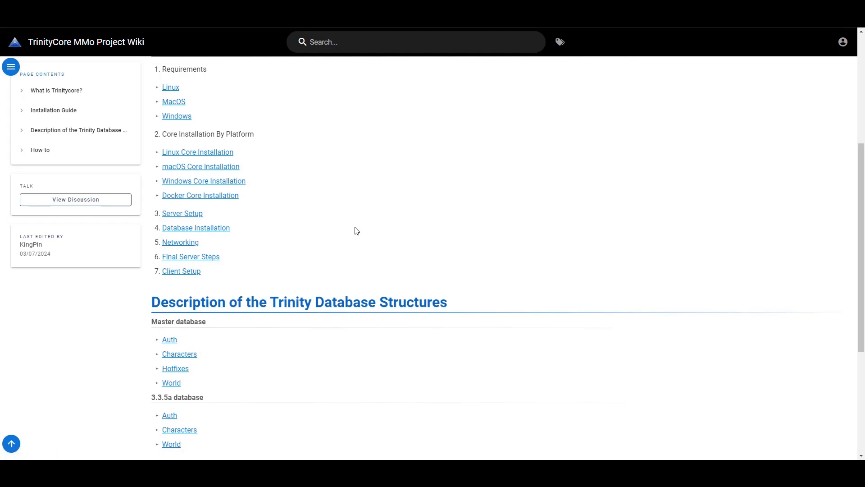
pyautogui.moveTo(395, 226)
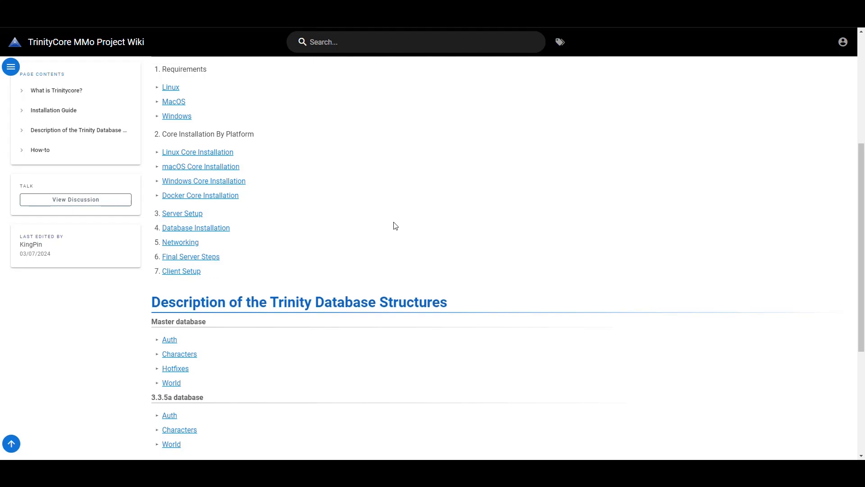
pyautogui.moveTo(391, 225)
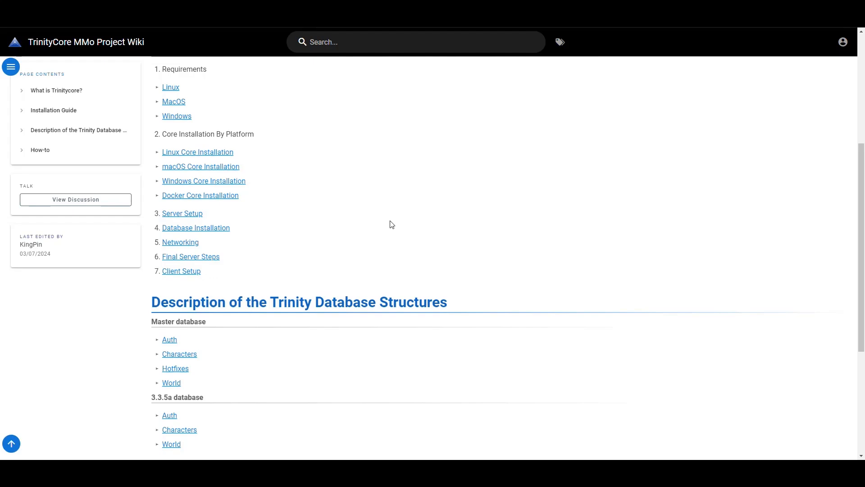
pyautogui.scroll(3)
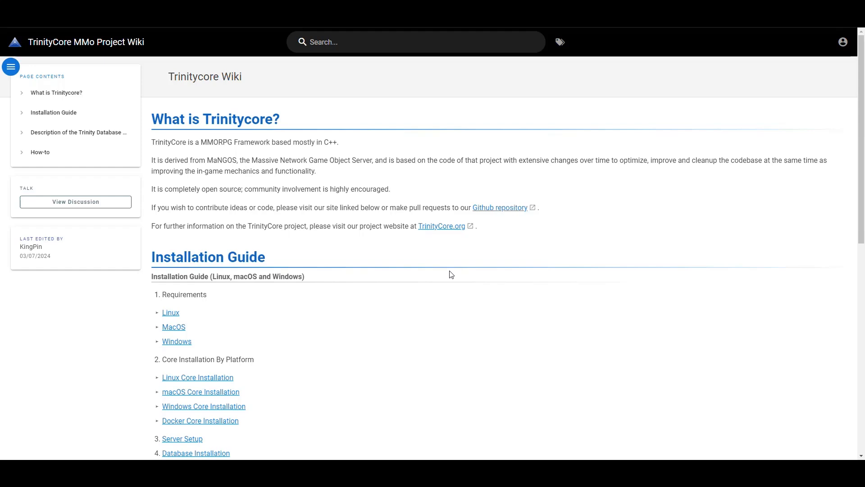
pyautogui.moveTo(450, 258)
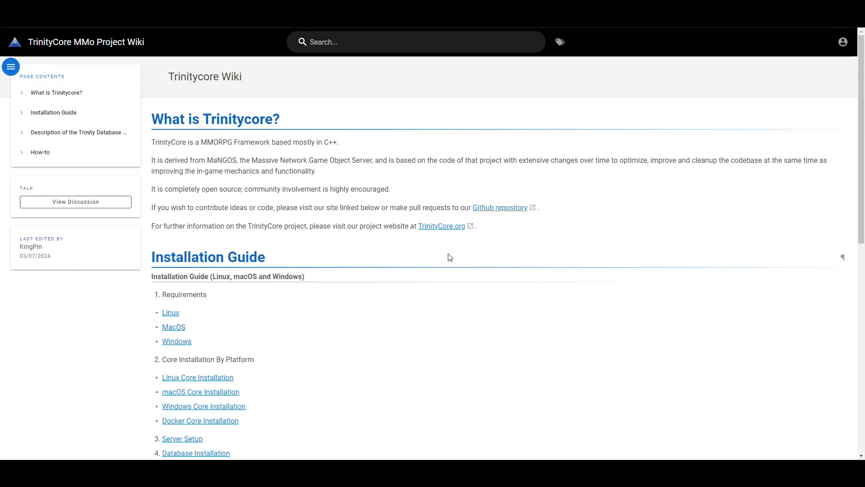
pyautogui.moveTo(443, 250)
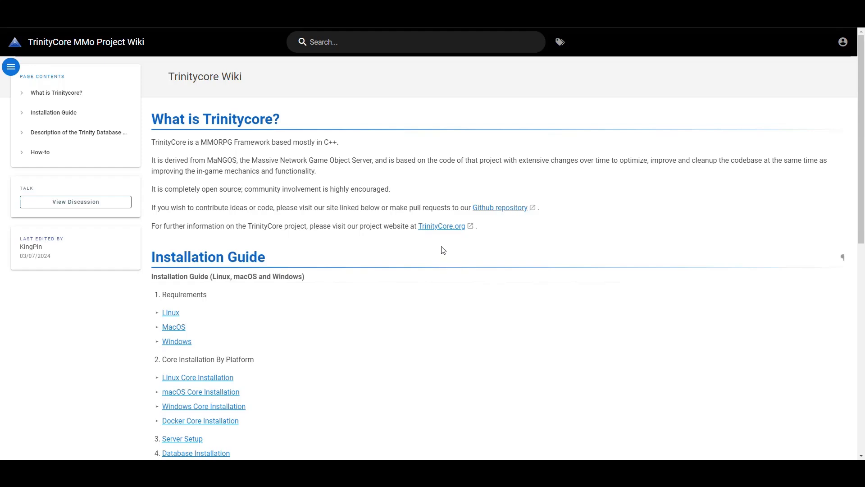
pyautogui.moveTo(441, 257)
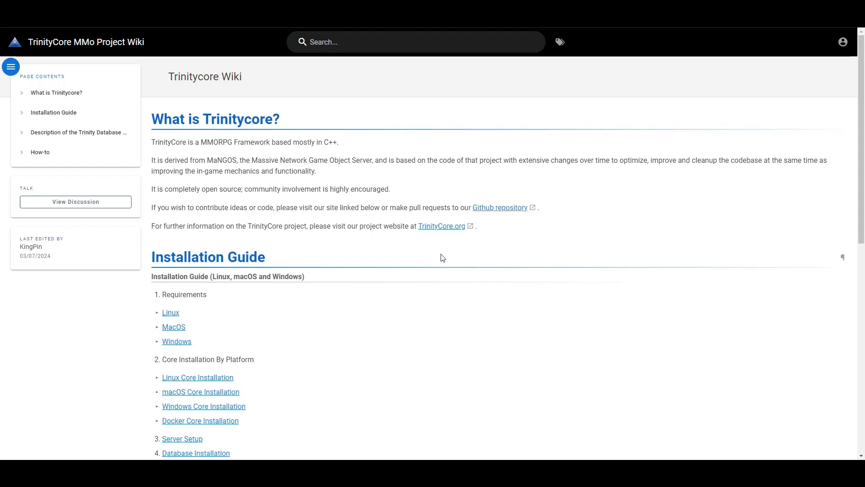
pyautogui.moveTo(441, 248)
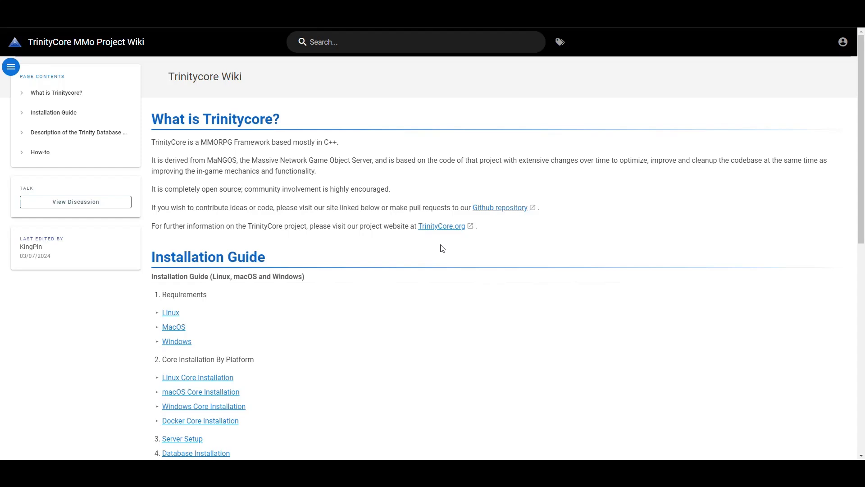
pyautogui.moveTo(450, 252)
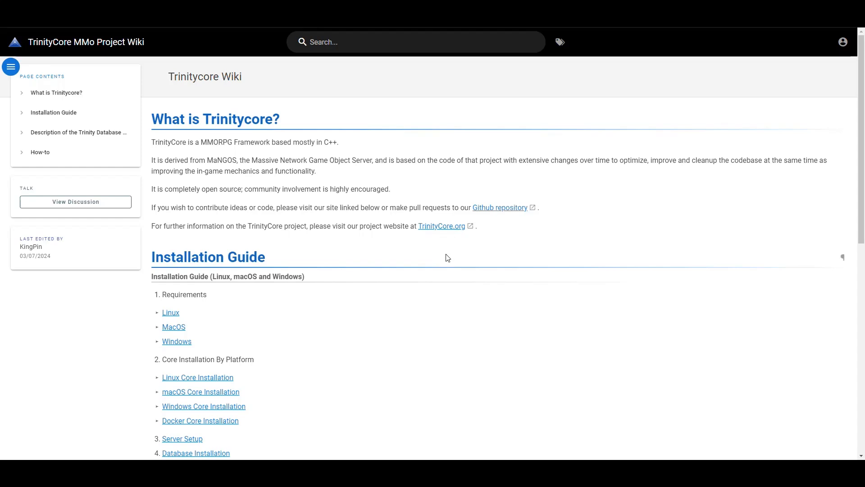
pyautogui.moveTo(332, 148)
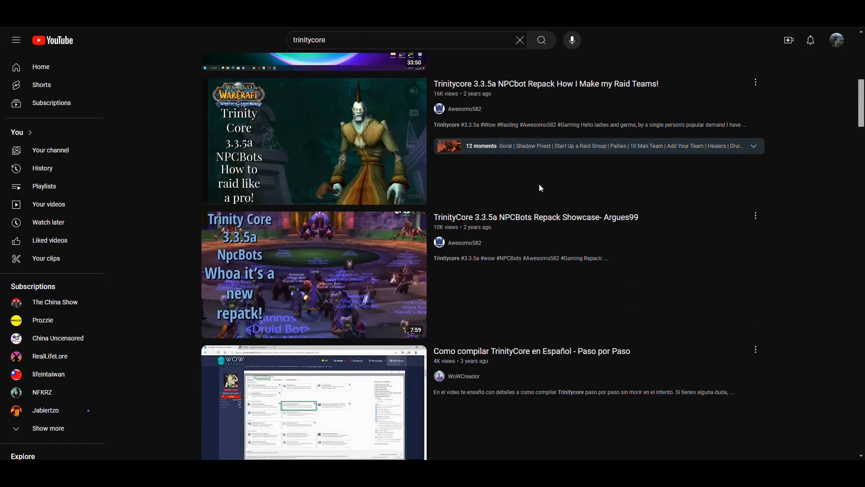
# Scroll past NPCBots repack and AzerothCore module videos in the trinitycore results.
pyautogui.scroll(-3)
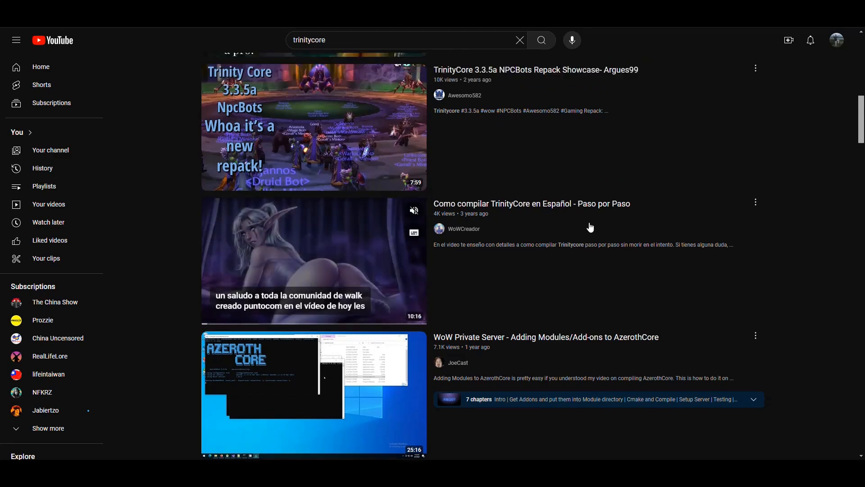
pyautogui.scroll(-3)
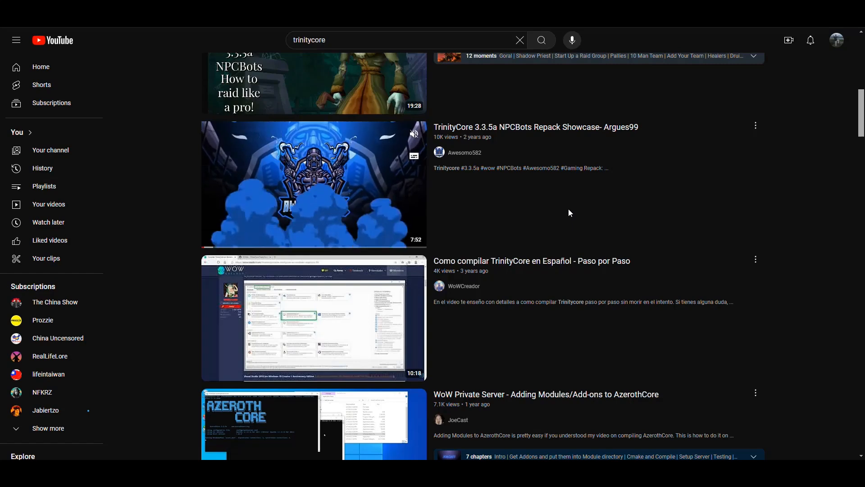
pyautogui.scroll(-3)
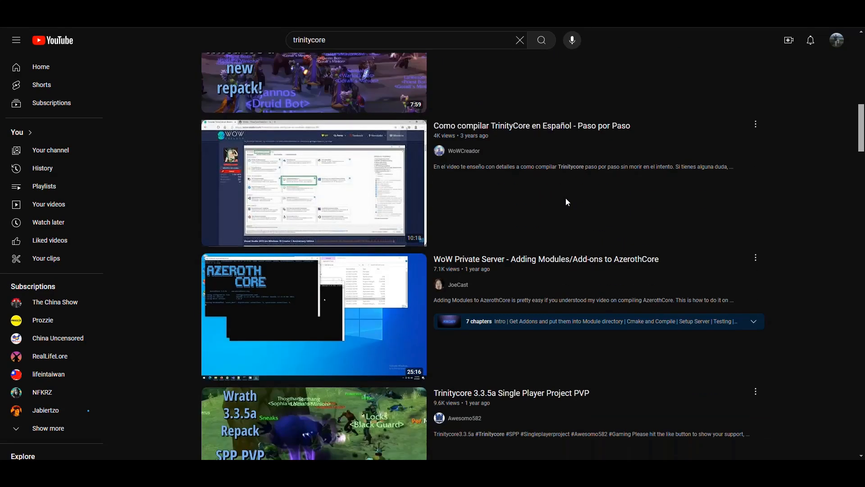
pyautogui.scroll(-3)
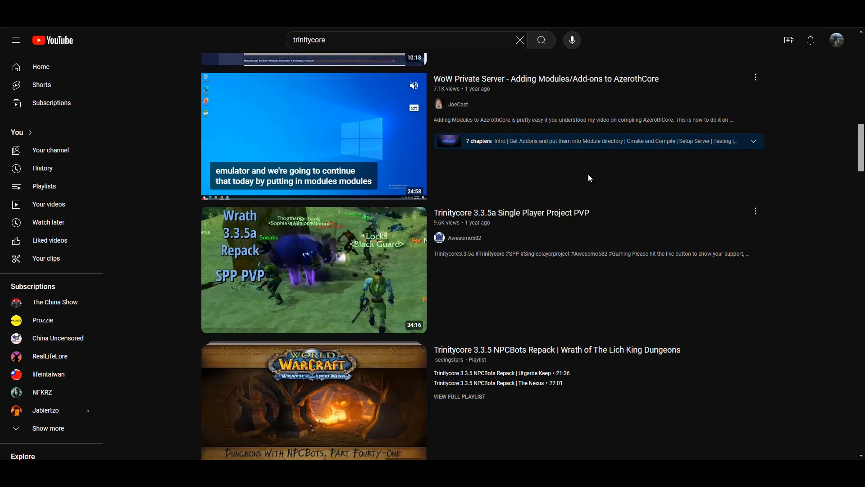
pyautogui.moveTo(589, 182)
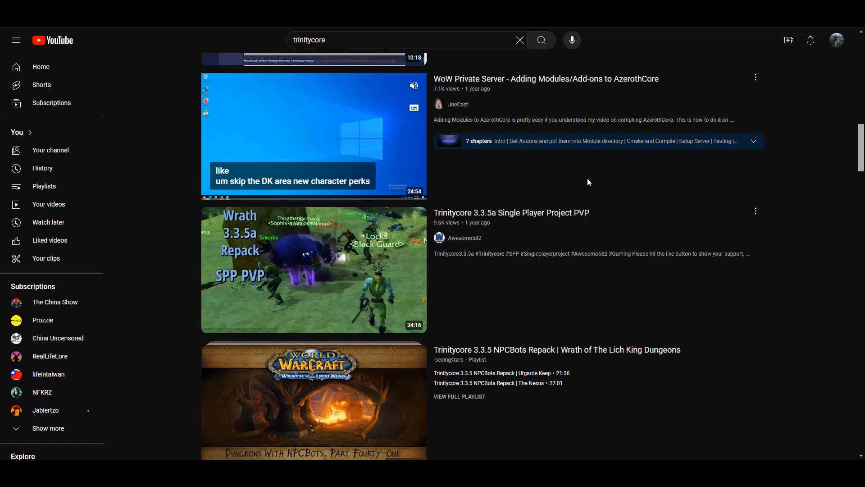
pyautogui.moveTo(580, 171)
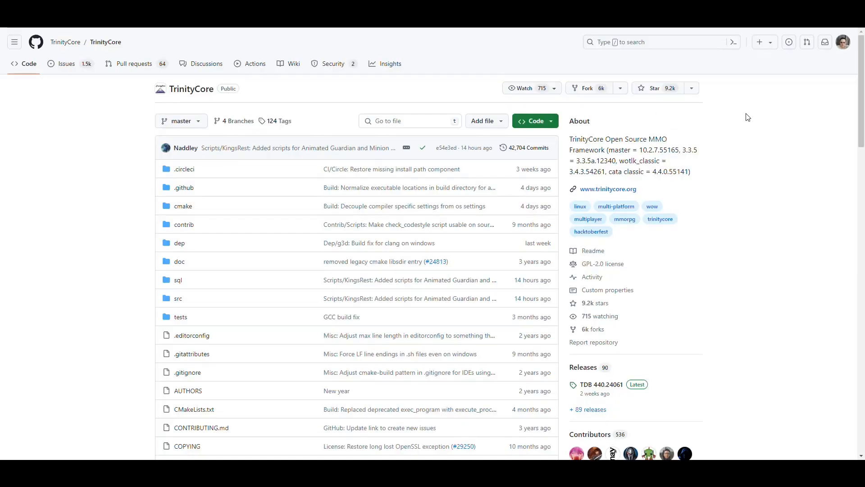
# Leave the GitHub repository for the wiki's What is Trinitycore introduction.
pyautogui.click(292, 63)
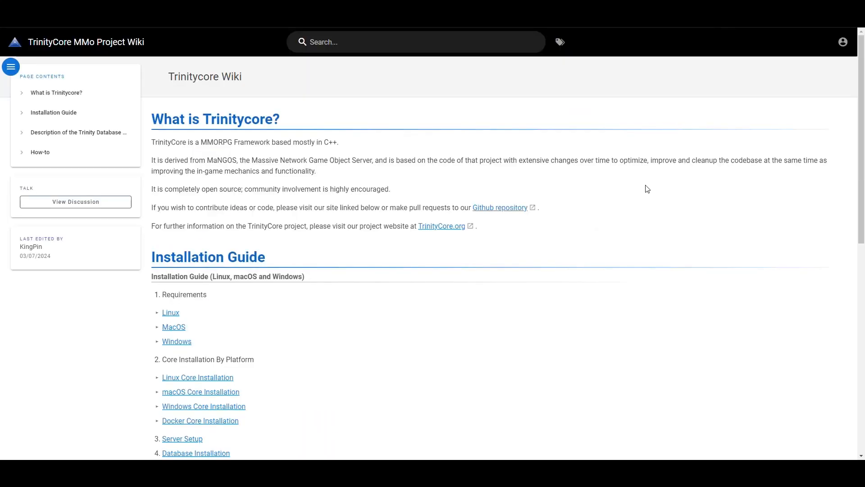
pyautogui.moveTo(528, 244)
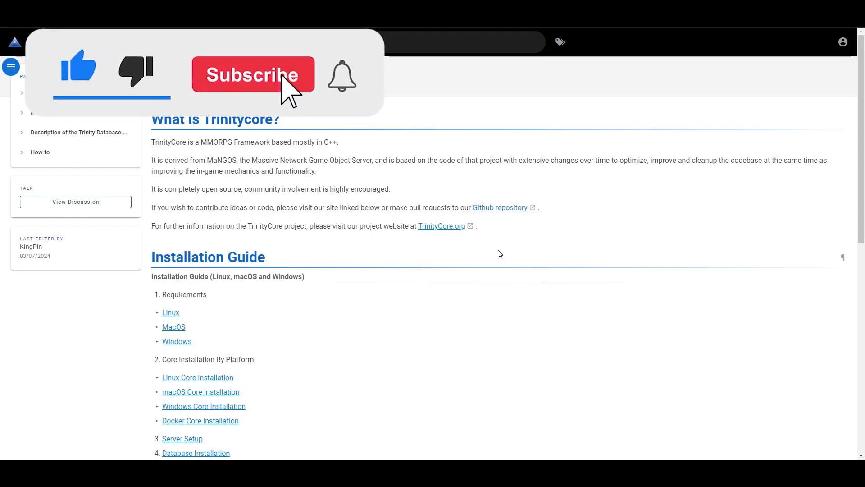
pyautogui.click(253, 75)
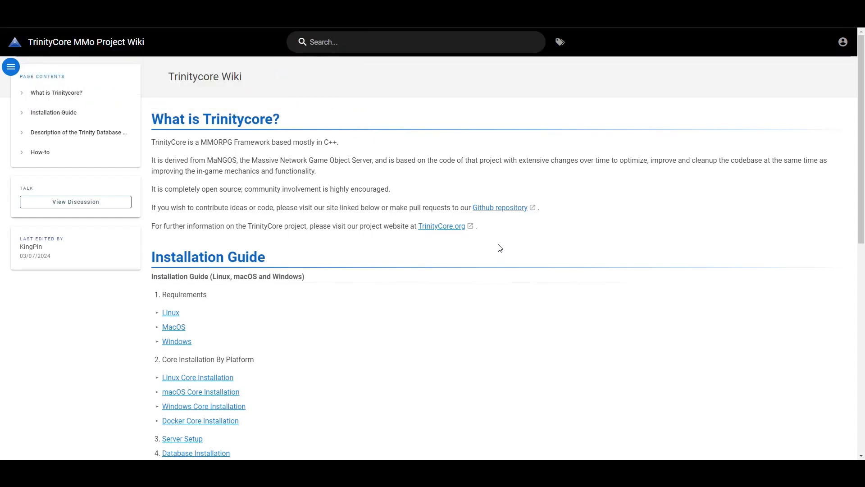
pyautogui.moveTo(496, 258)
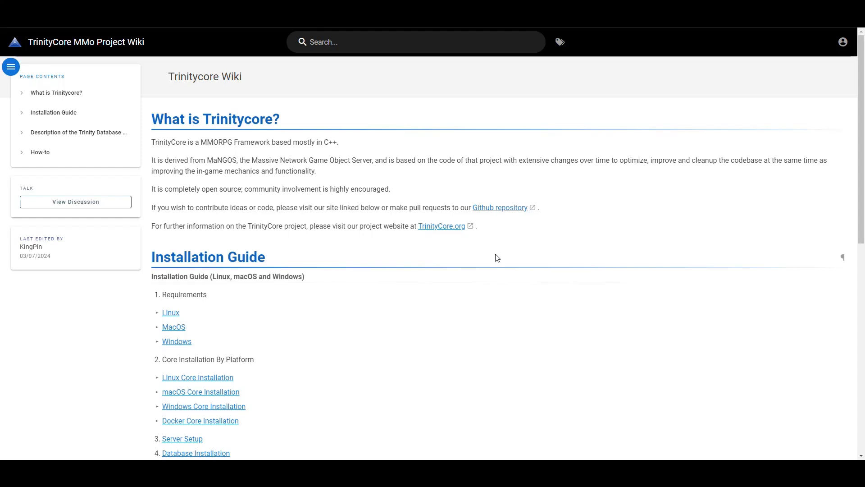